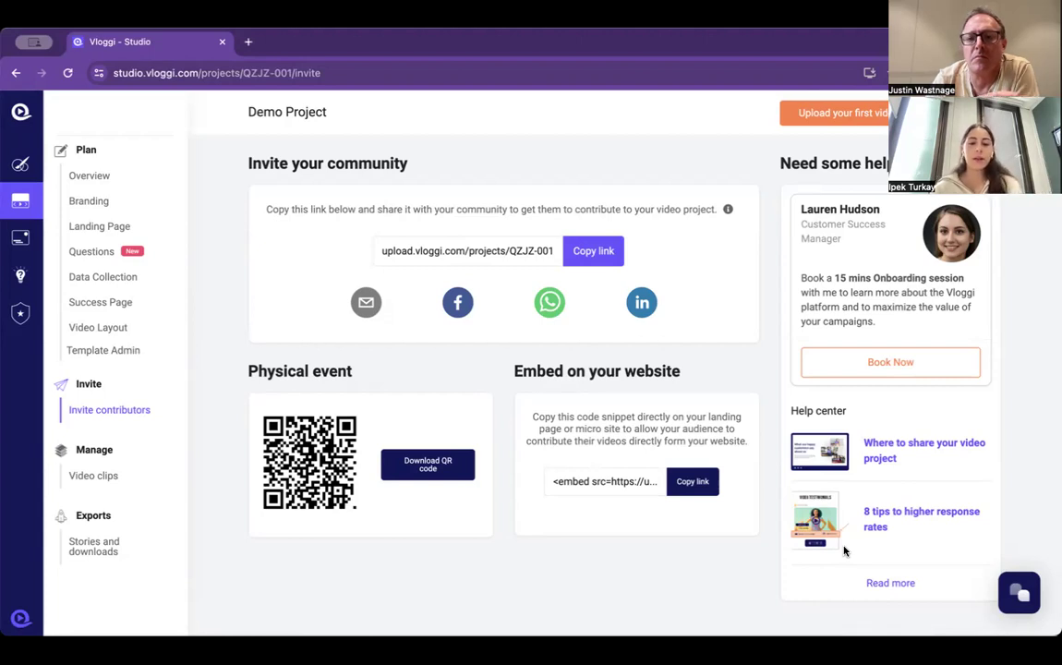
pyautogui.moveTo(147, 466)
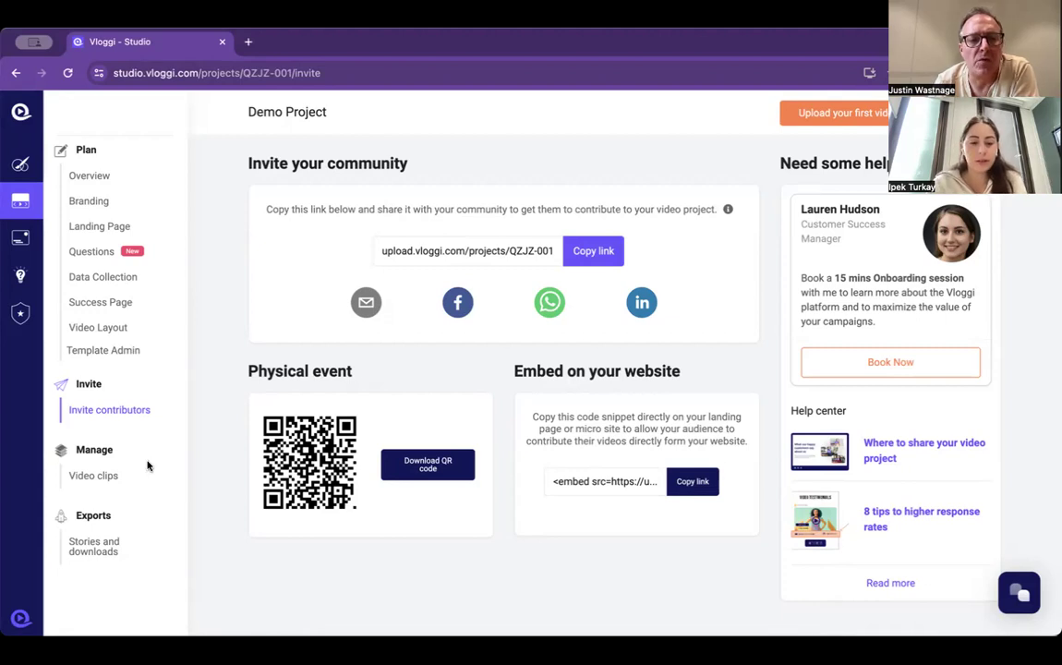
# - Show the Demo Project's video clips library with its 118 contributor clips
pyautogui.click(93, 475)
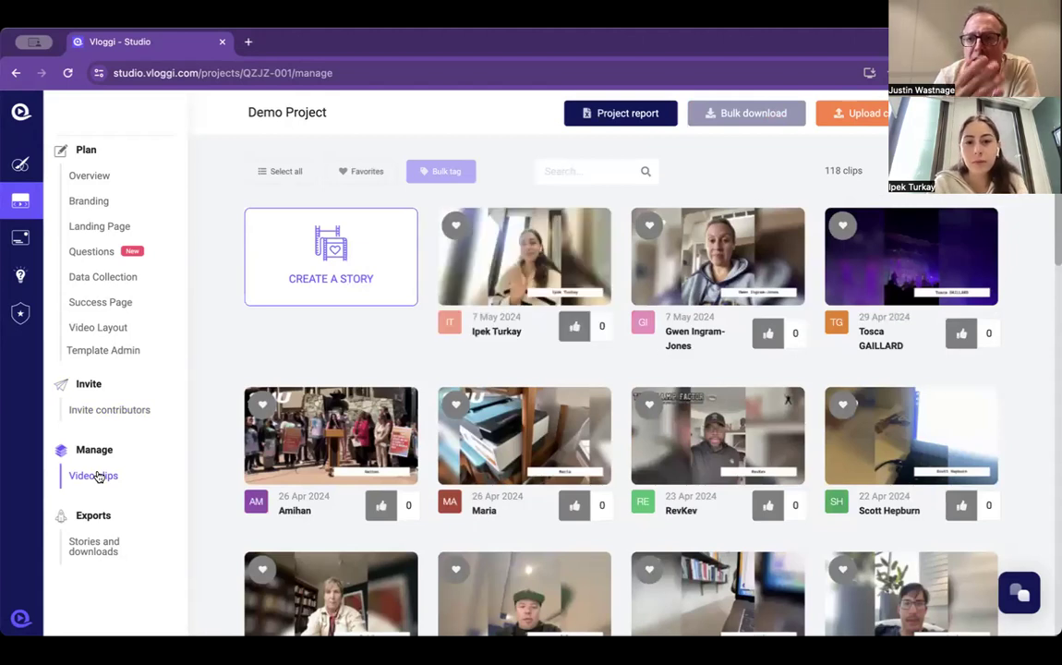
pyautogui.moveTo(326, 338)
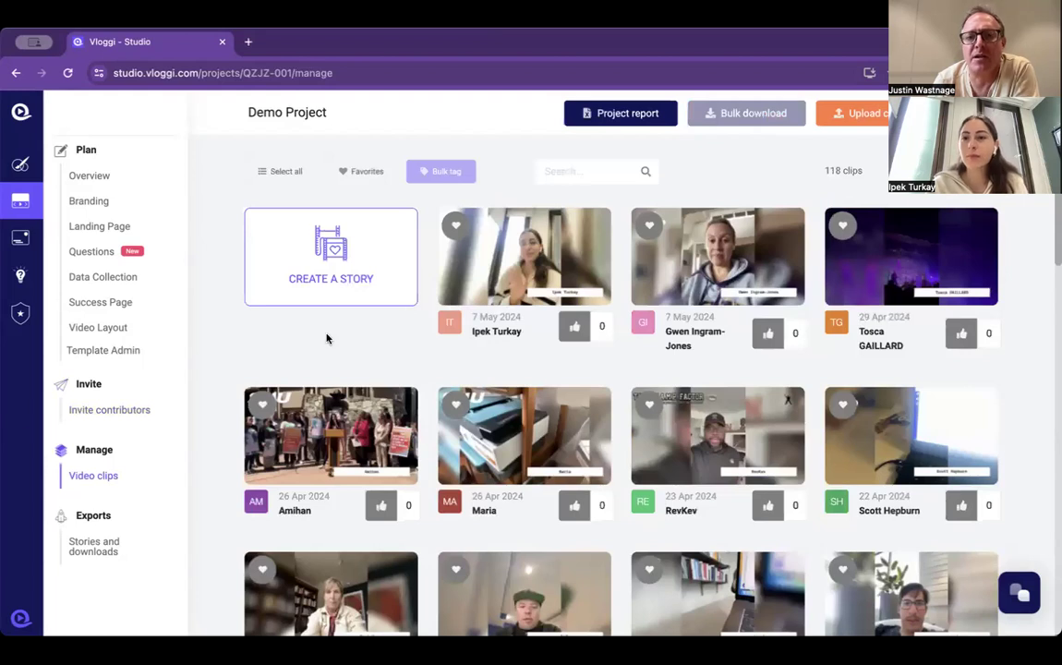
pyautogui.click(524, 256)
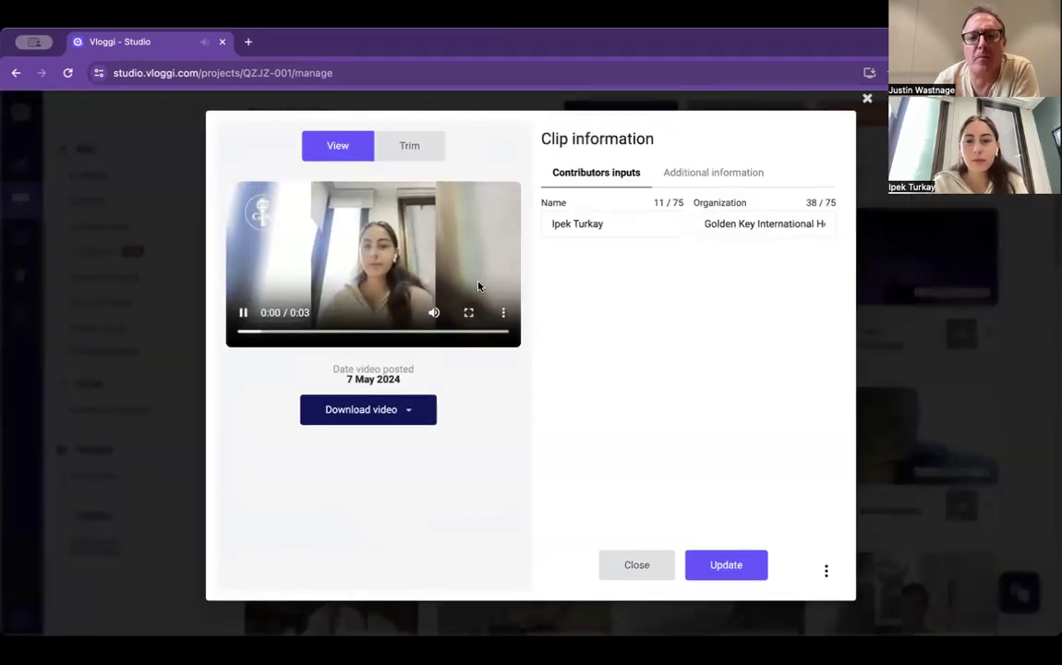
pyautogui.click(468, 312)
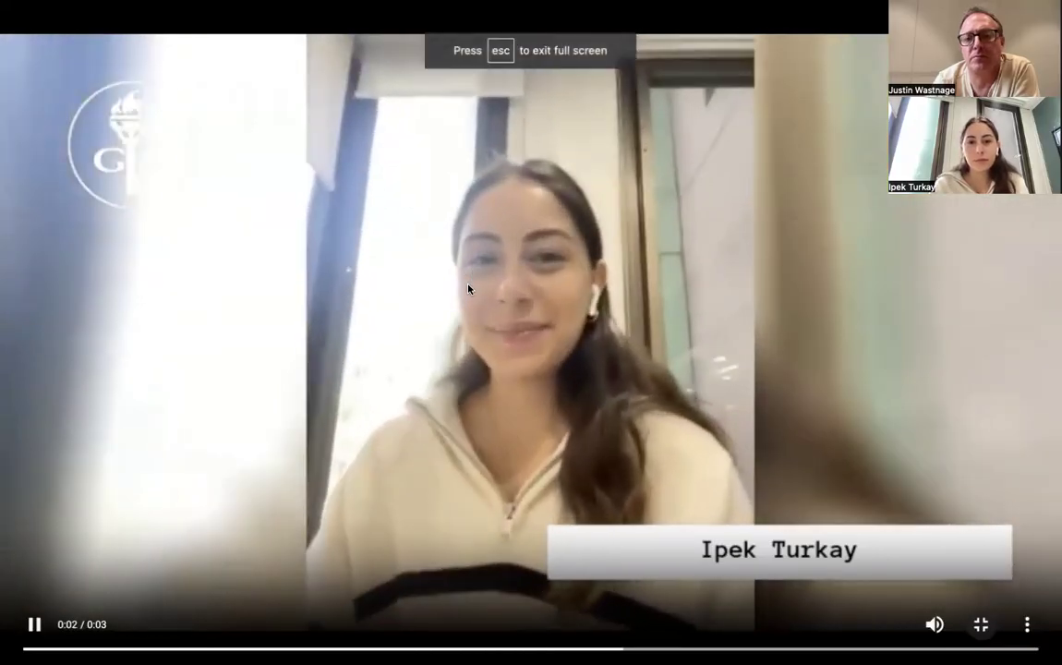
pyautogui.click(34, 624)
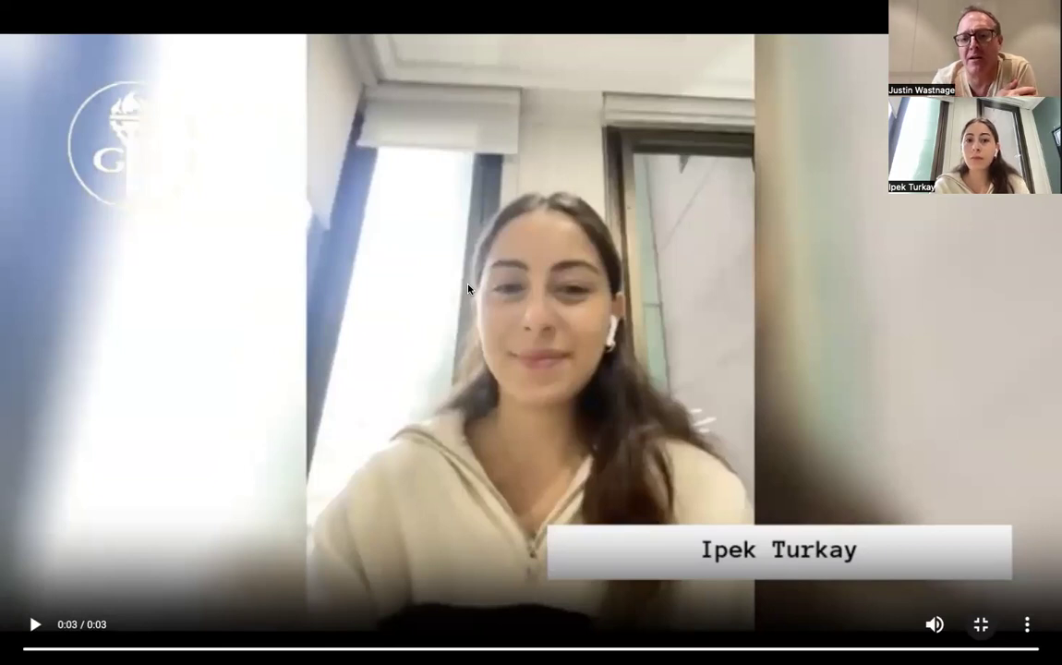
pyautogui.click(980, 624)
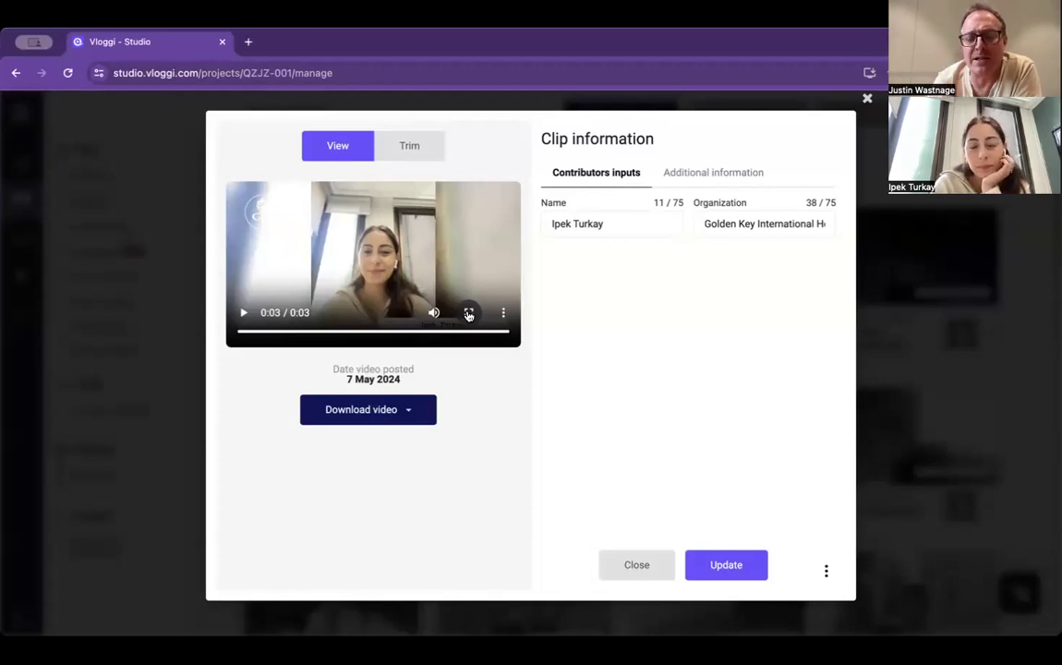
pyautogui.moveTo(617, 543)
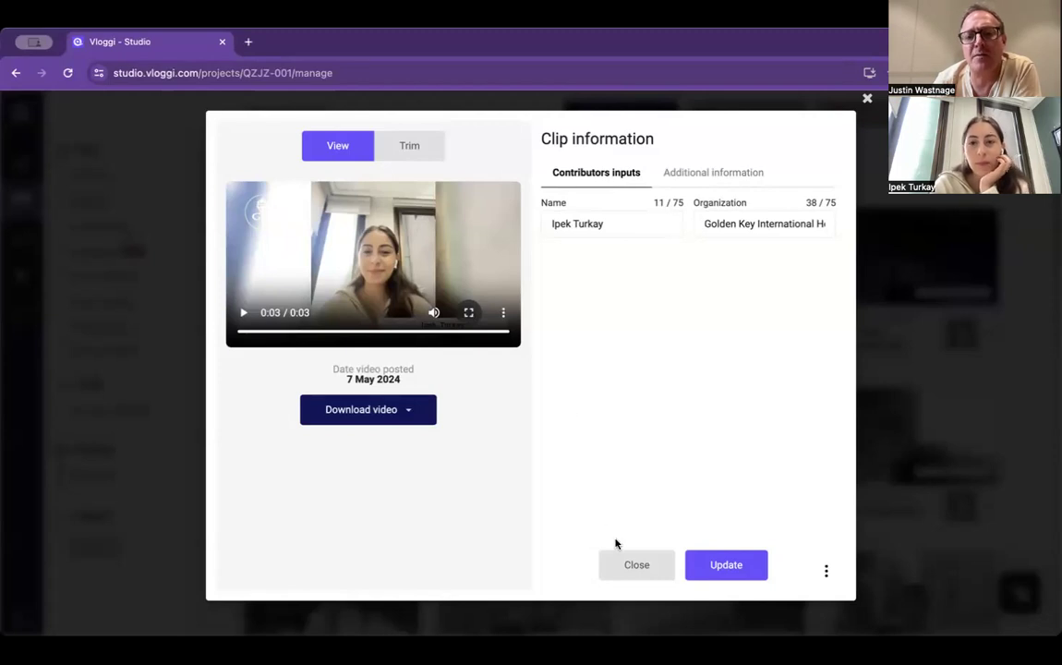
pyautogui.click(637, 564)
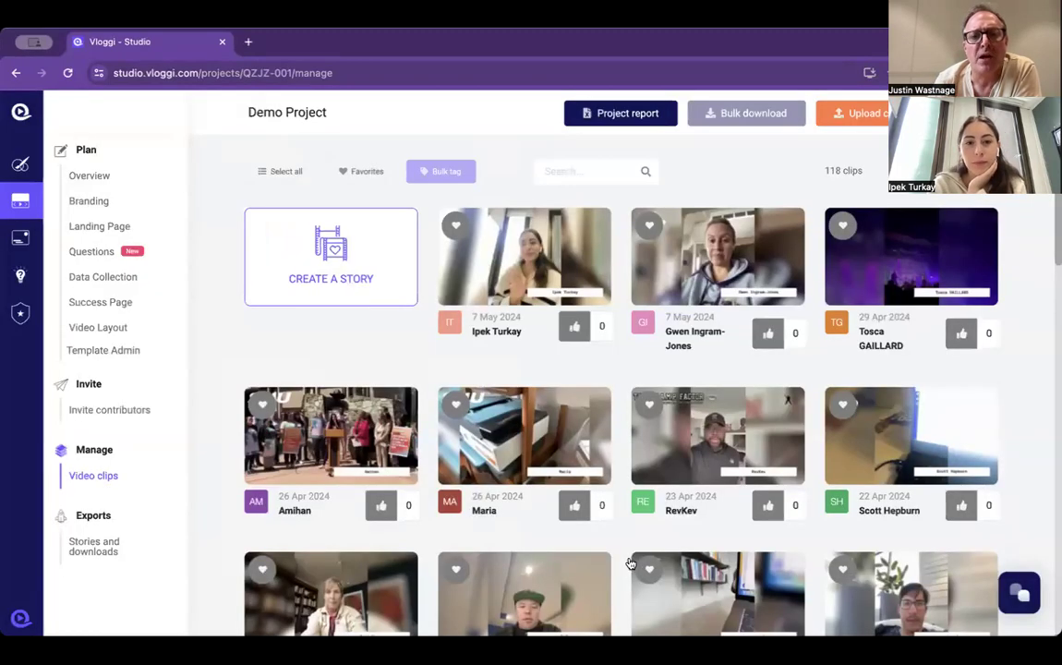
pyautogui.moveTo(434, 259)
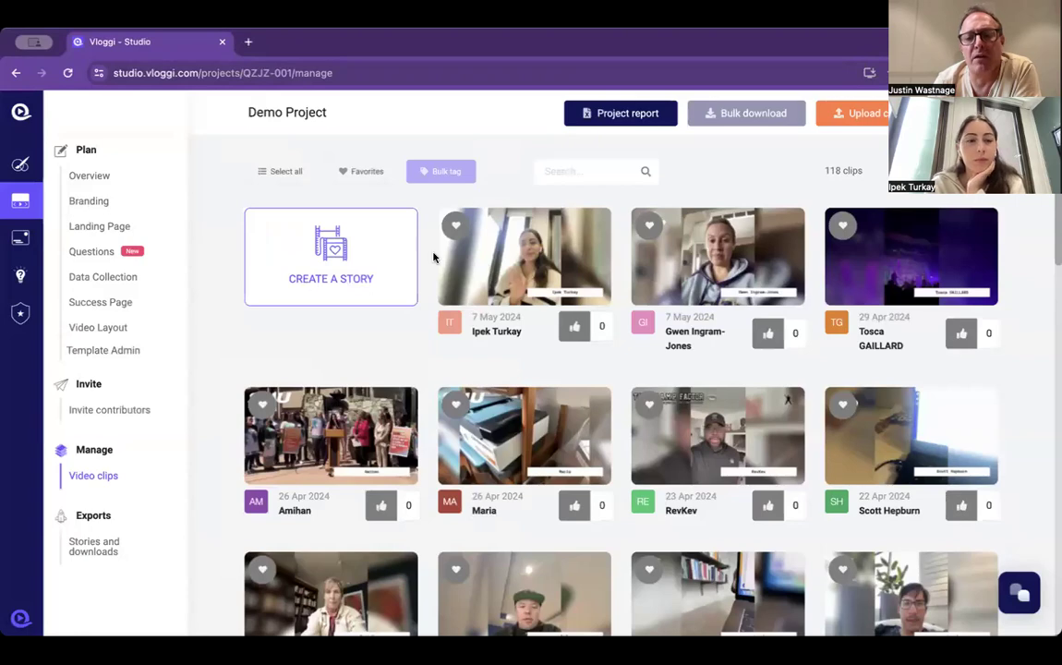
# - Go to the My Projects list to reach Project Example's overview
pyautogui.scroll(-3)
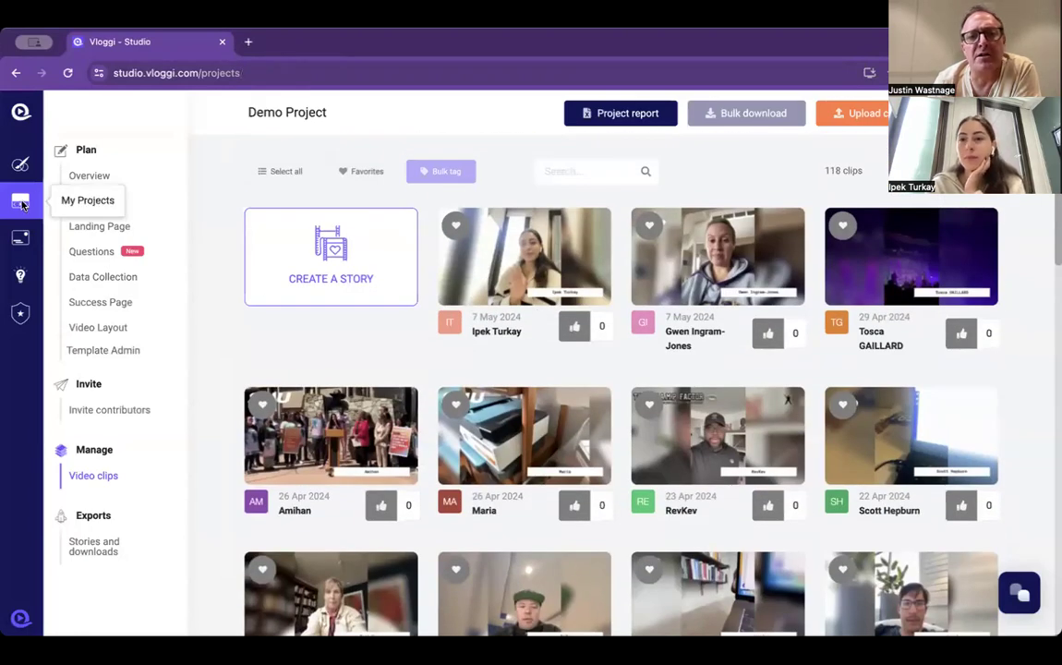
pyautogui.click(88, 201)
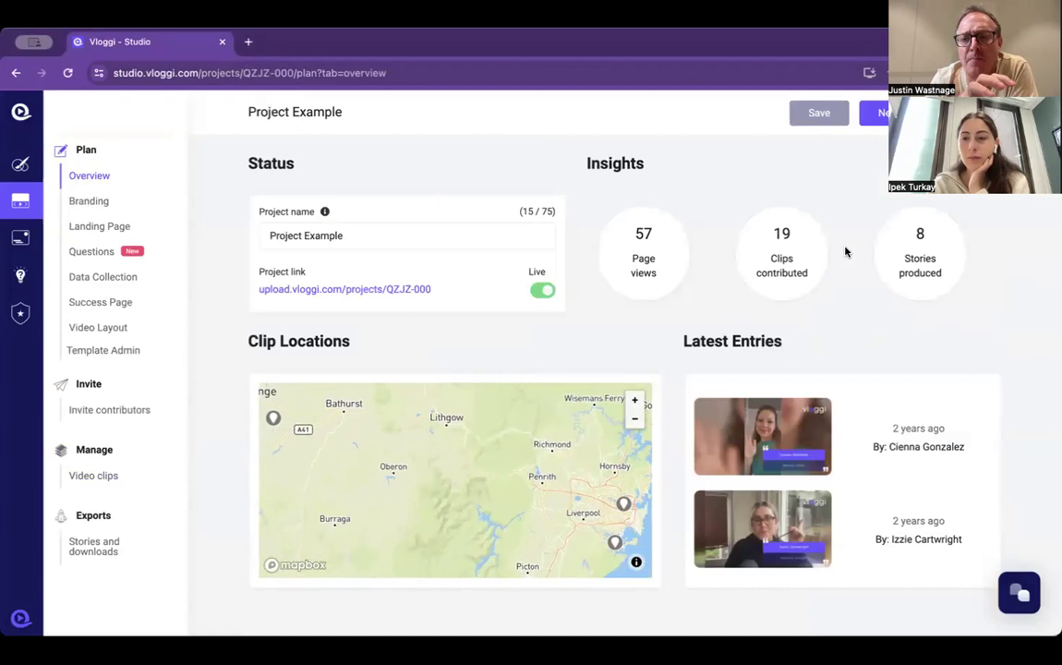
pyautogui.moveTo(822, 266)
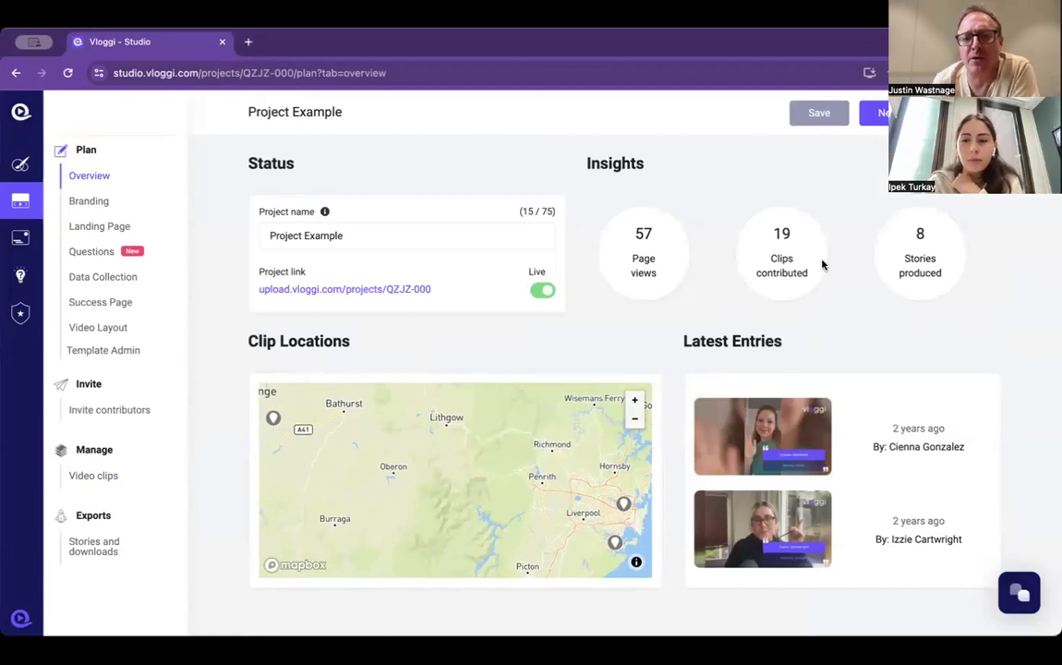
pyautogui.moveTo(577, 462)
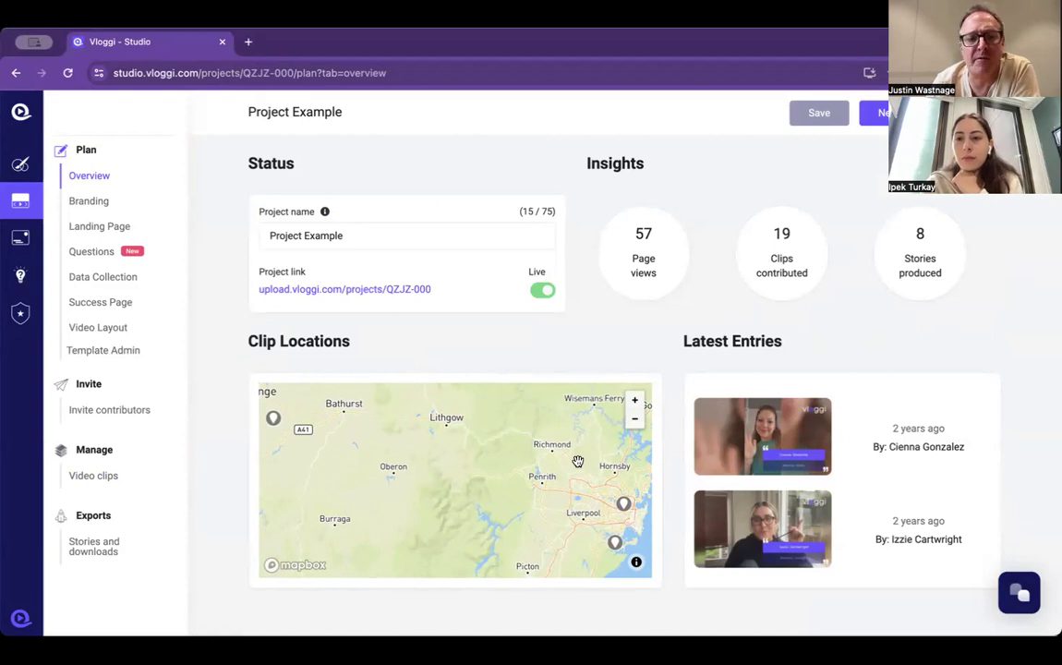
# - Open Project Example's 19 clips, filter by female then california tags, then clear the filter
pyautogui.click(93, 475)
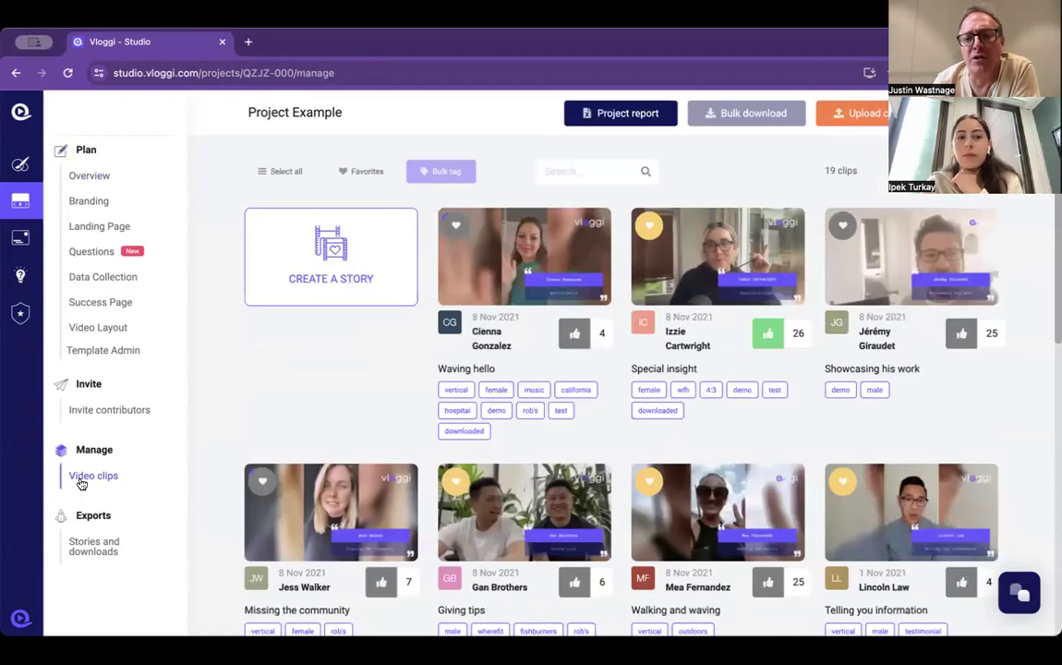
pyautogui.moveTo(459, 475)
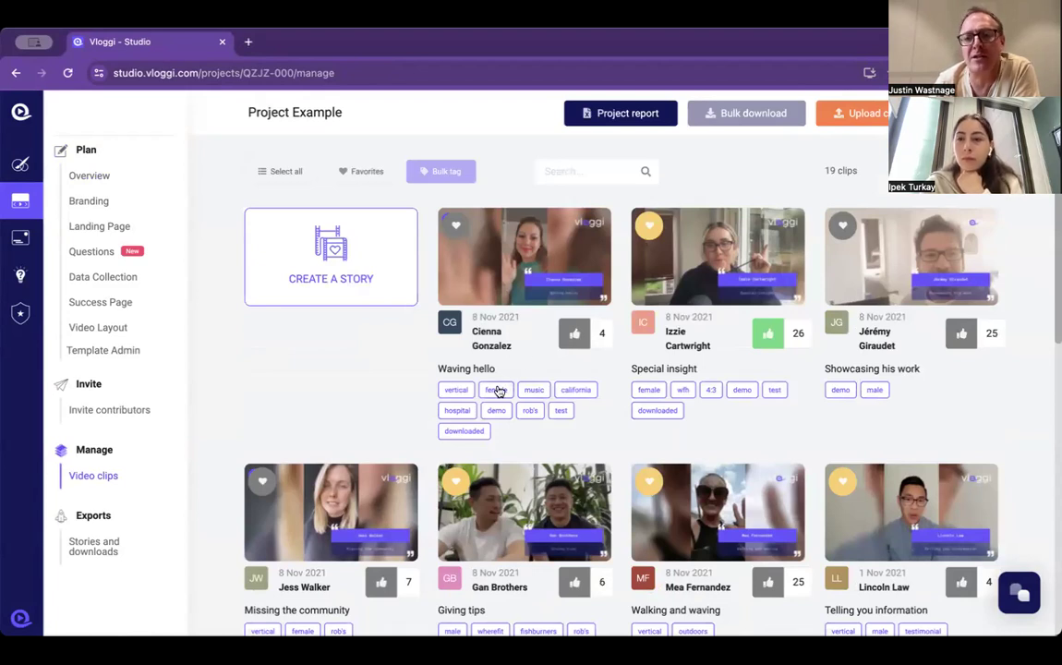
pyautogui.click(496, 389)
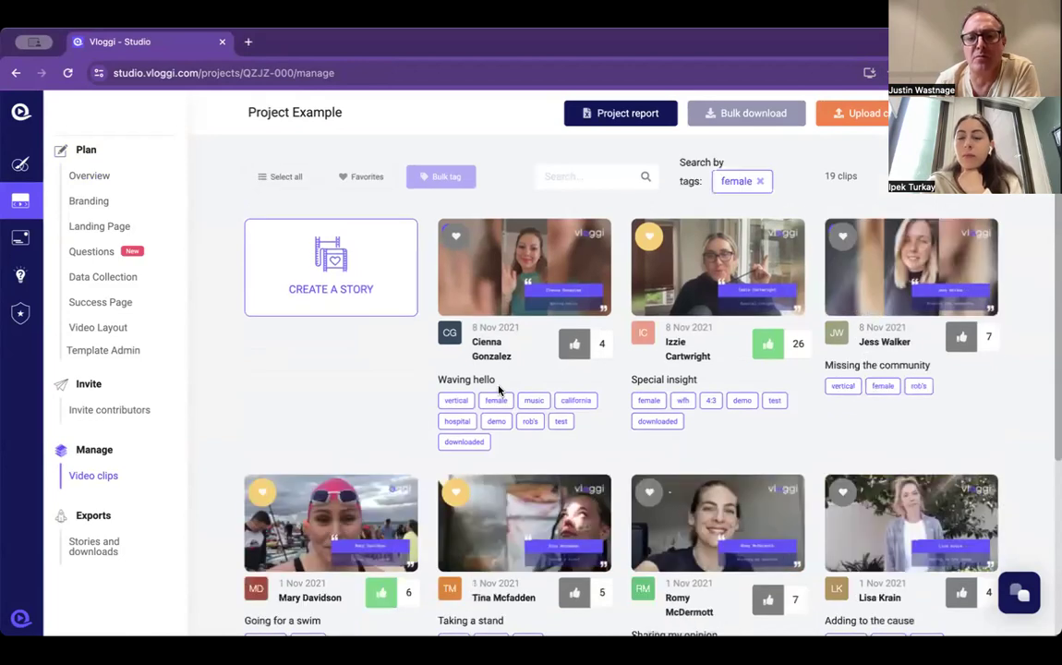
pyautogui.scroll(-3)
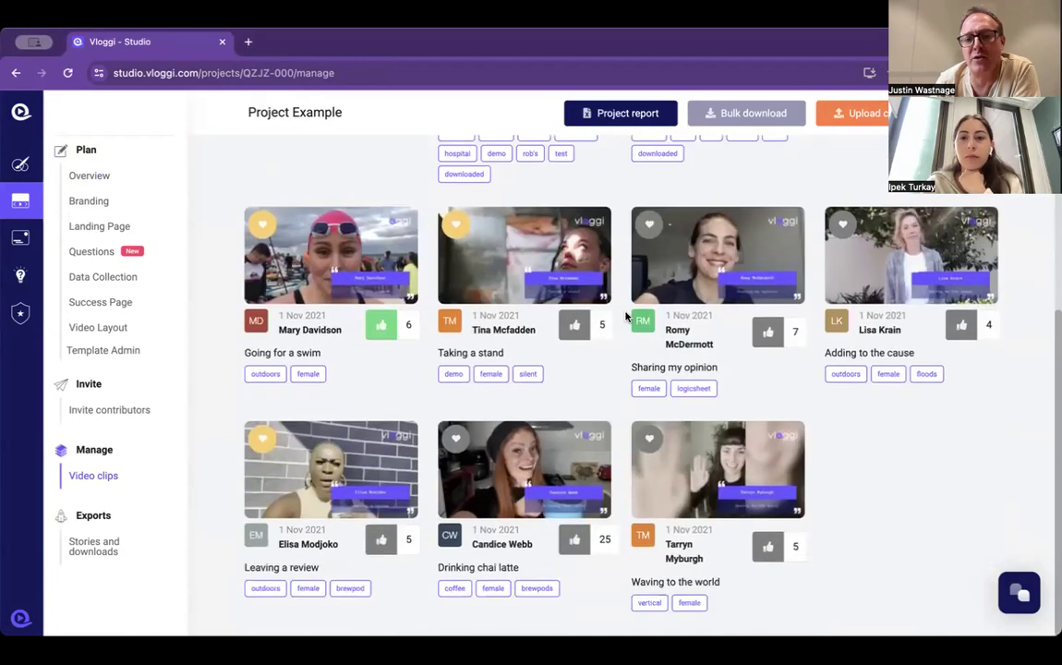
pyautogui.scroll(3)
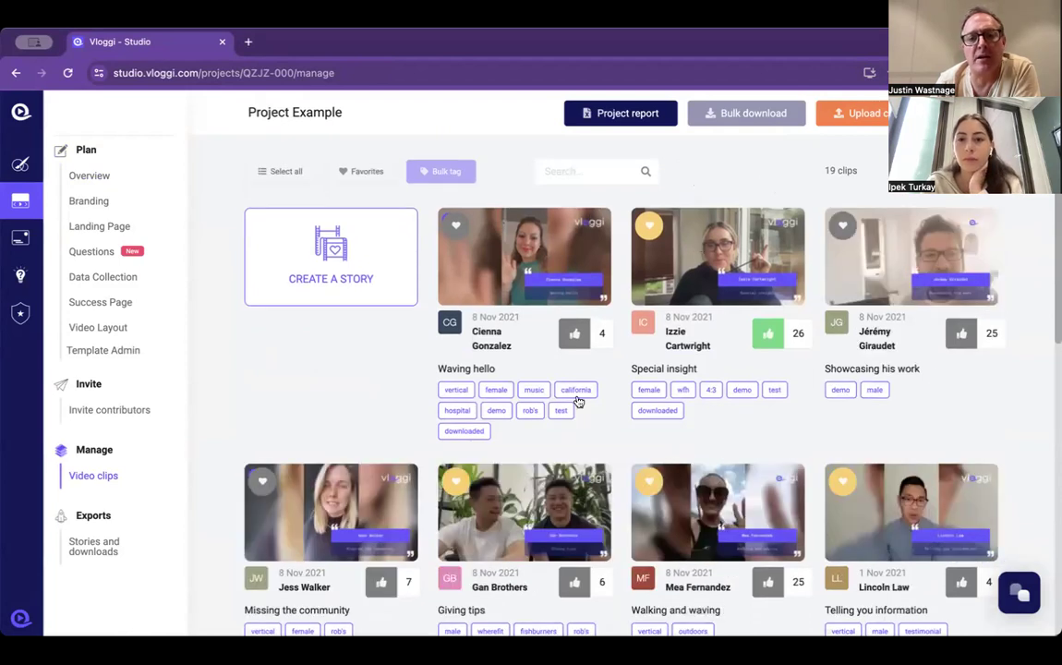
pyautogui.click(575, 388)
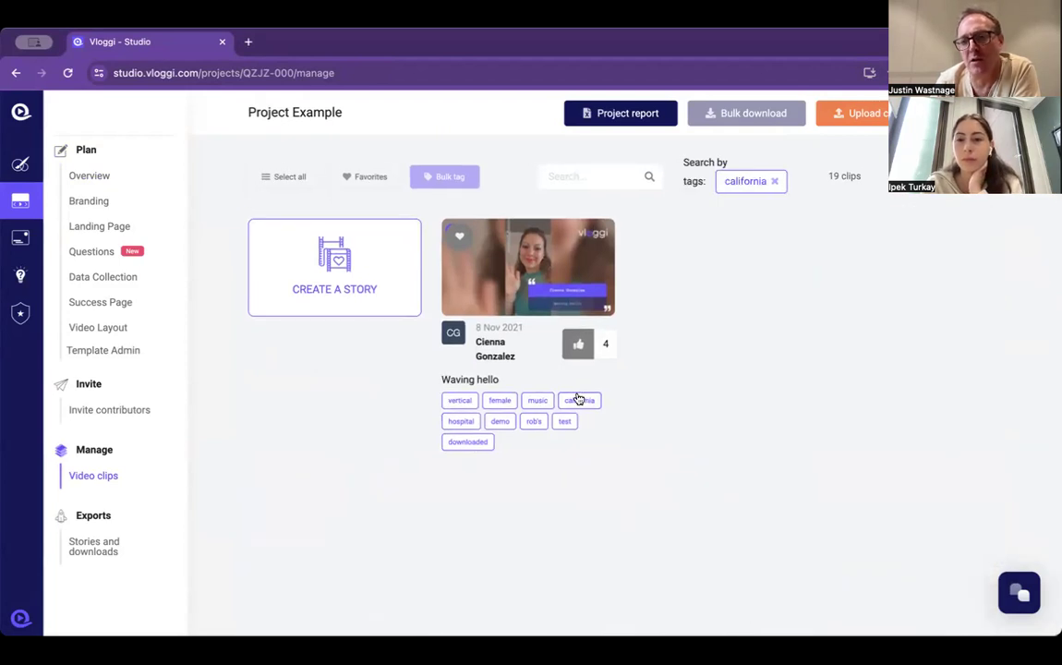
pyautogui.moveTo(712, 225)
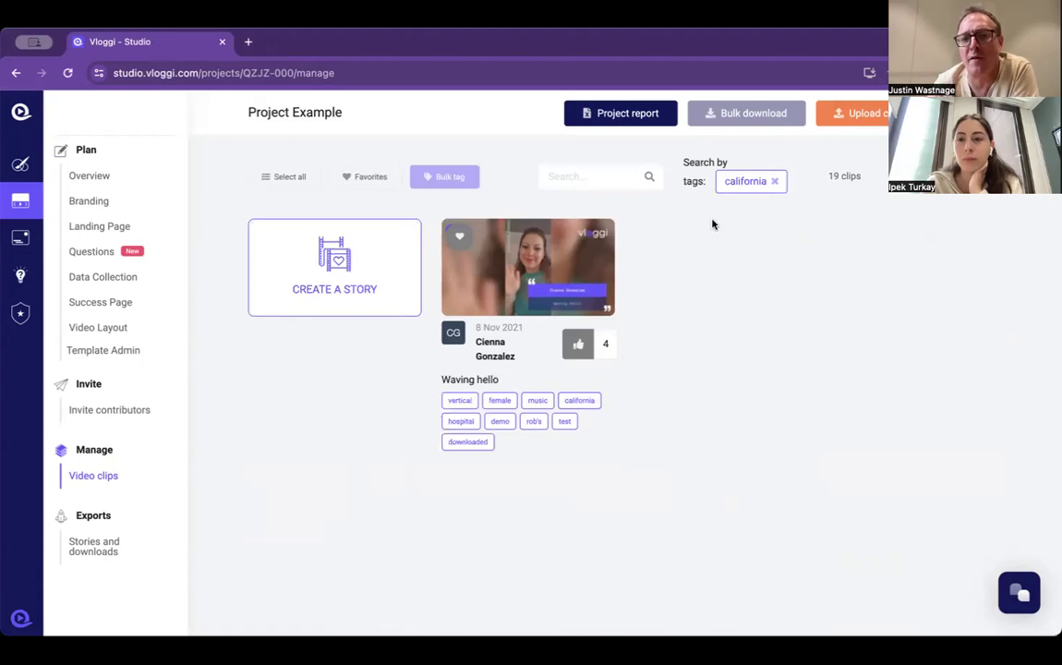
pyautogui.click(774, 181)
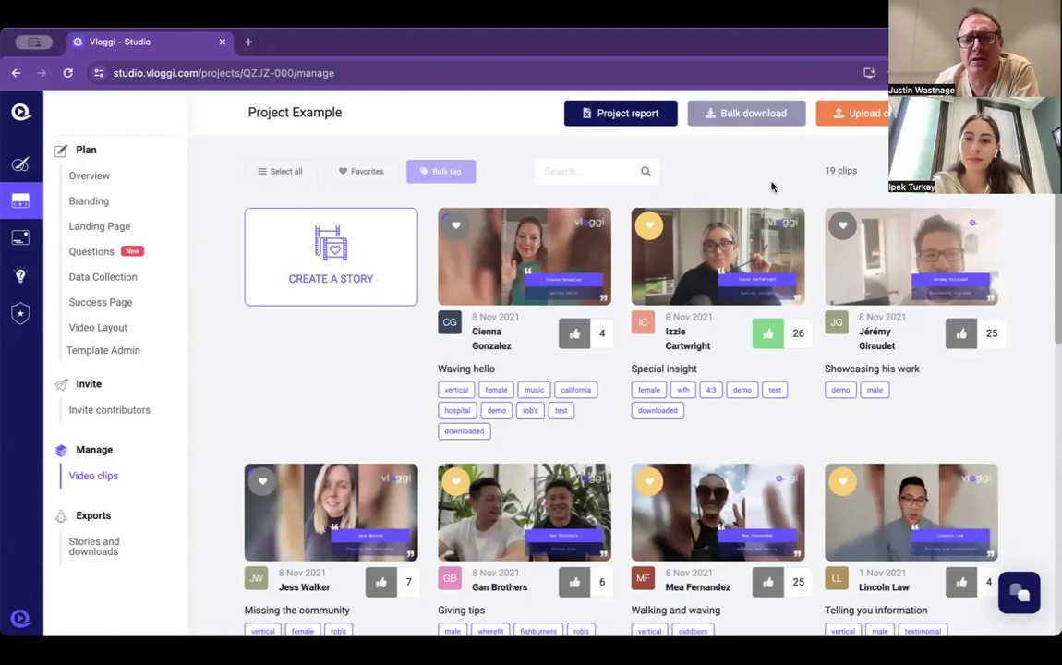
pyautogui.moveTo(743, 217)
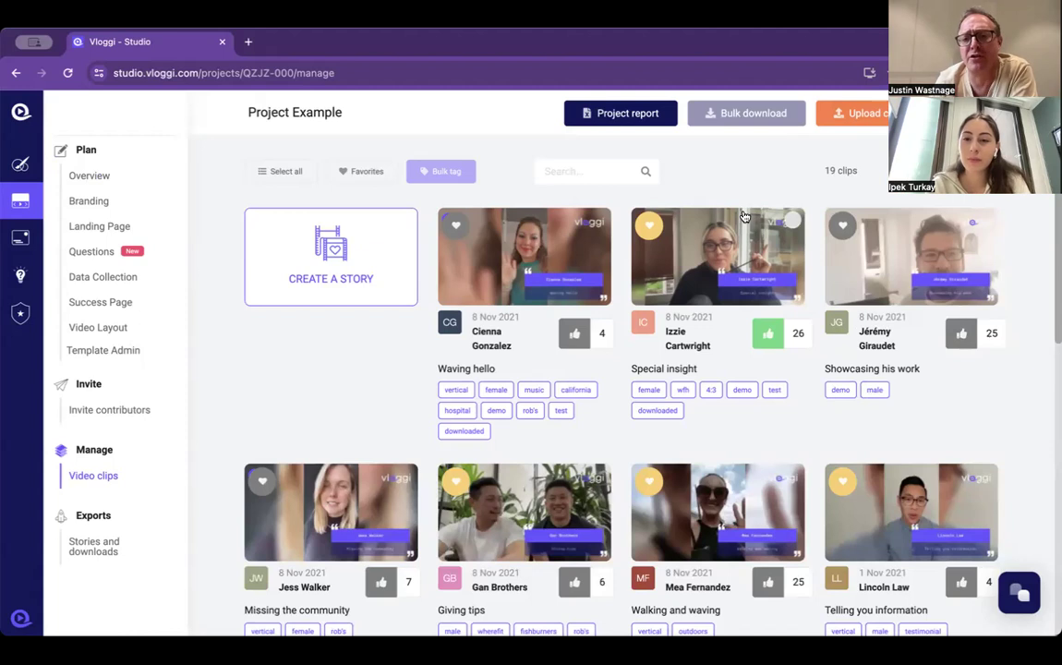
pyautogui.moveTo(648, 229)
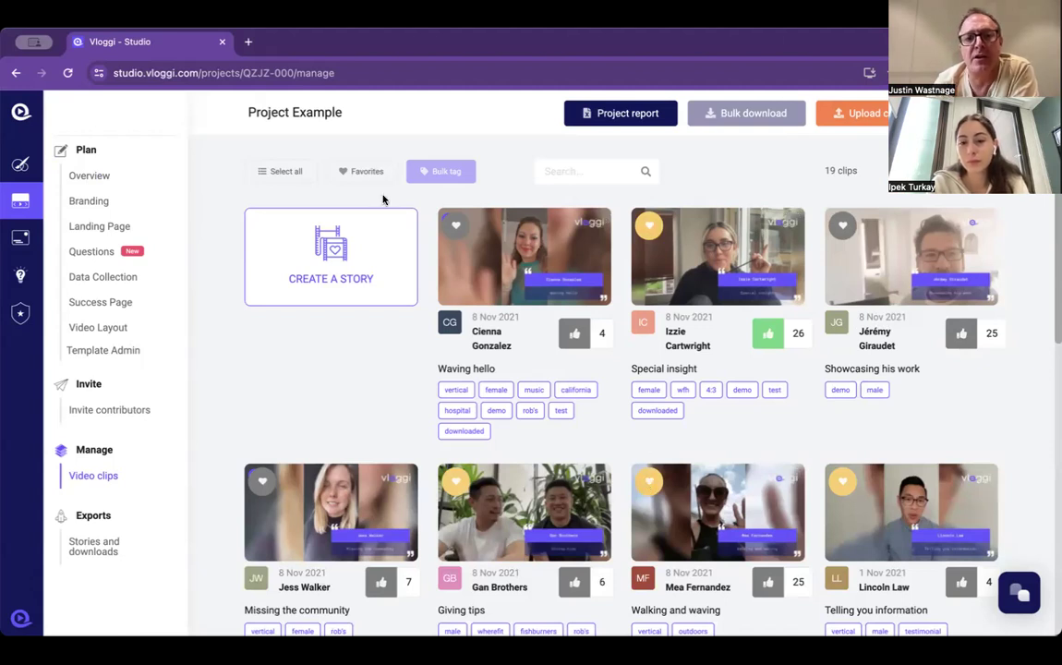
# - Begin switching from the Project Example clips to the Demo Project's overview
pyautogui.click(367, 171)
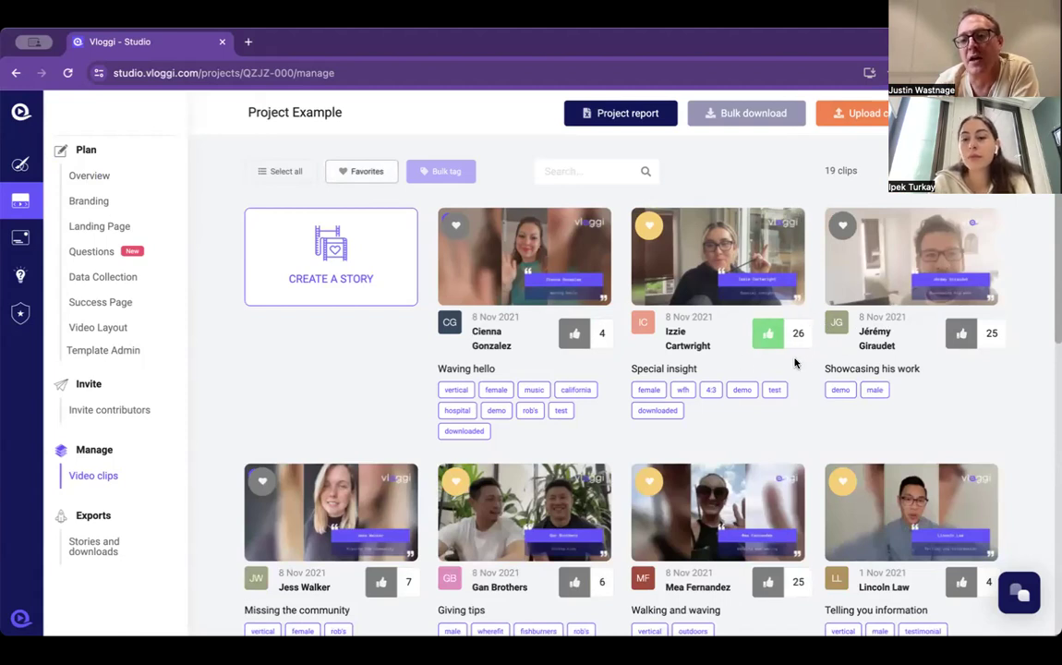
pyautogui.moveTo(739, 351)
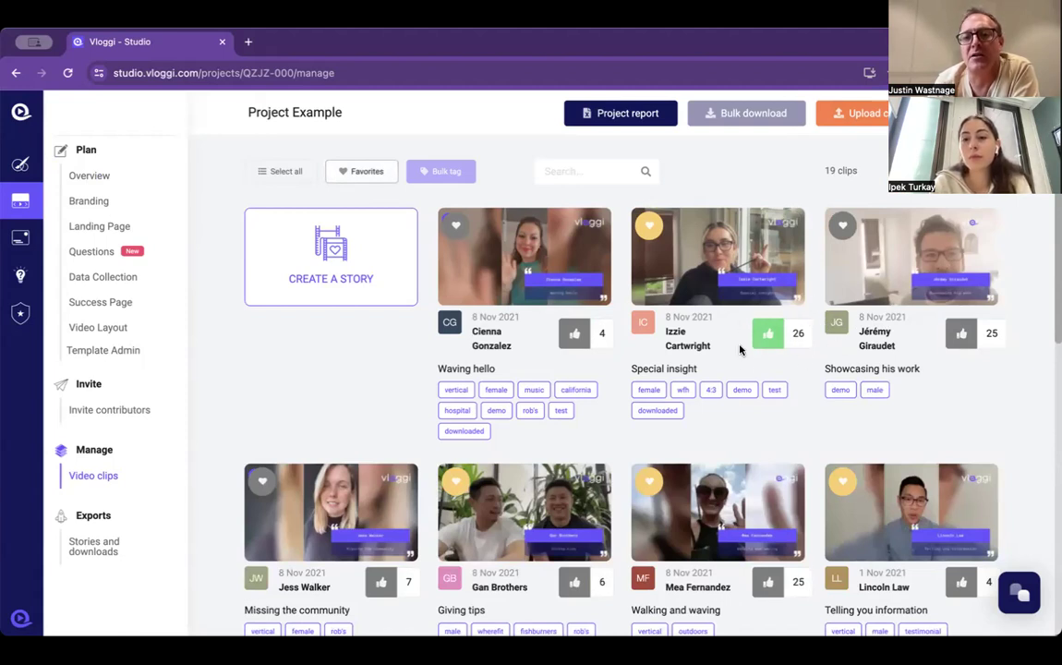
pyautogui.moveTo(754, 328)
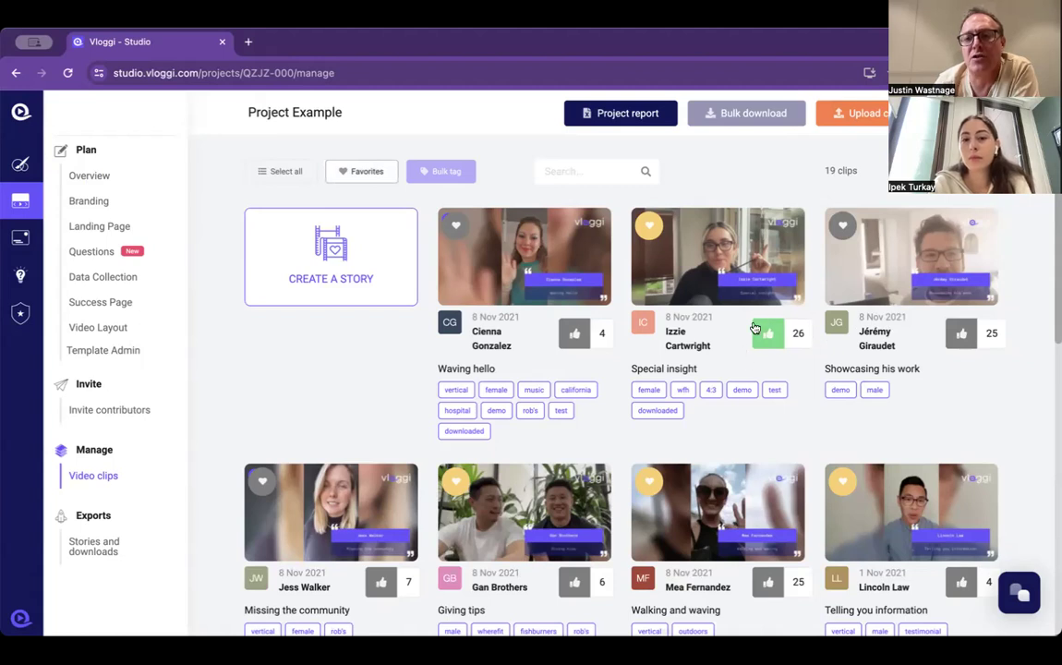
pyautogui.moveTo(742, 337)
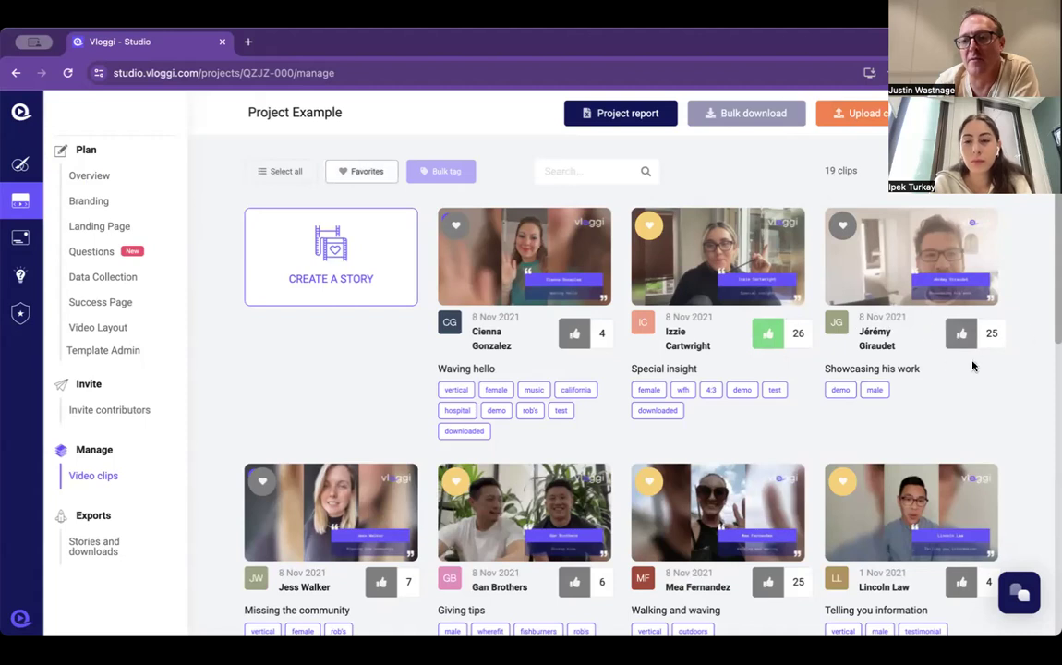
pyautogui.moveTo(1023, 285)
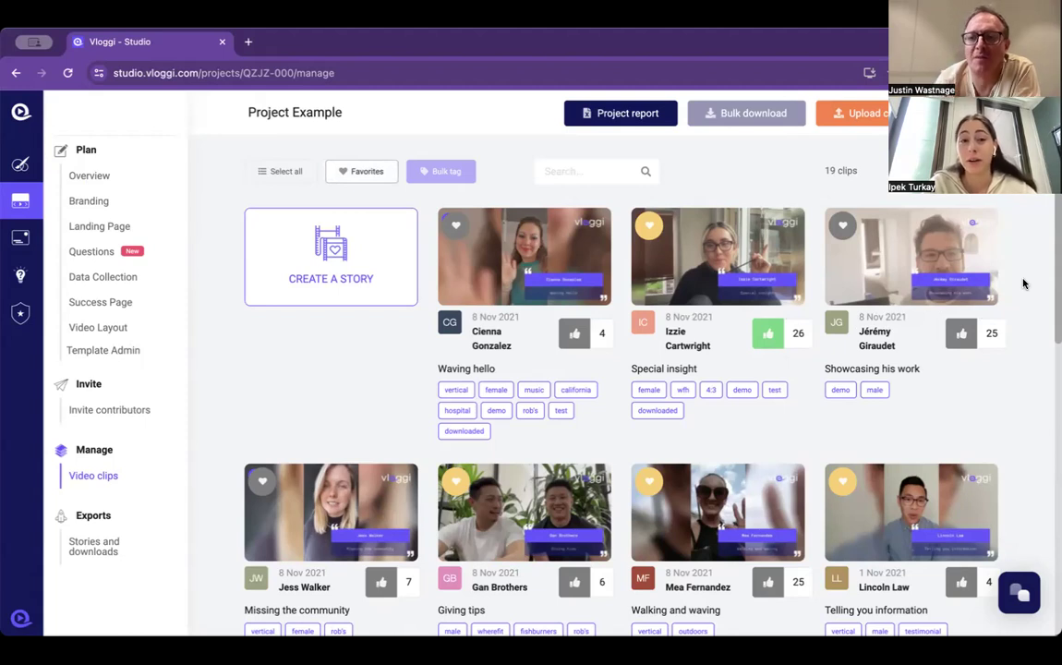
pyautogui.moveTo(683, 152)
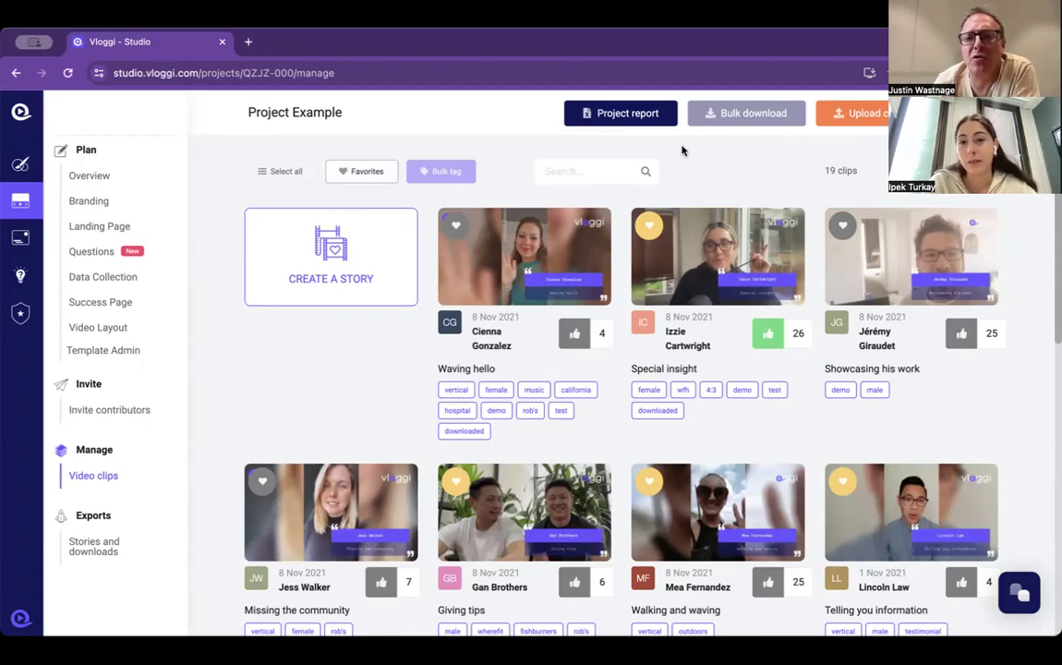
pyautogui.moveTo(21, 200)
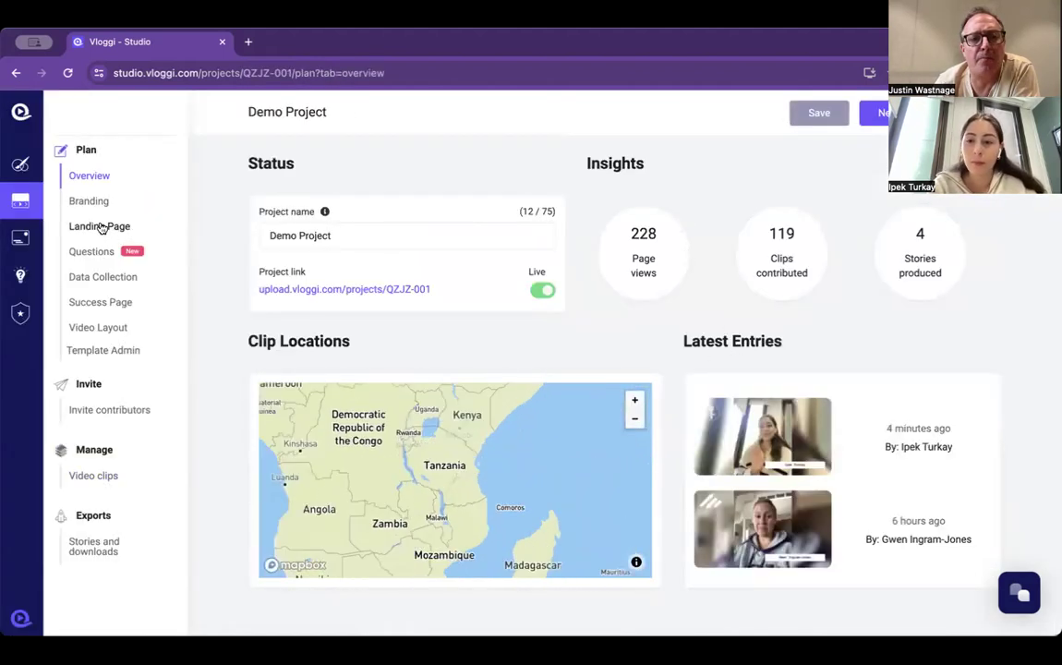
# - Title the Demo Project landing page SCHOLARSHIP and reveal the rules and tips fields
pyautogui.click(99, 227)
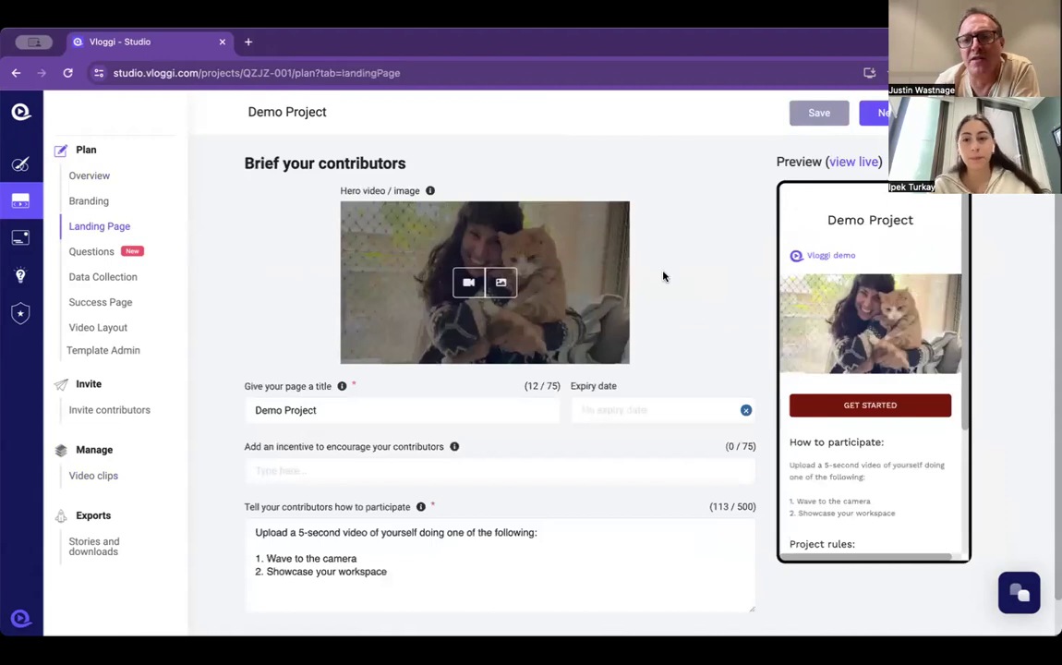
pyautogui.moveTo(799, 255)
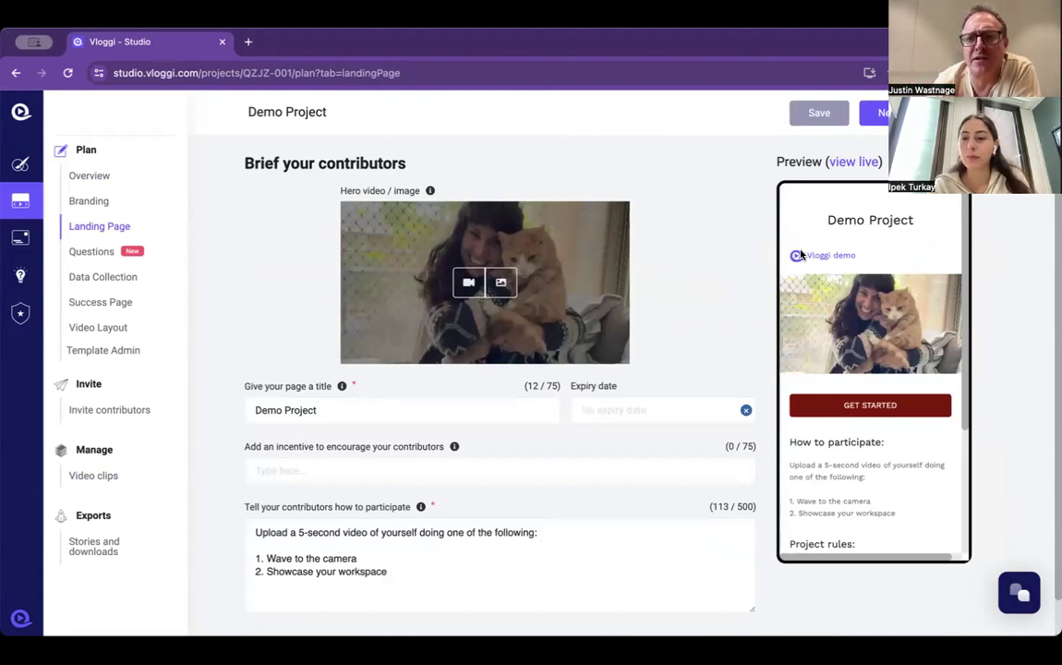
pyautogui.moveTo(805, 262)
pyautogui.write('SCHOLARSHIP')
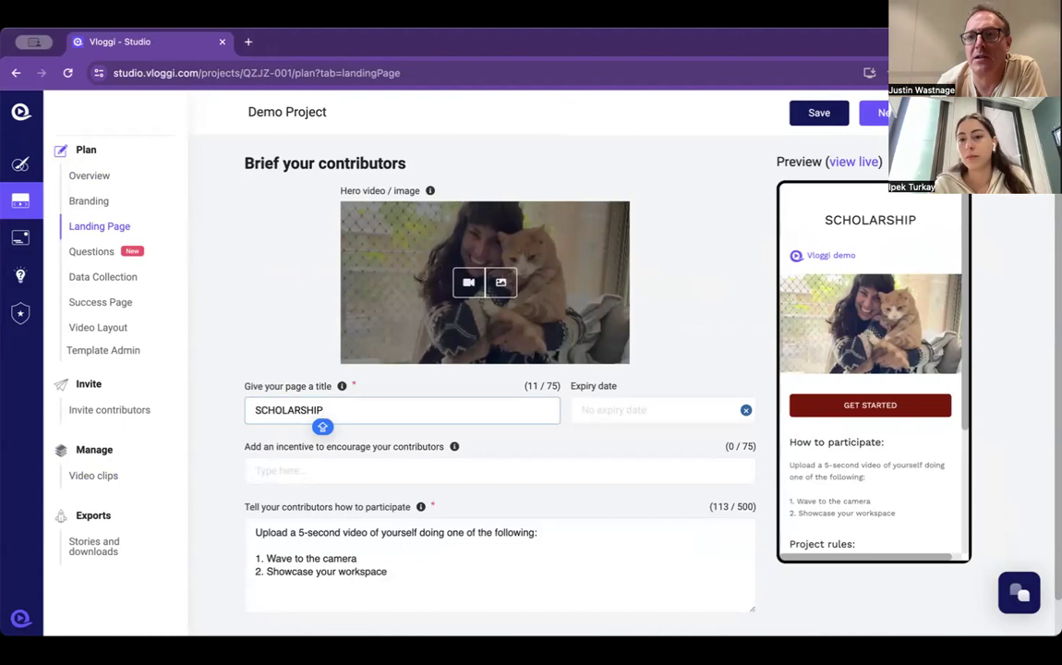
pyautogui.moveTo(836, 230)
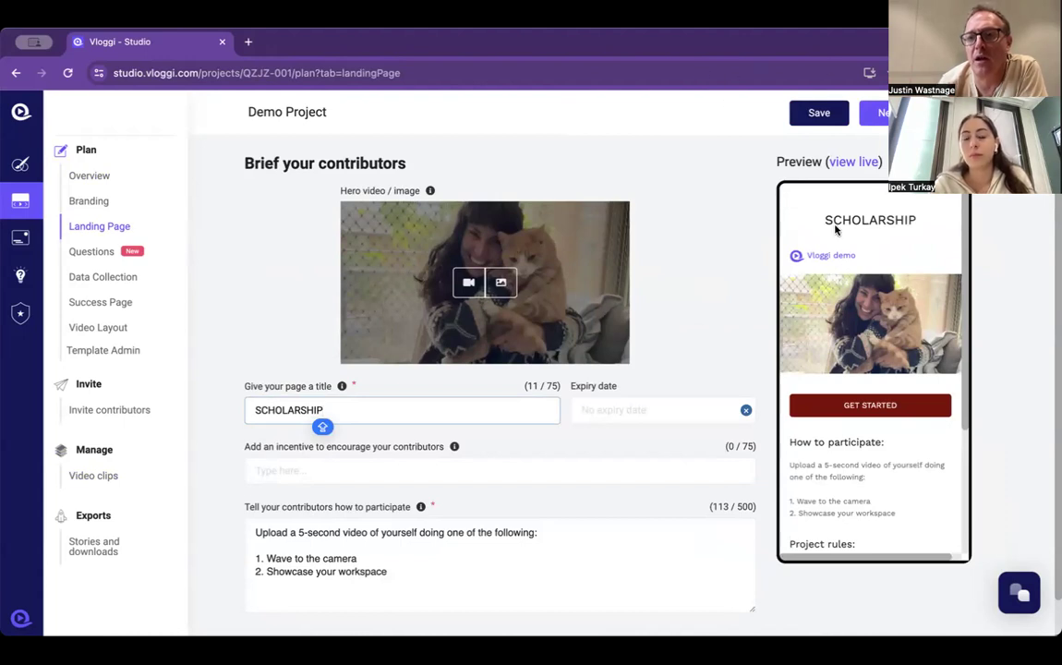
pyautogui.moveTo(684, 168)
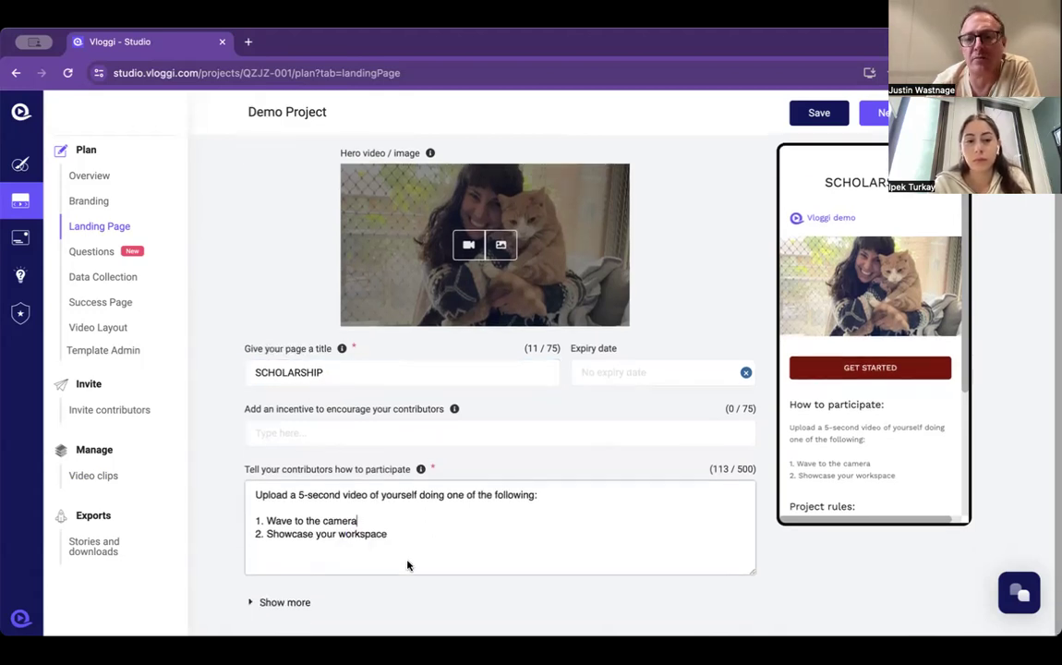
pyautogui.click(285, 603)
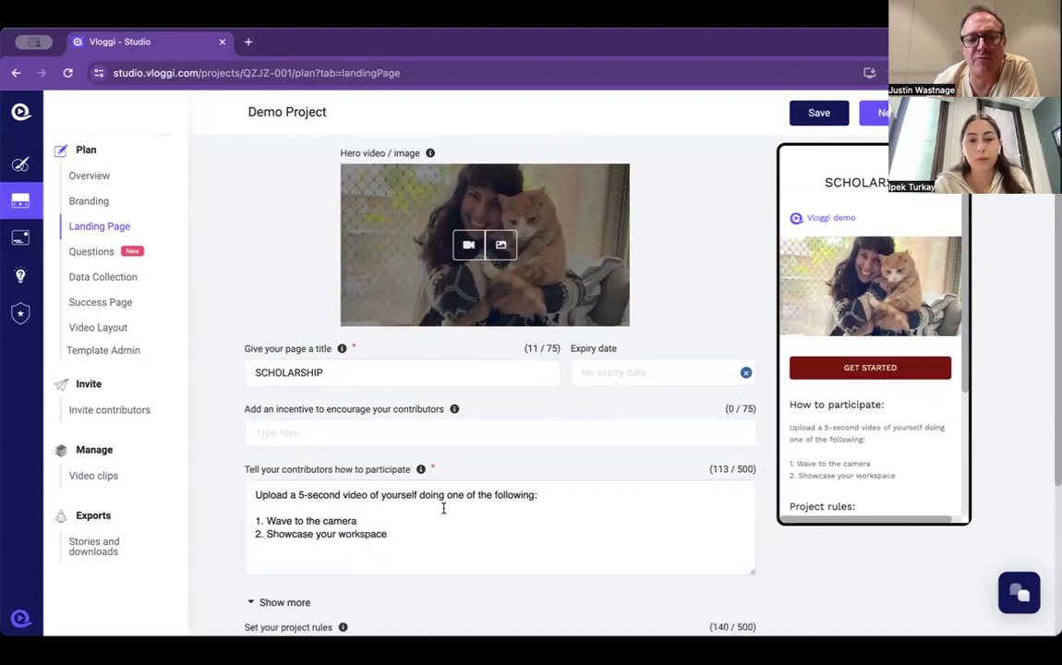
pyautogui.scroll(-3)
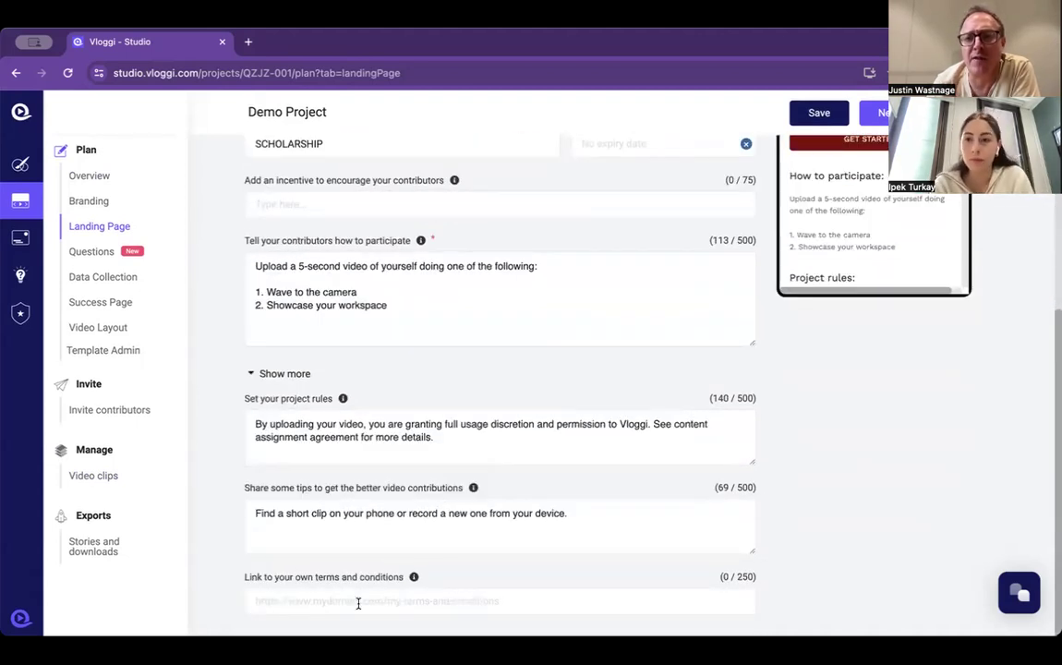
pyautogui.scroll(3)
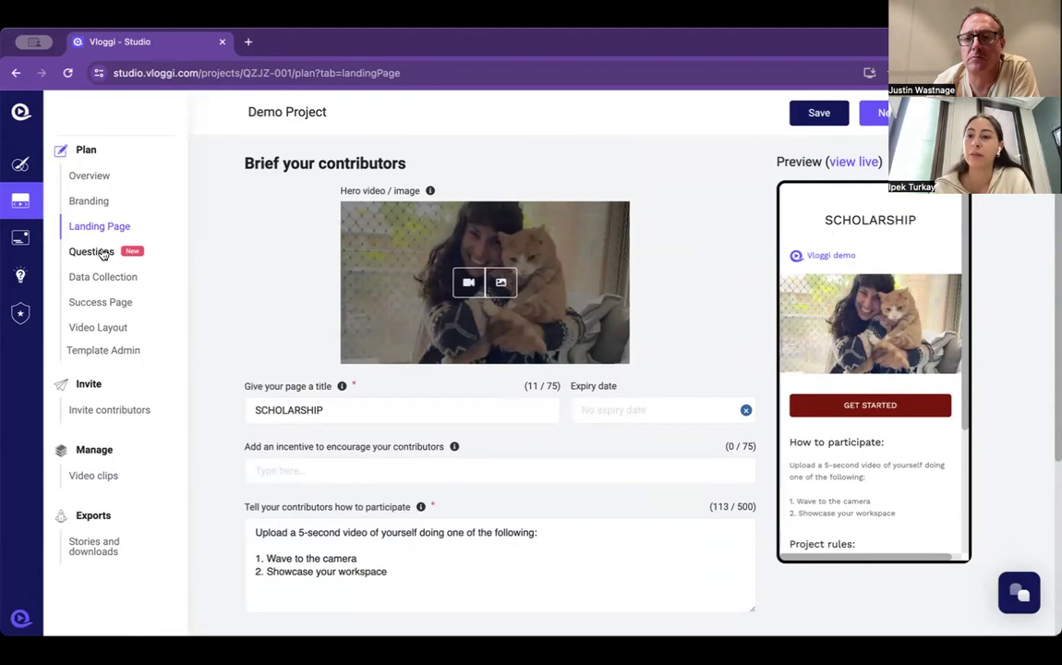
pyautogui.moveTo(451, 330)
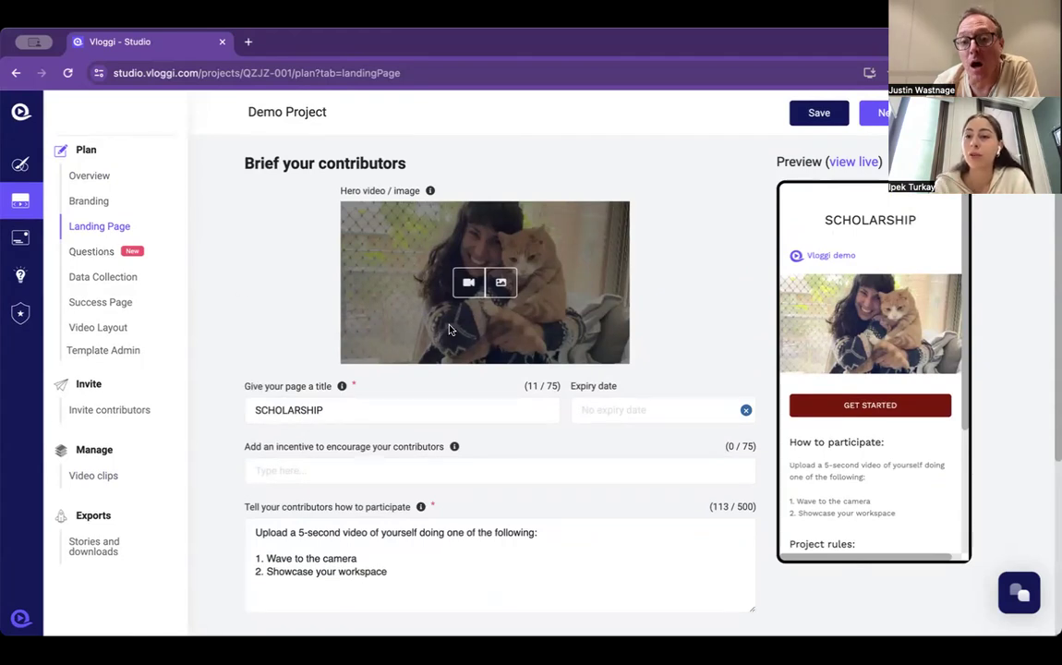
# - Enter a $500 VOUCHER incentive and set the page expiry to May 21, 2024
pyautogui.click(647, 409)
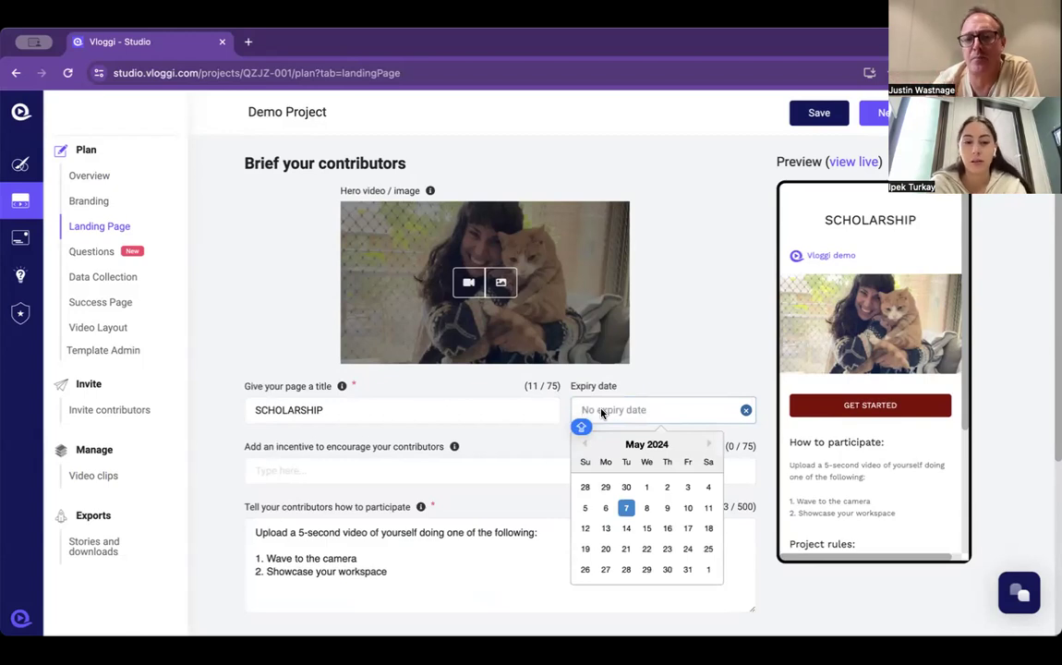
pyautogui.click(422, 471)
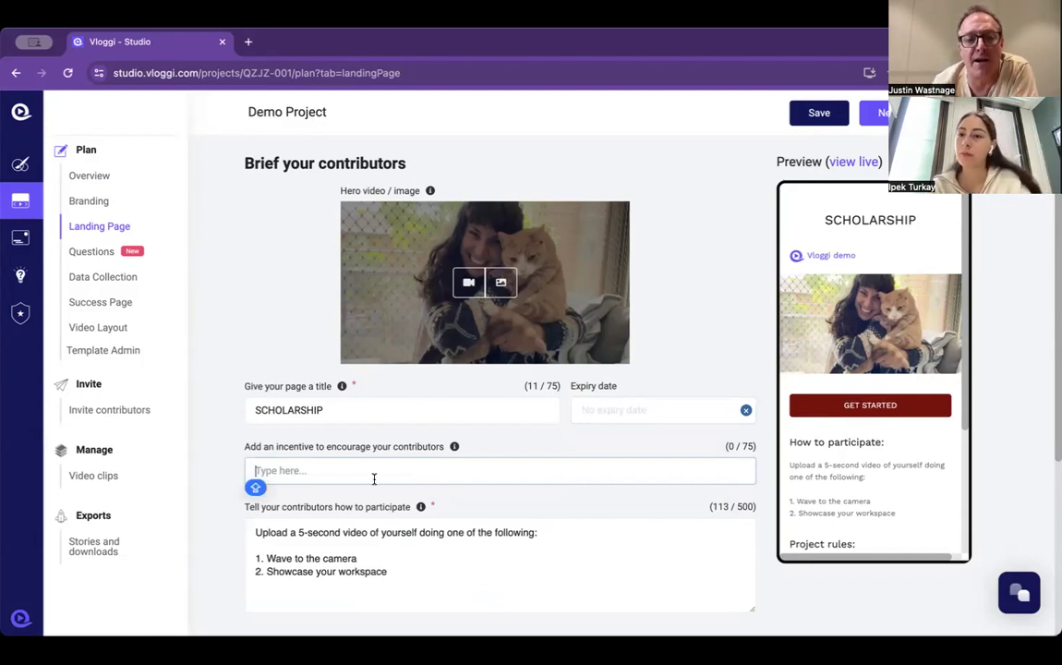
pyautogui.write('$')
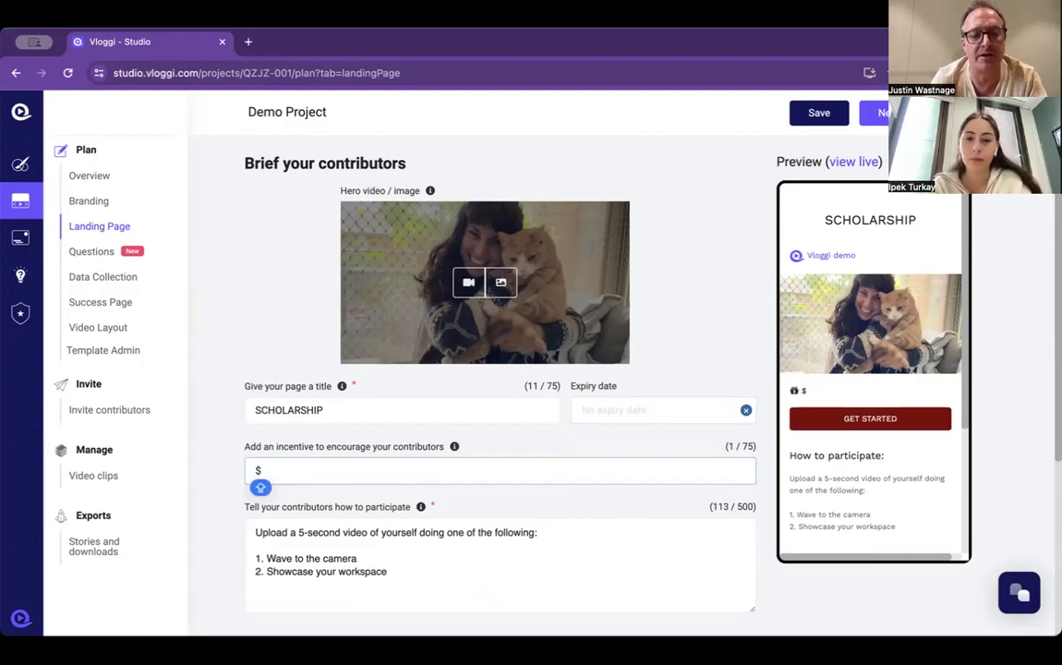
pyautogui.write('500 V')
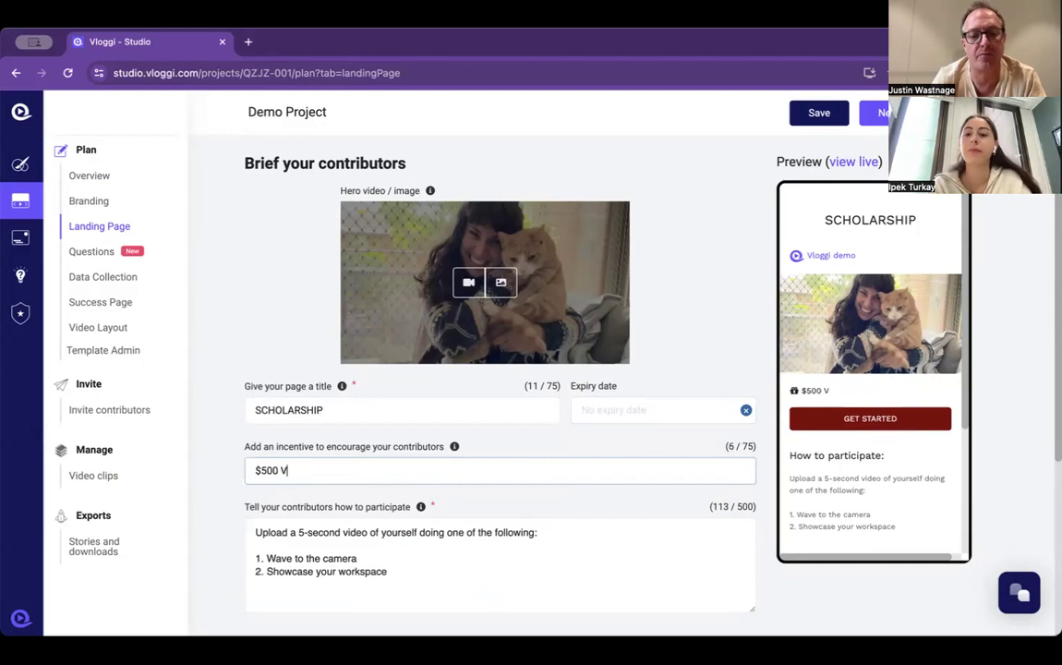
pyautogui.write('OUCHER')
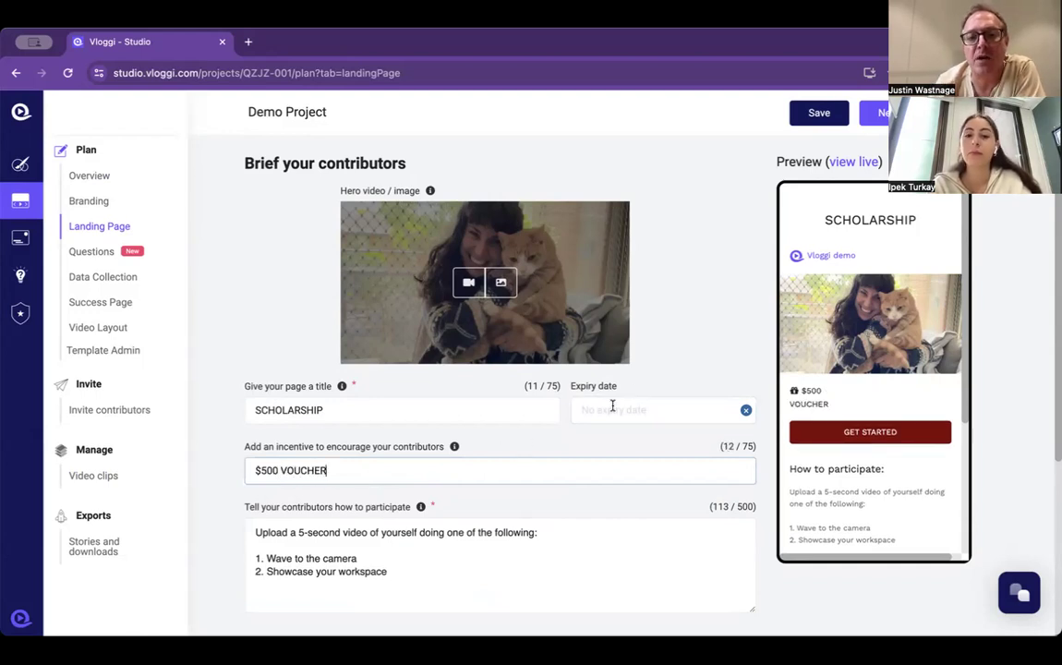
pyautogui.click(656, 409)
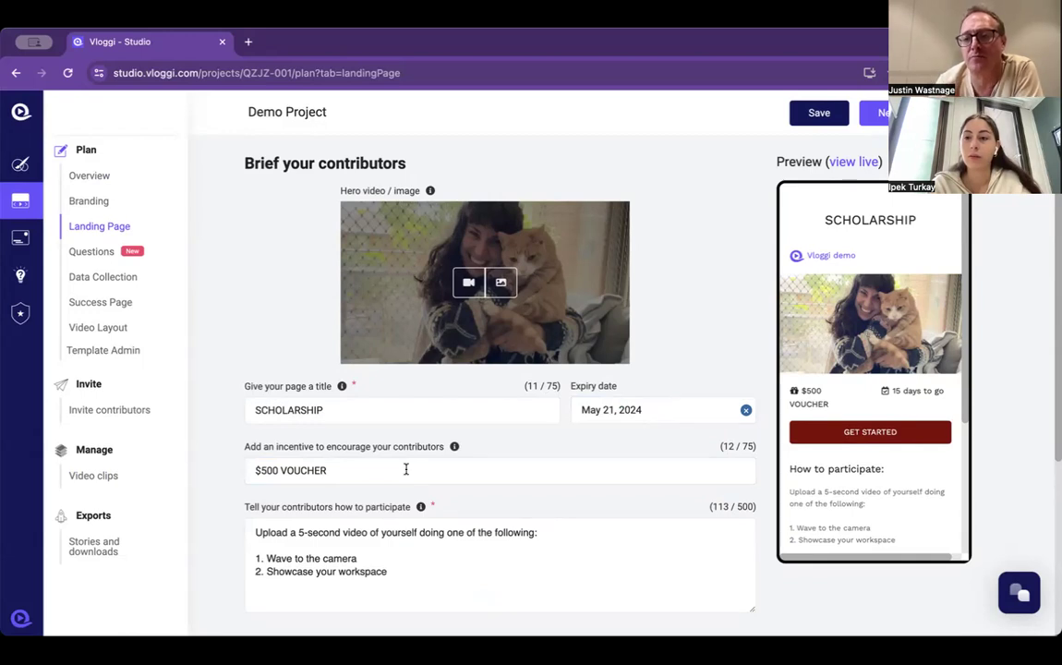
pyautogui.moveTo(123, 268)
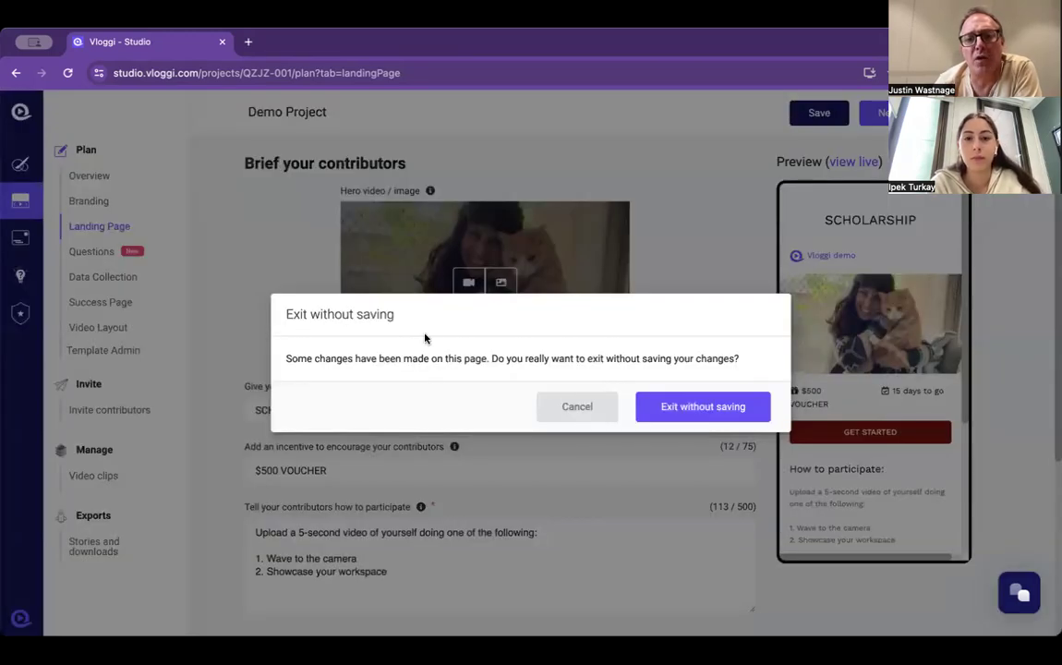
# - Keep the unsaved edits and open the live upload page at Submit your video
pyautogui.click(576, 406)
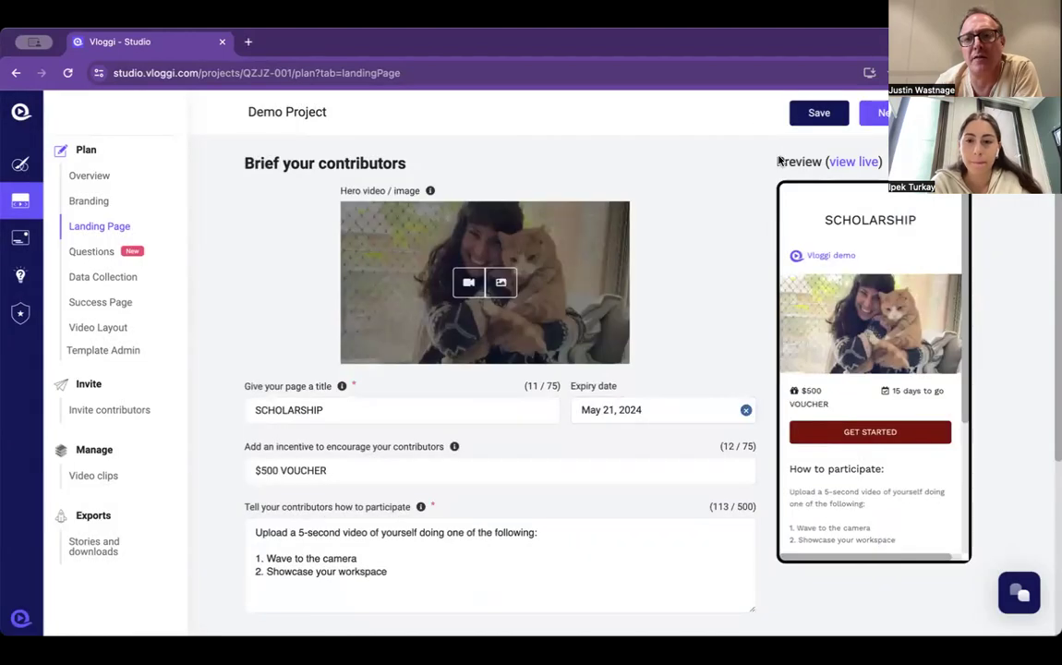
pyautogui.moveTo(853, 162)
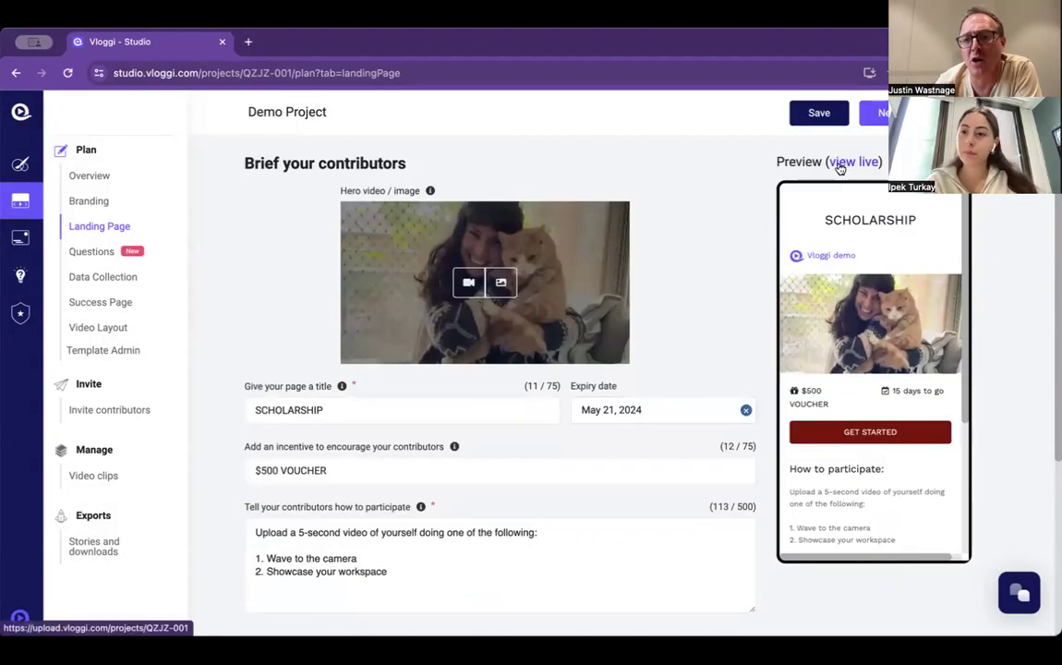
pyautogui.click(854, 161)
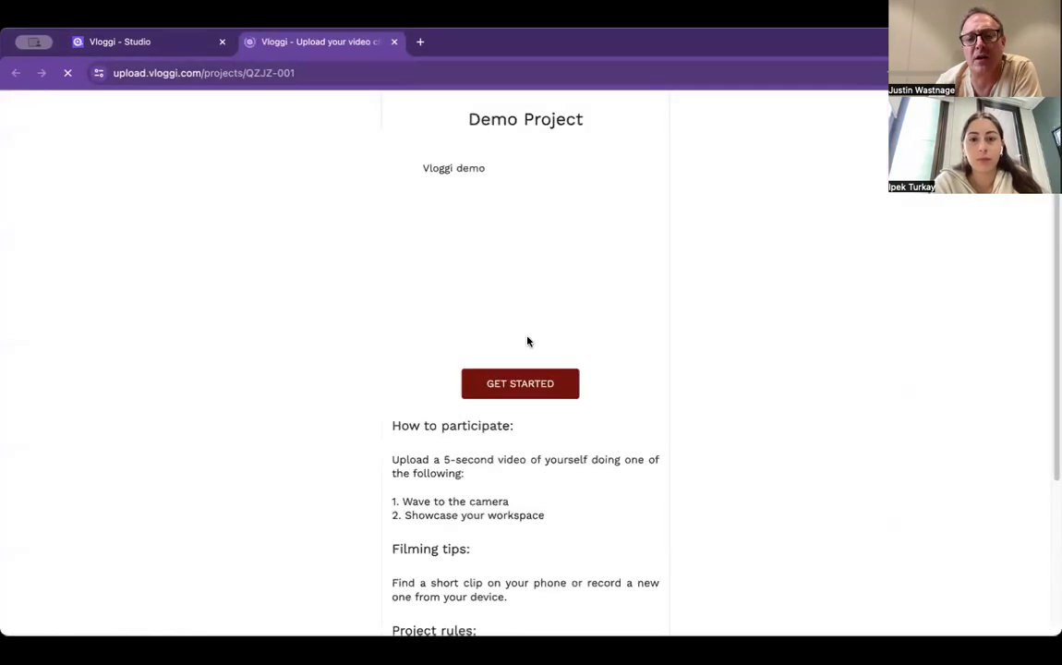
pyautogui.click(519, 383)
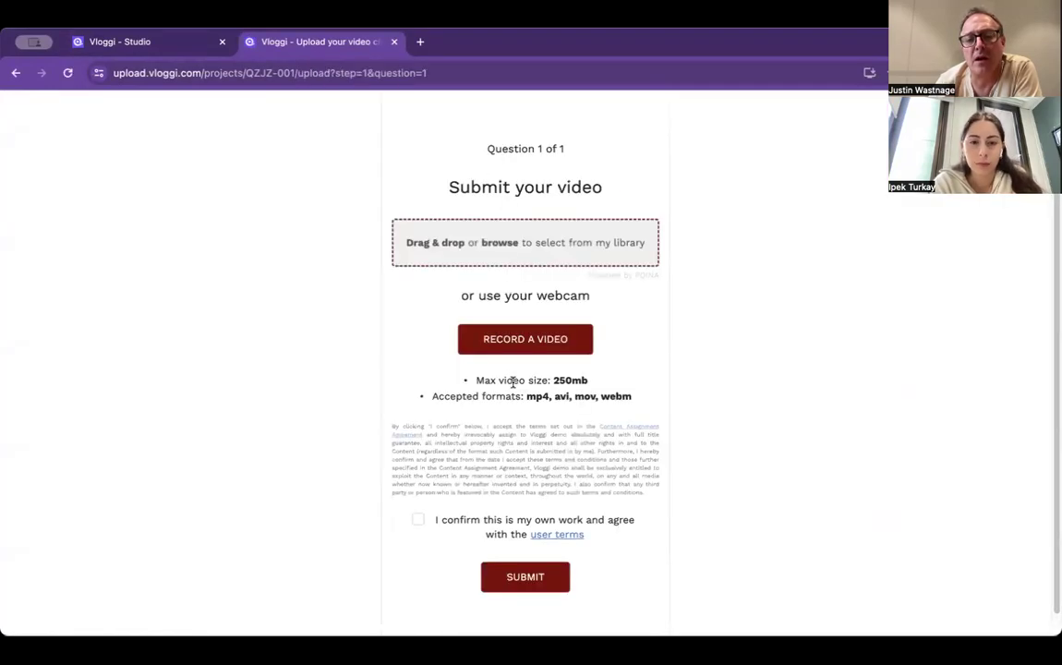
# - Record a 3-second webcam clip and upload it to the submission form
pyautogui.click(525, 338)
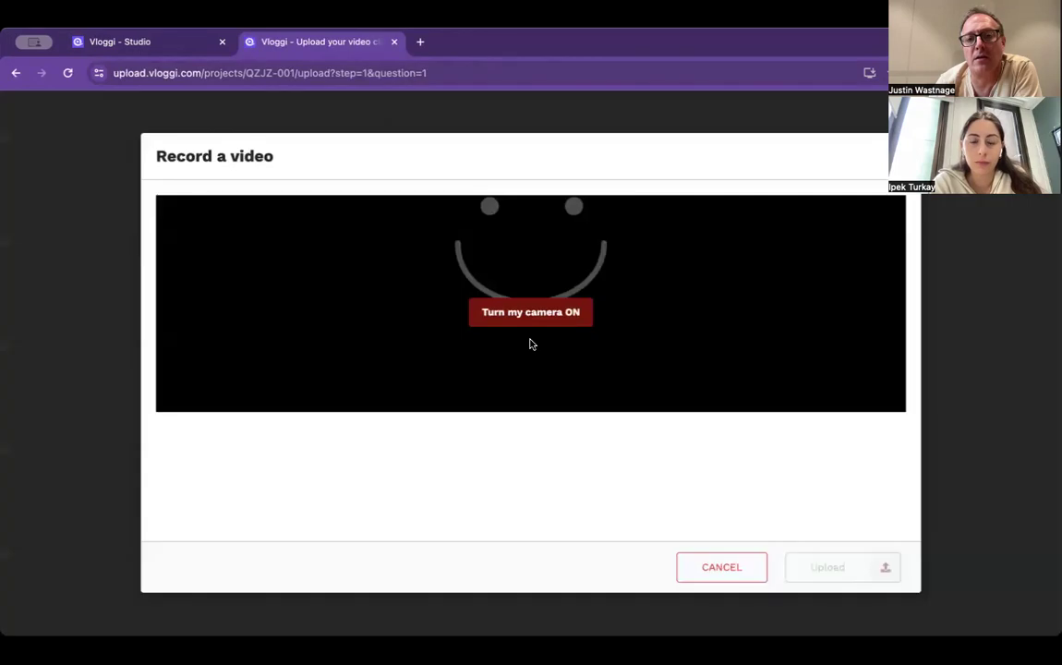
pyautogui.click(530, 311)
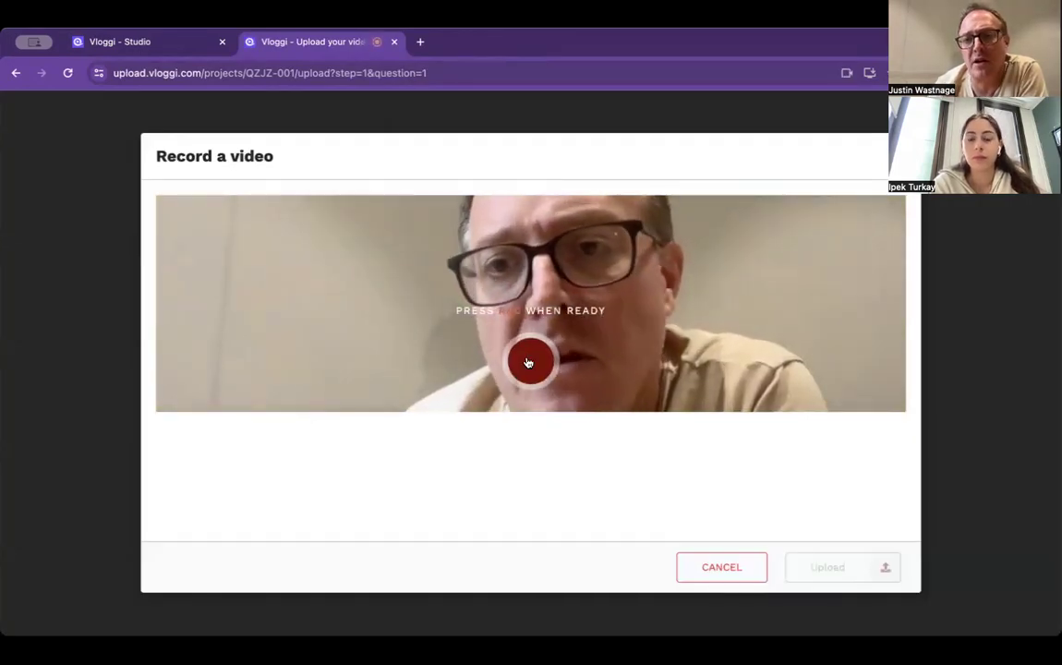
pyautogui.click(529, 361)
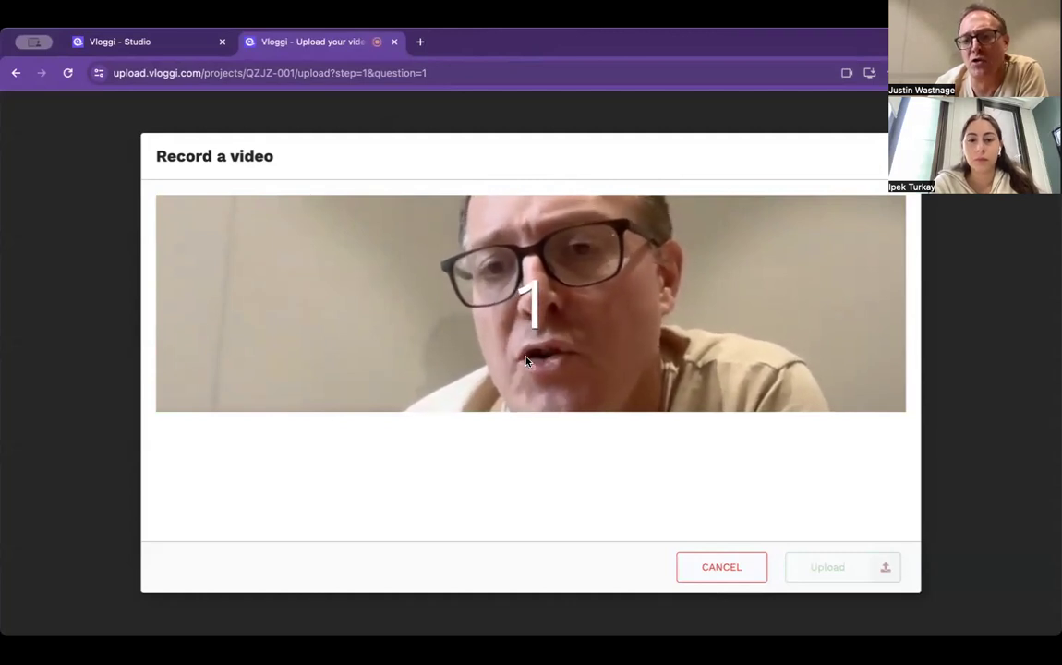
pyautogui.click(530, 332)
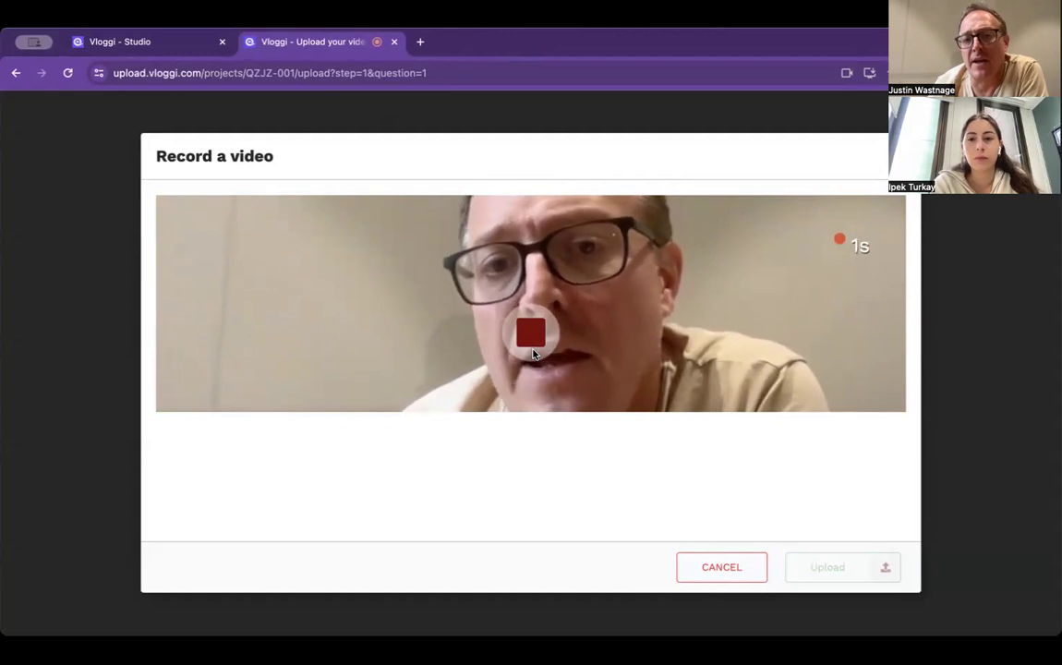
pyautogui.click(530, 332)
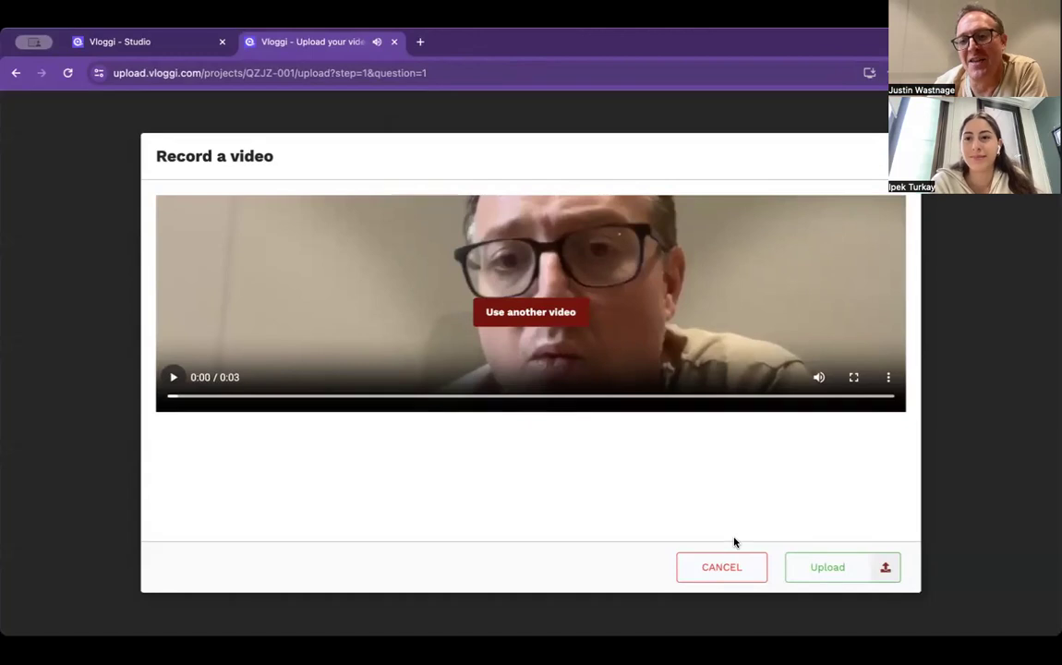
pyautogui.moveTo(721, 566)
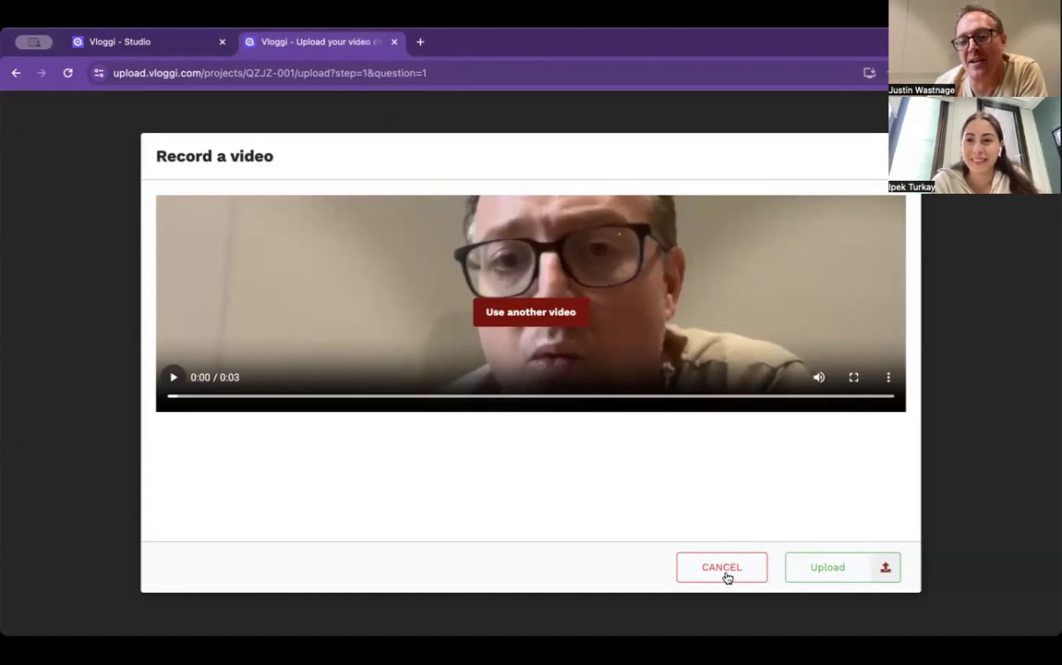
pyautogui.moveTo(835, 570)
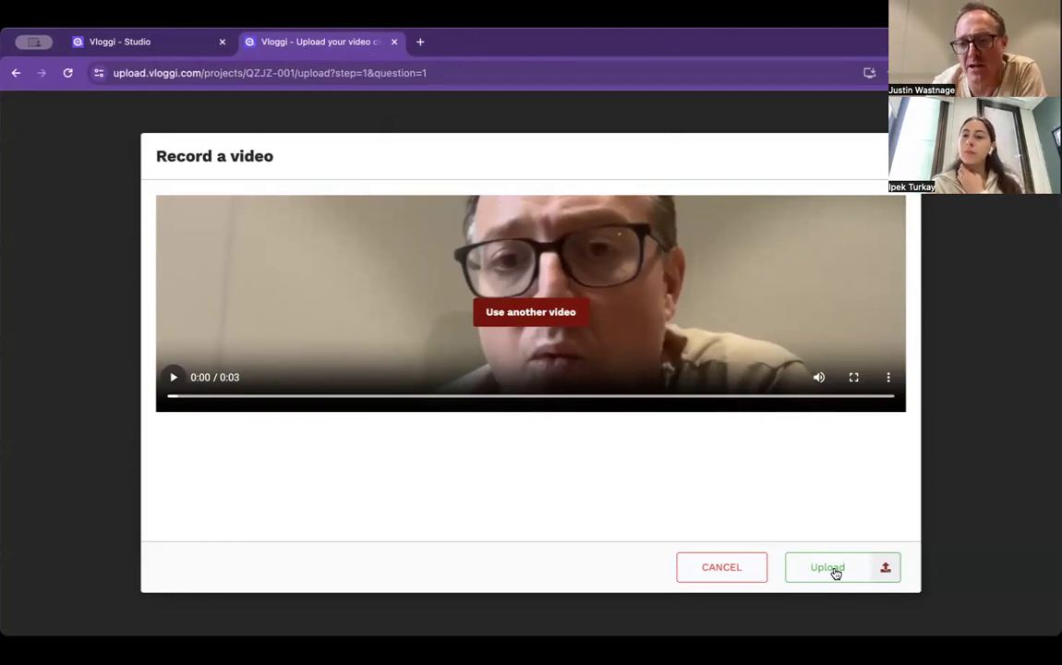
pyautogui.click(826, 567)
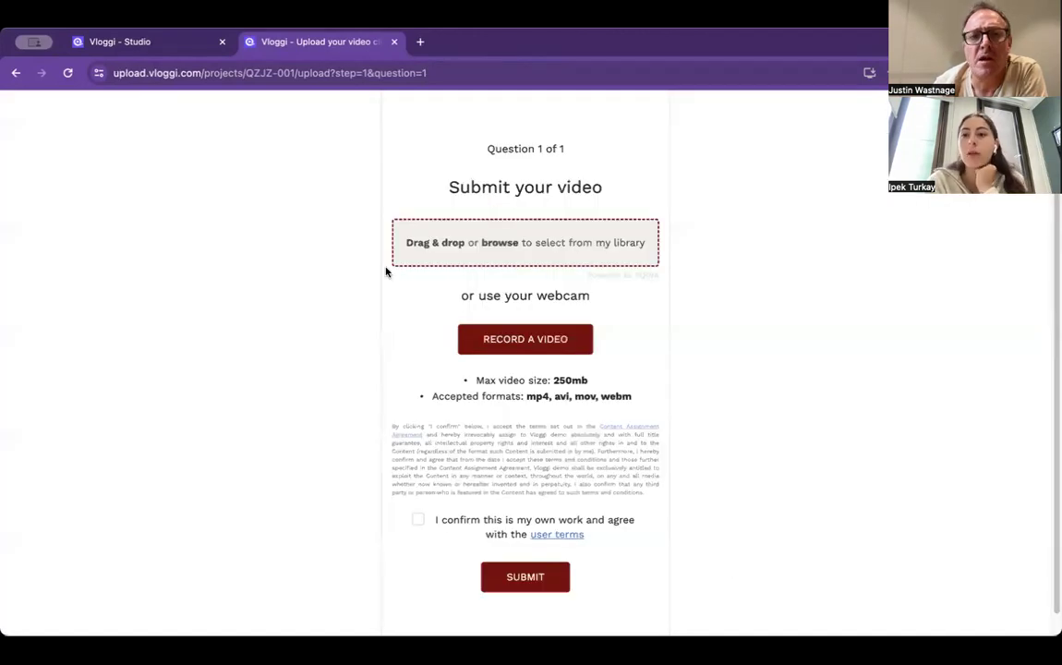
# - Back in Studio, exit Questions without saving and choose 5 as the question count
pyautogui.click(118, 42)
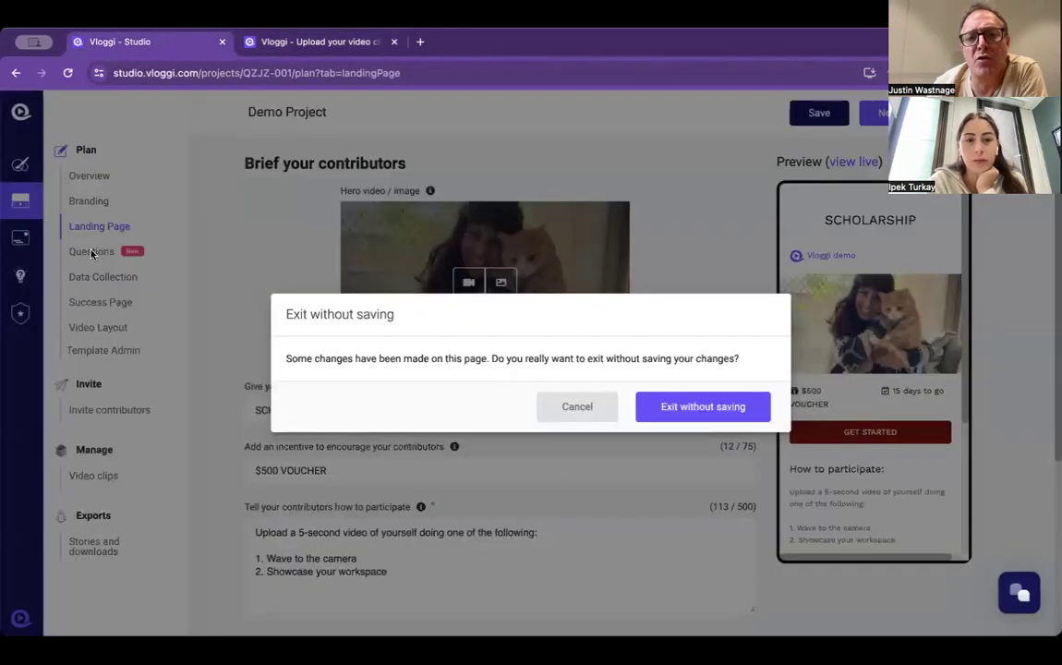
pyautogui.click(702, 406)
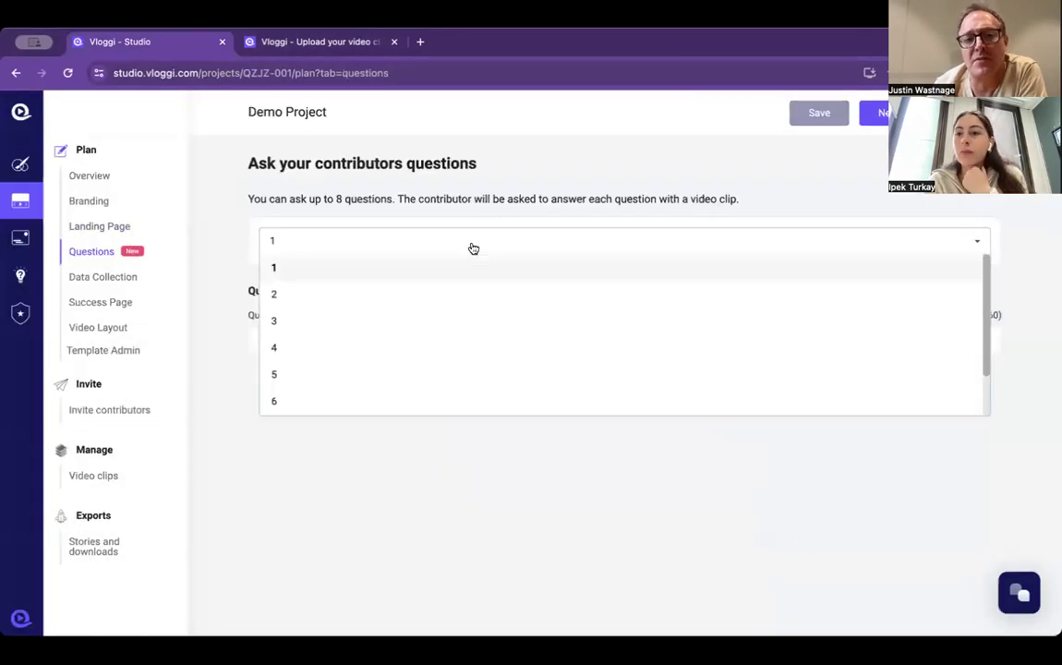
pyautogui.click(273, 374)
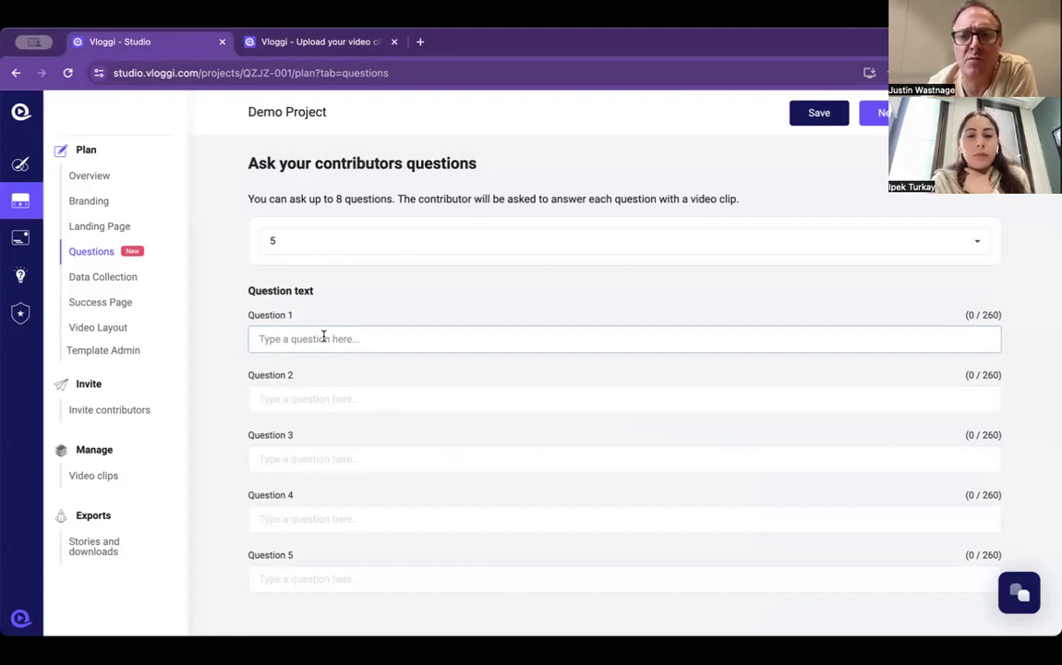
pyautogui.moveTo(103, 277)
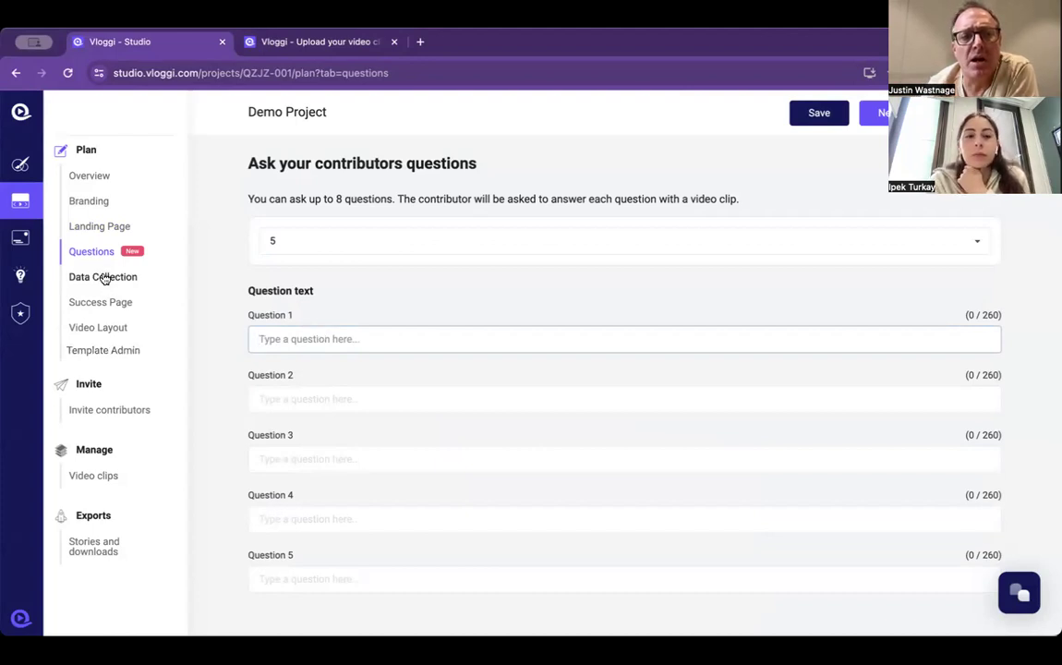
# - Open Data Collection without saving and switch off the Organization name toggle
pyautogui.click(103, 276)
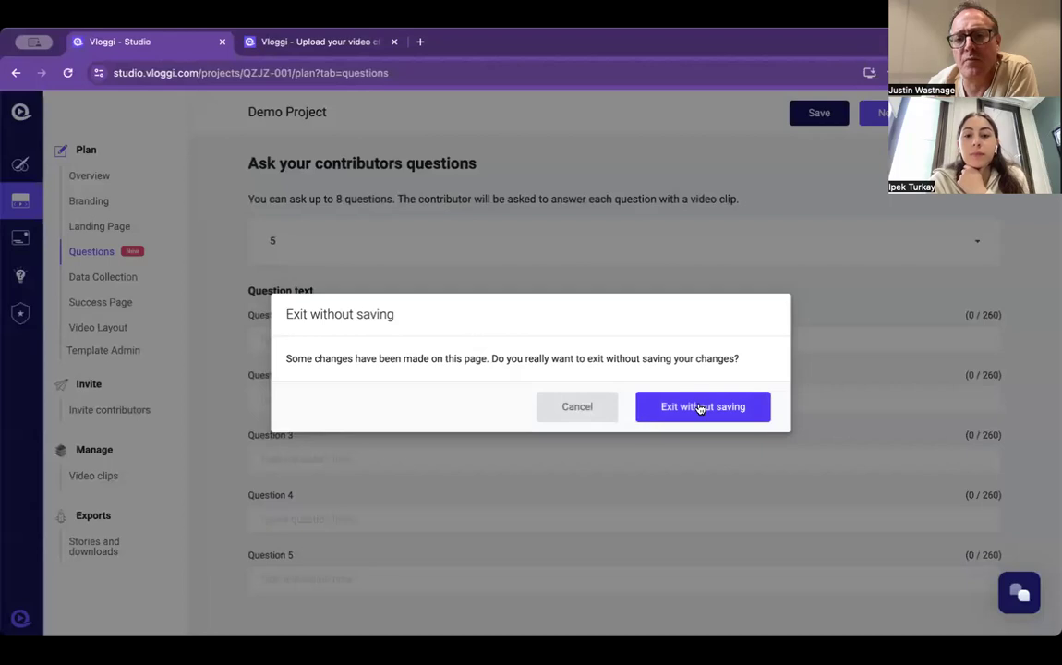
pyautogui.click(701, 406)
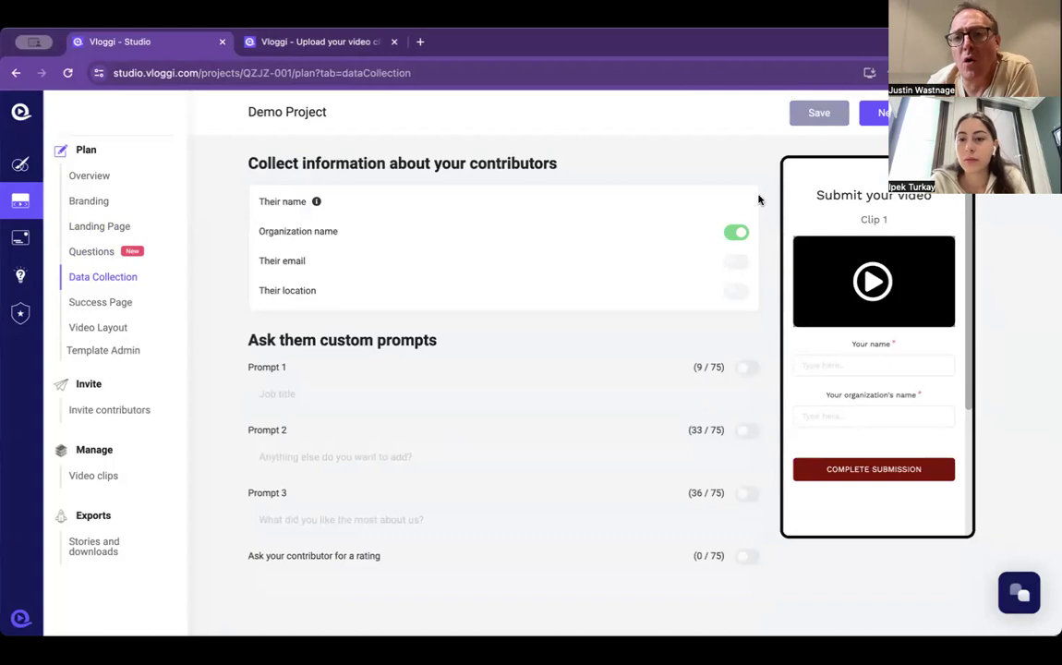
pyautogui.moveTo(813, 222)
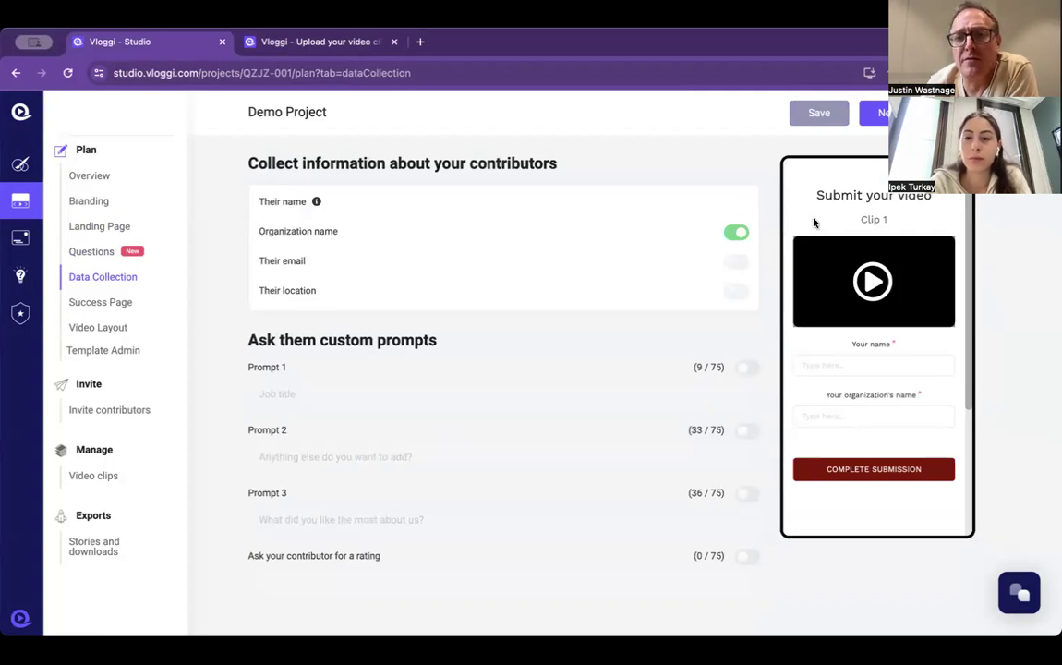
pyautogui.moveTo(781, 221)
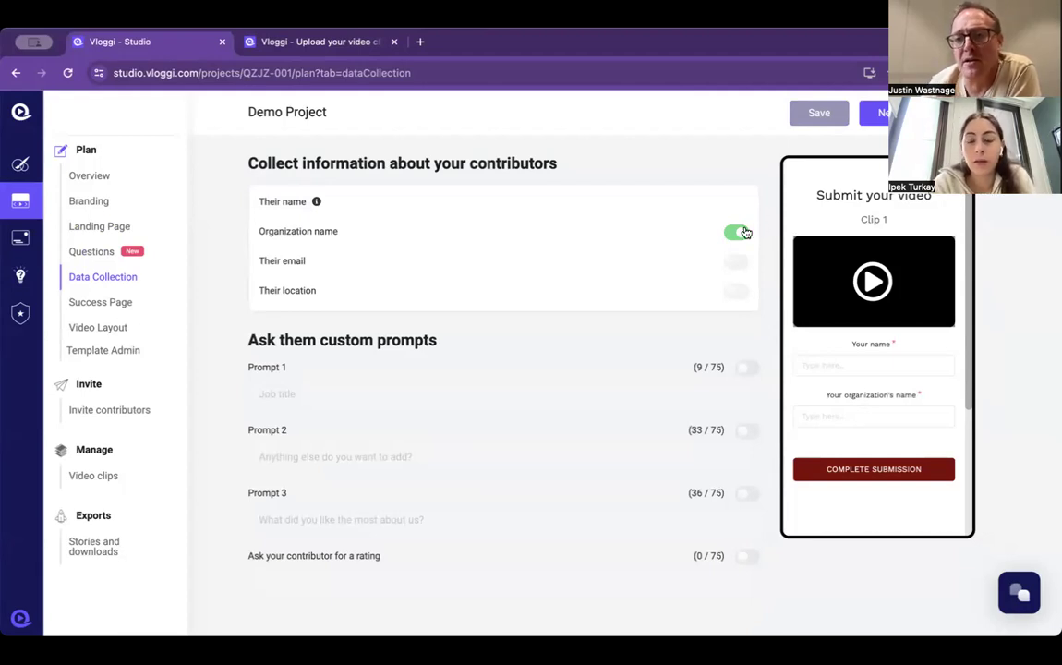
pyautogui.click(736, 232)
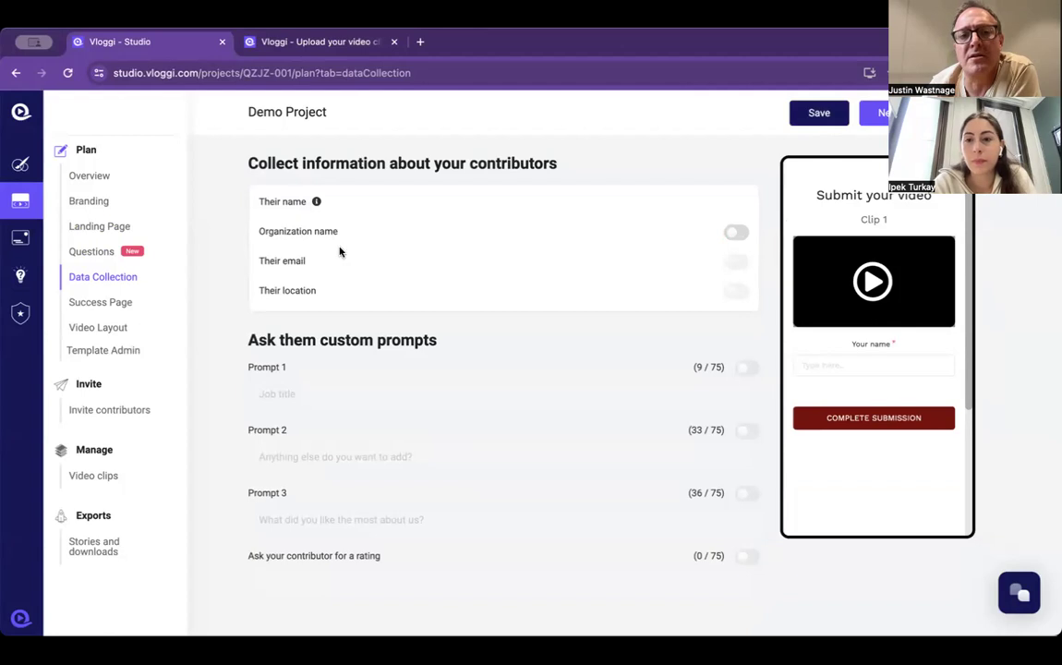
pyautogui.moveTo(311, 234)
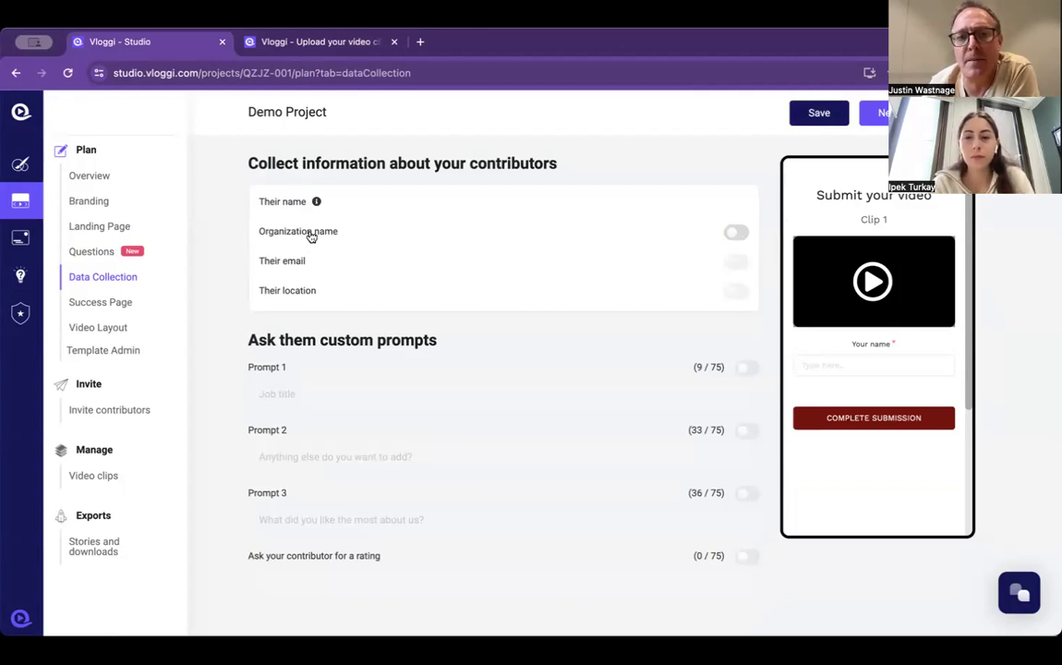
pyautogui.moveTo(608, 291)
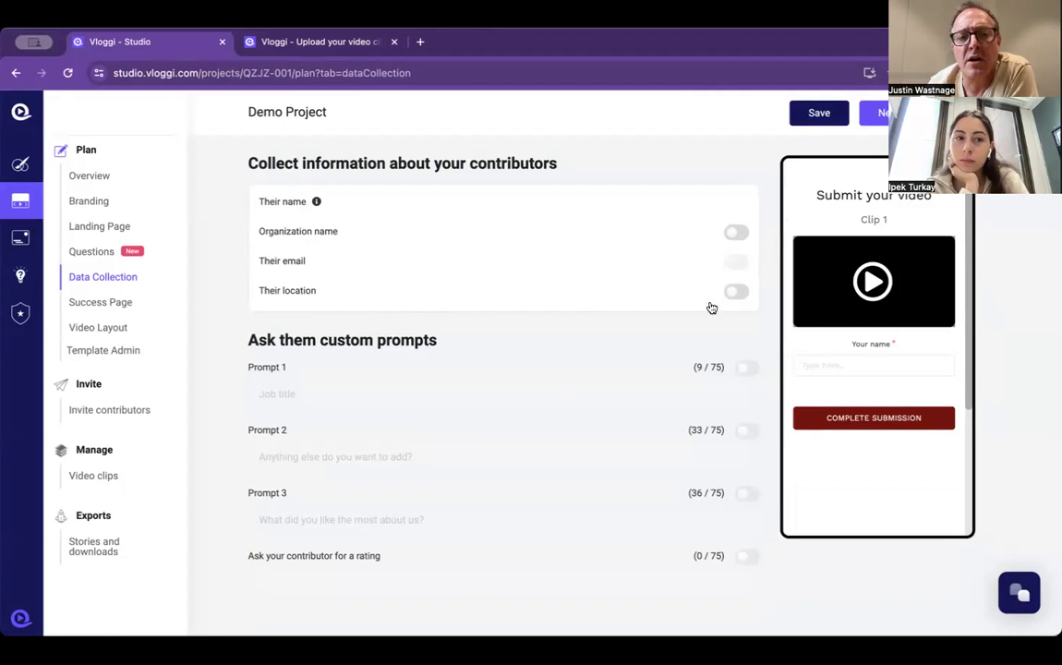
# - Enable Prompt 1 relabelled 'Year of study', then leave for the Success Page without saving
pyautogui.click(747, 368)
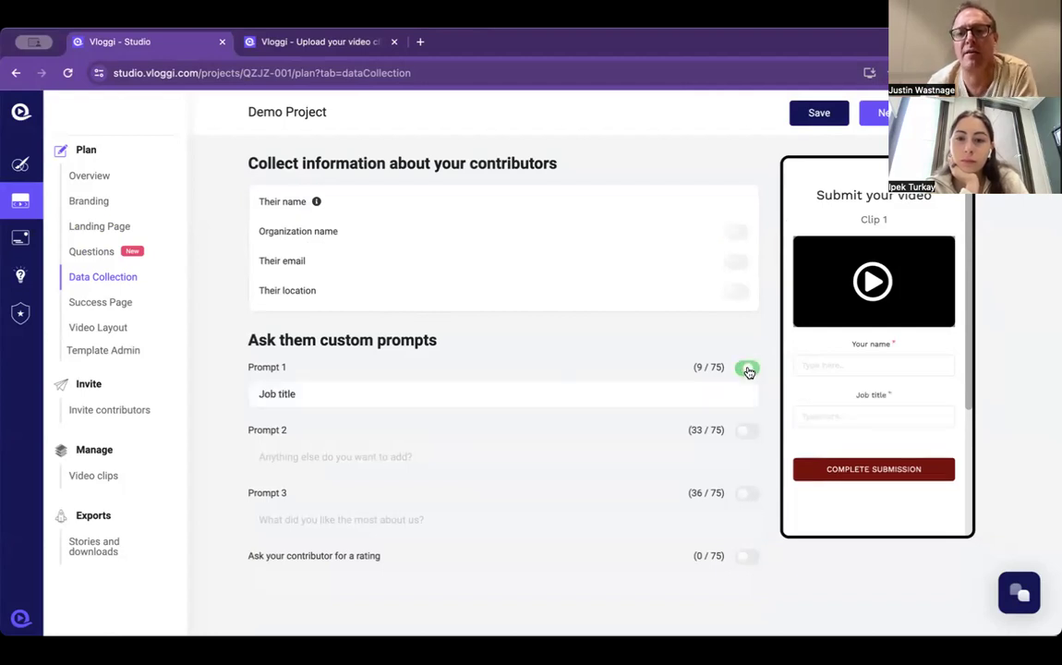
pyautogui.click(748, 367)
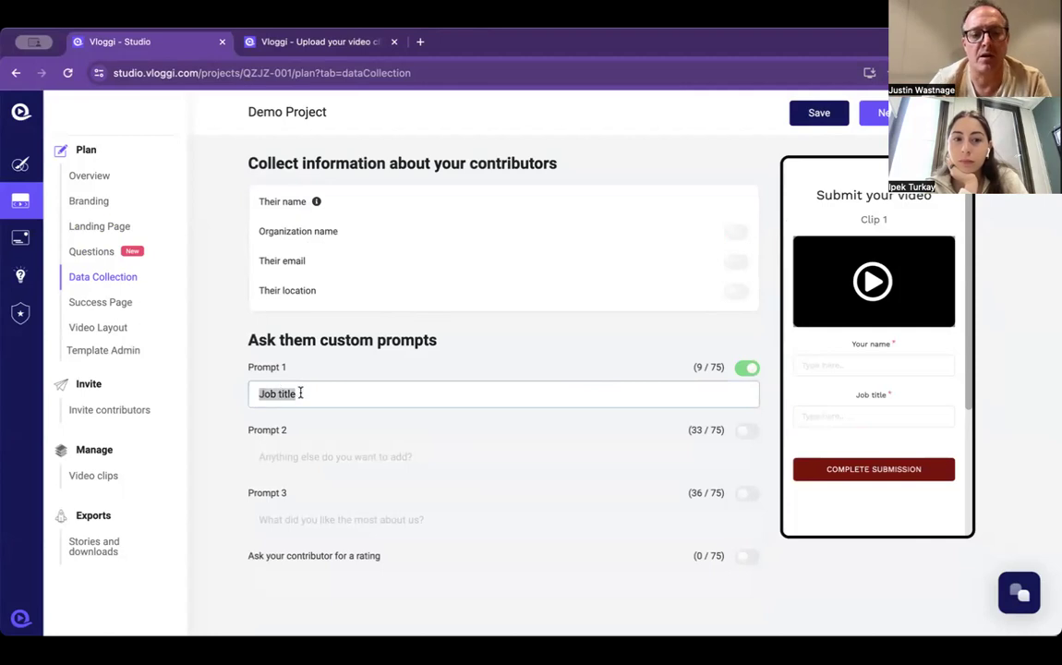
pyautogui.write('Year of st')
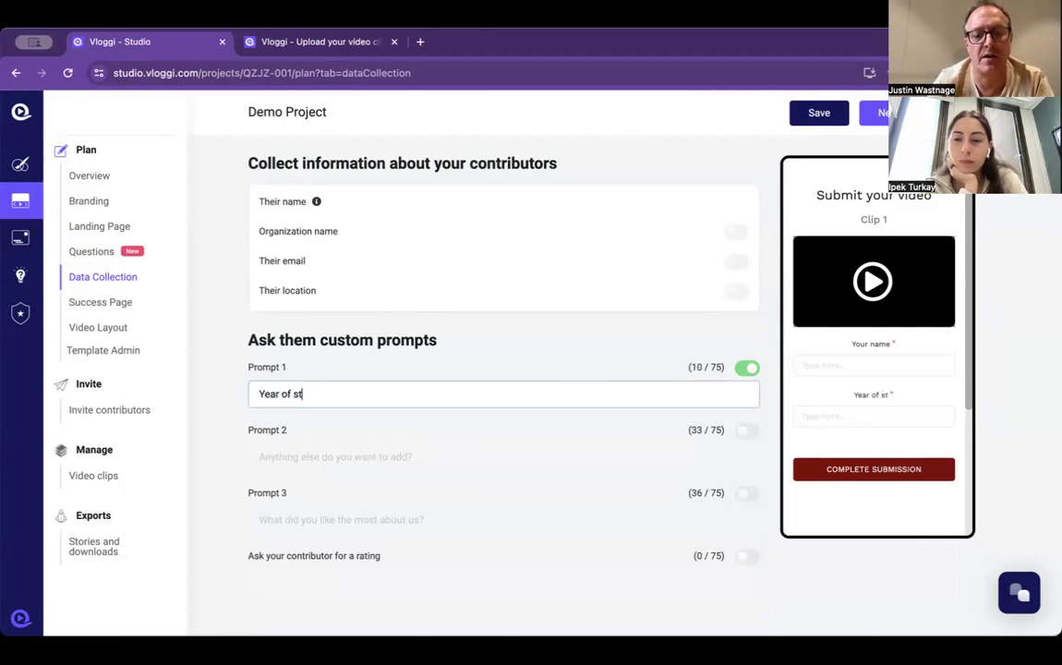
pyautogui.write('udy')
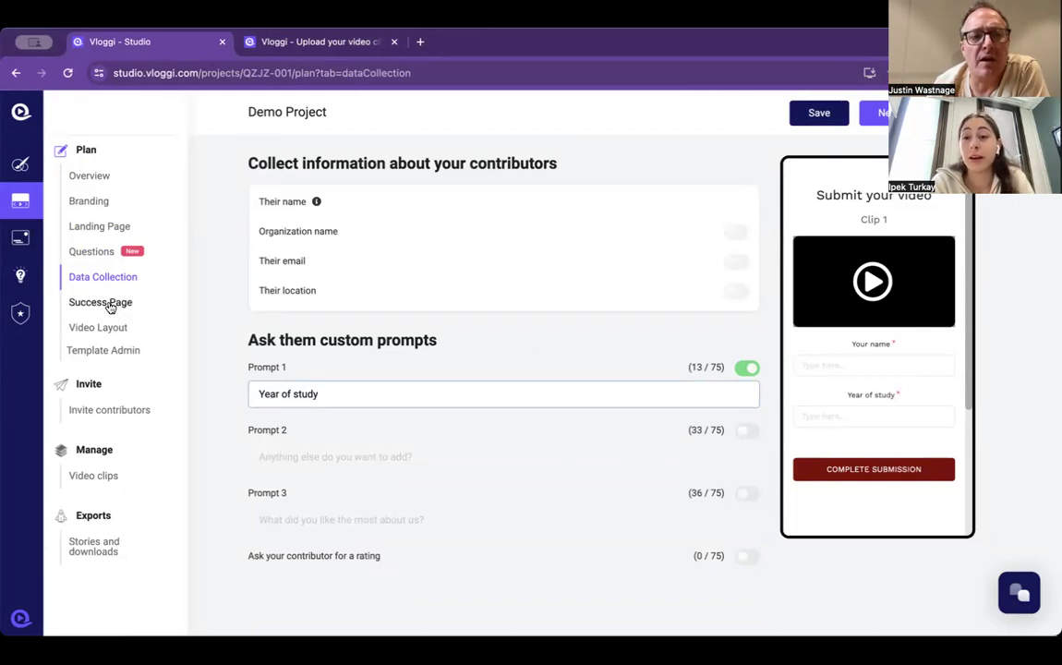
pyautogui.click(100, 302)
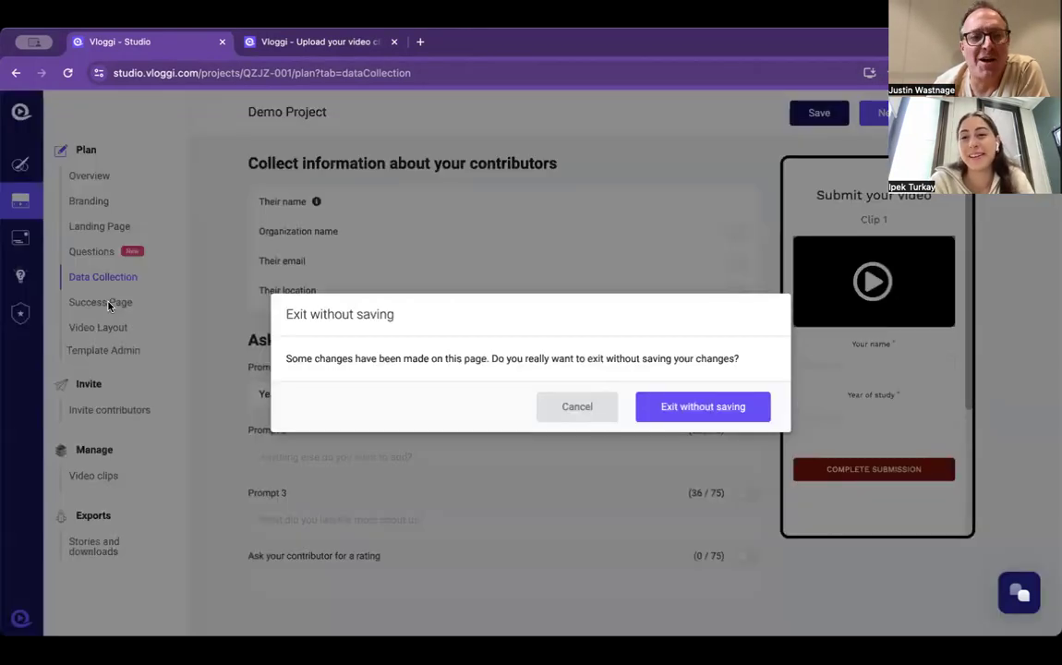
pyautogui.click(702, 406)
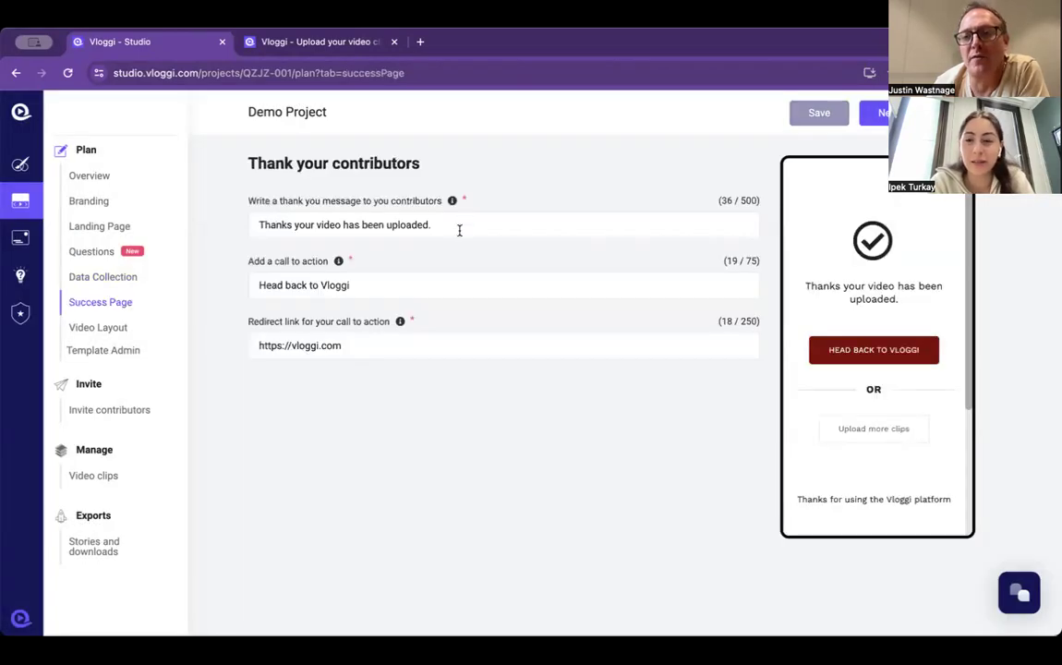
pyautogui.moveTo(376, 310)
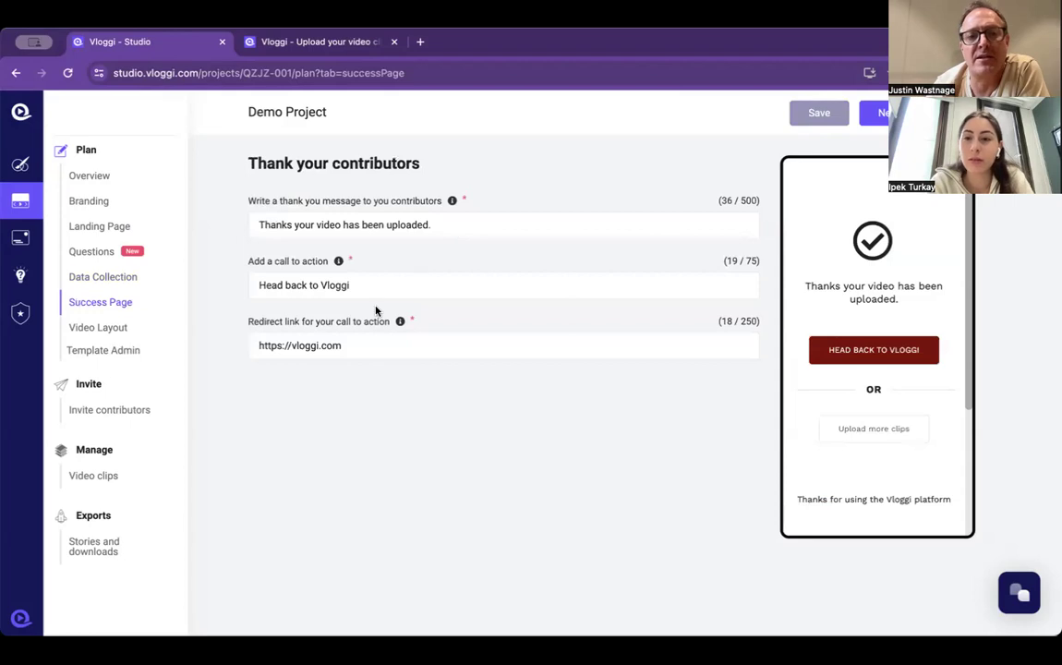
pyautogui.click(504, 285)
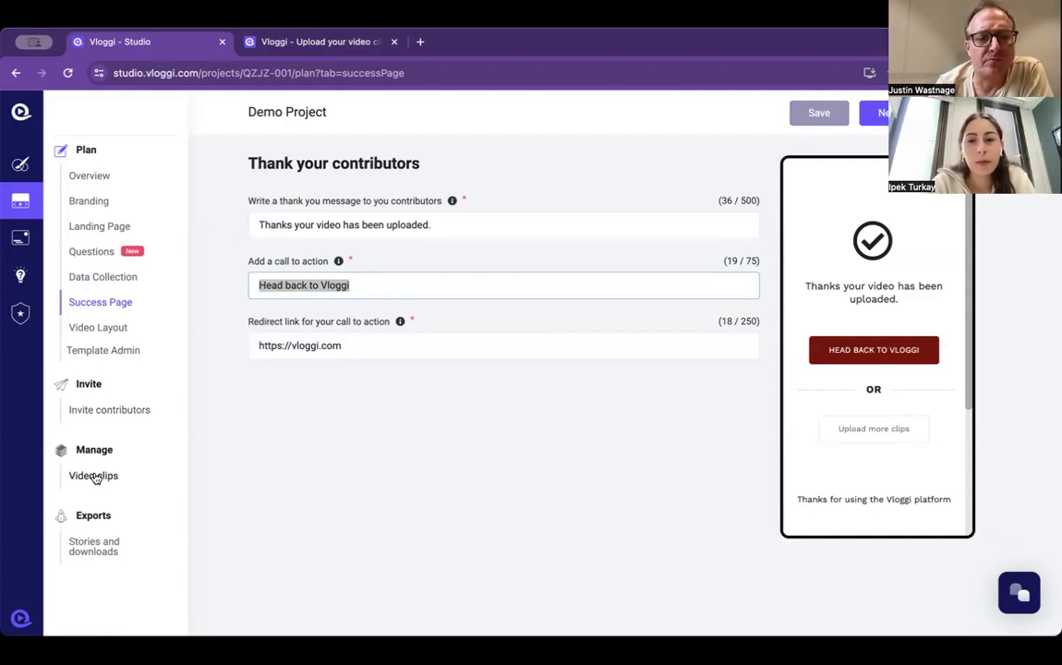
# - In the Video clips library, select the Ipek Turkay, Amihan and Maria clip cards
pyautogui.click(94, 475)
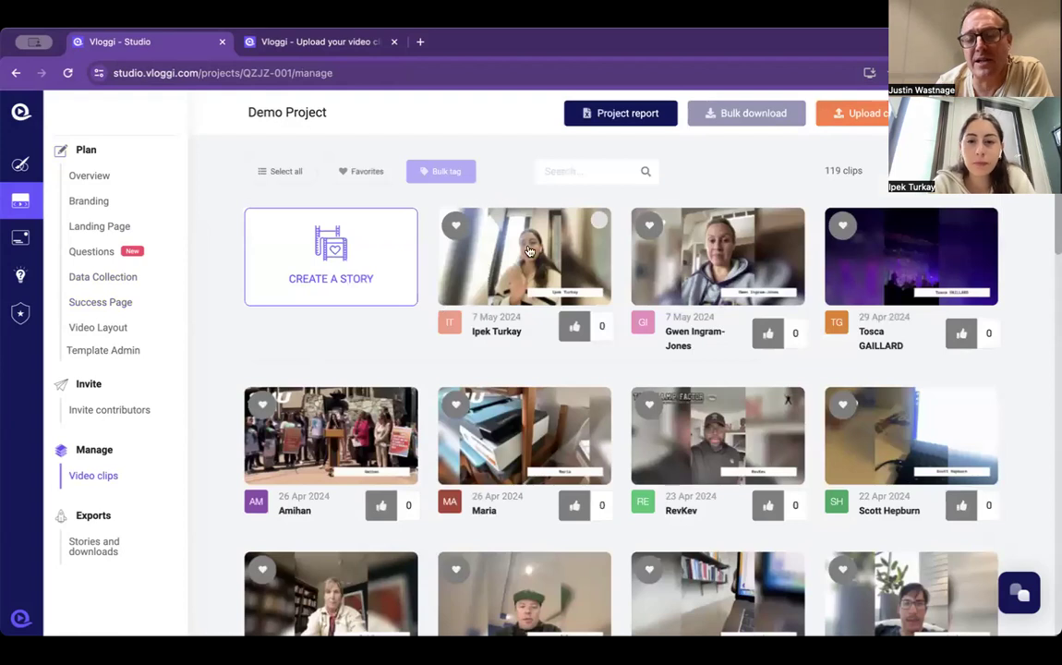
pyautogui.moveTo(599, 223)
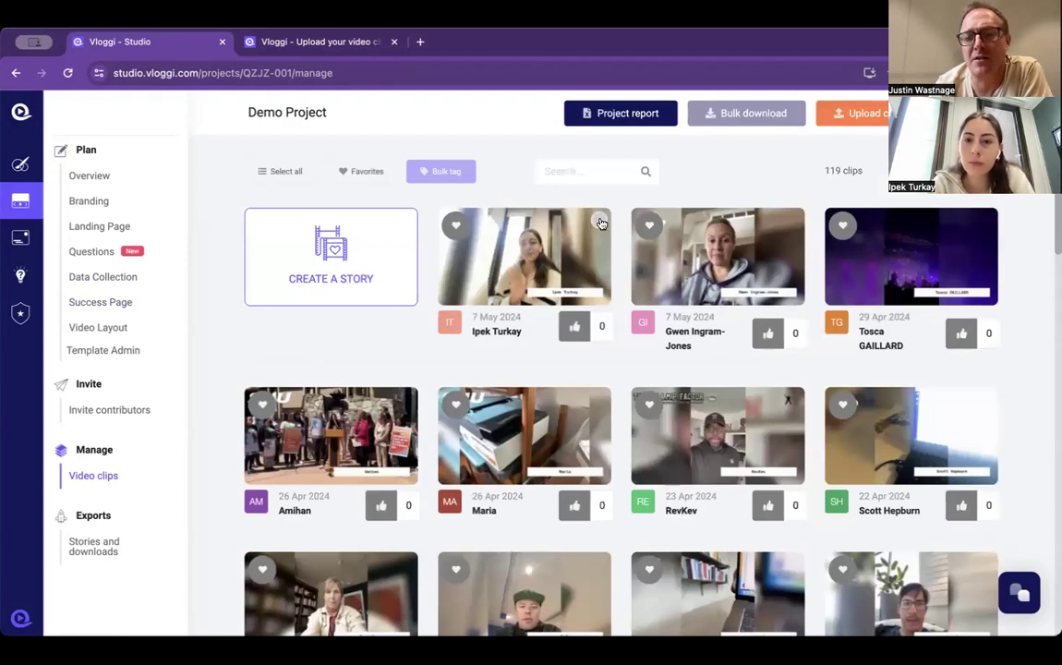
pyautogui.click(601, 225)
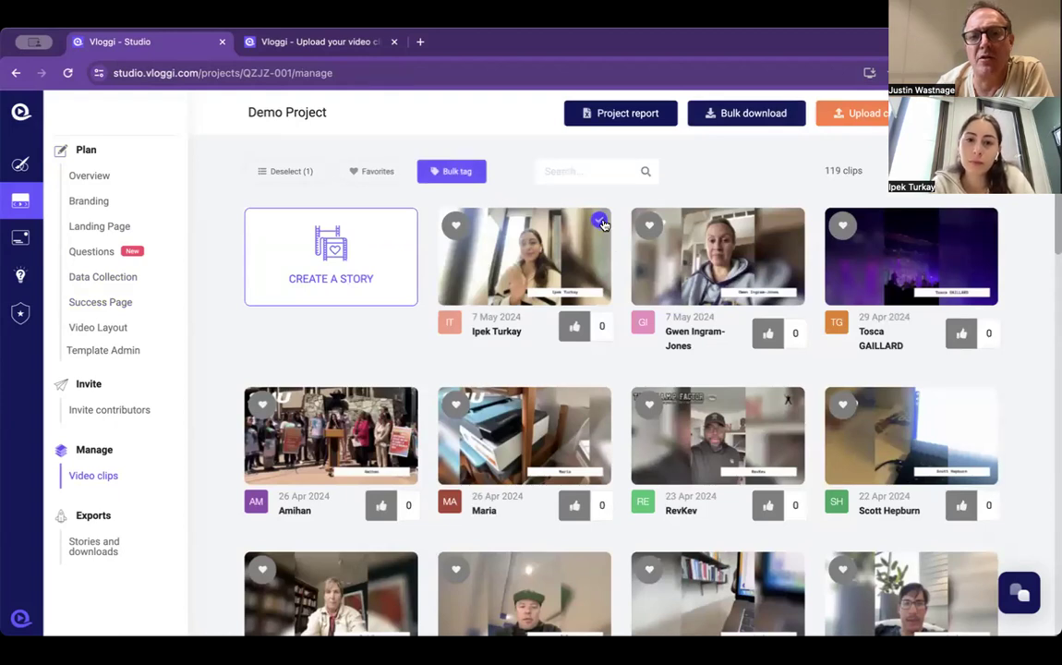
pyautogui.click(599, 399)
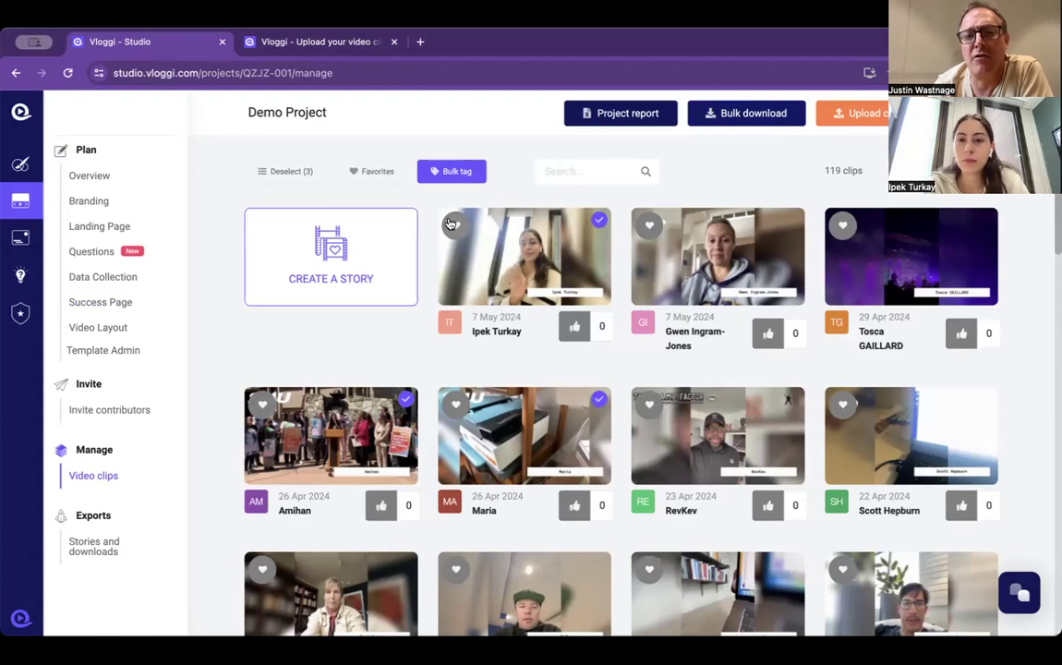
pyautogui.moveTo(359, 247)
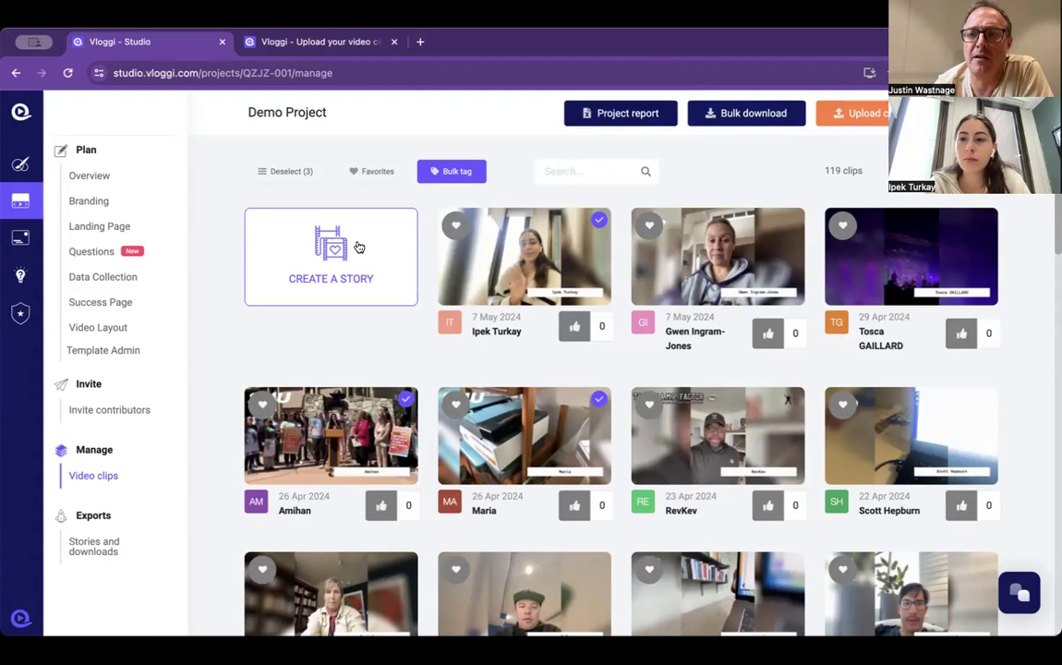
pyautogui.moveTo(533, 243)
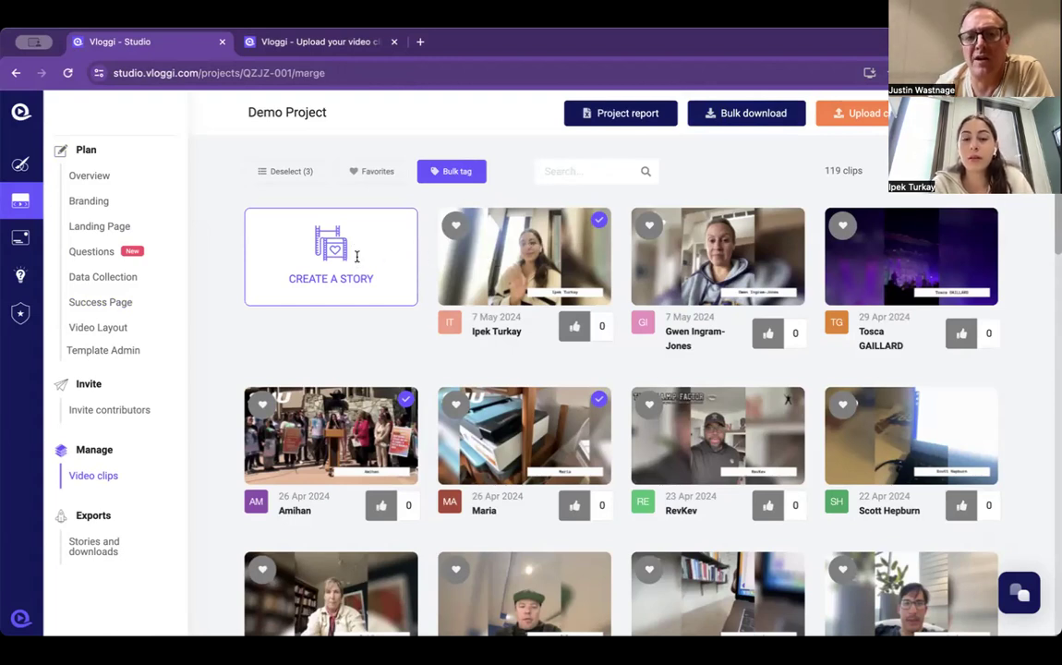
# - Create a story from the selected clips with Maria first, named 'Test video 2'
pyautogui.click(330, 256)
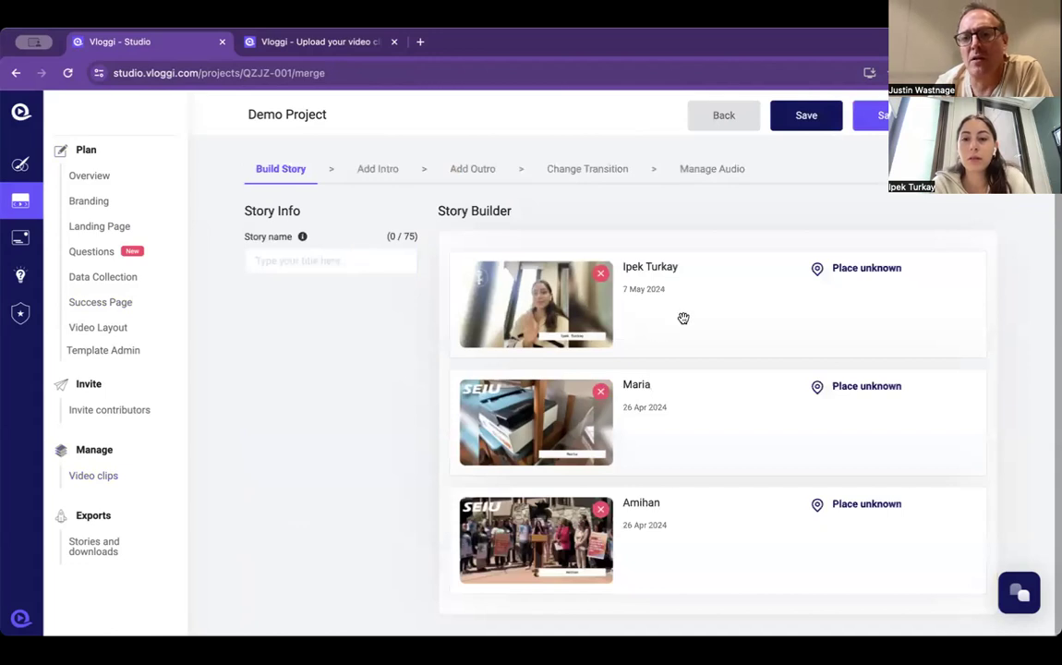
pyautogui.moveTo(536, 304); pyautogui.dragTo(536, 422)
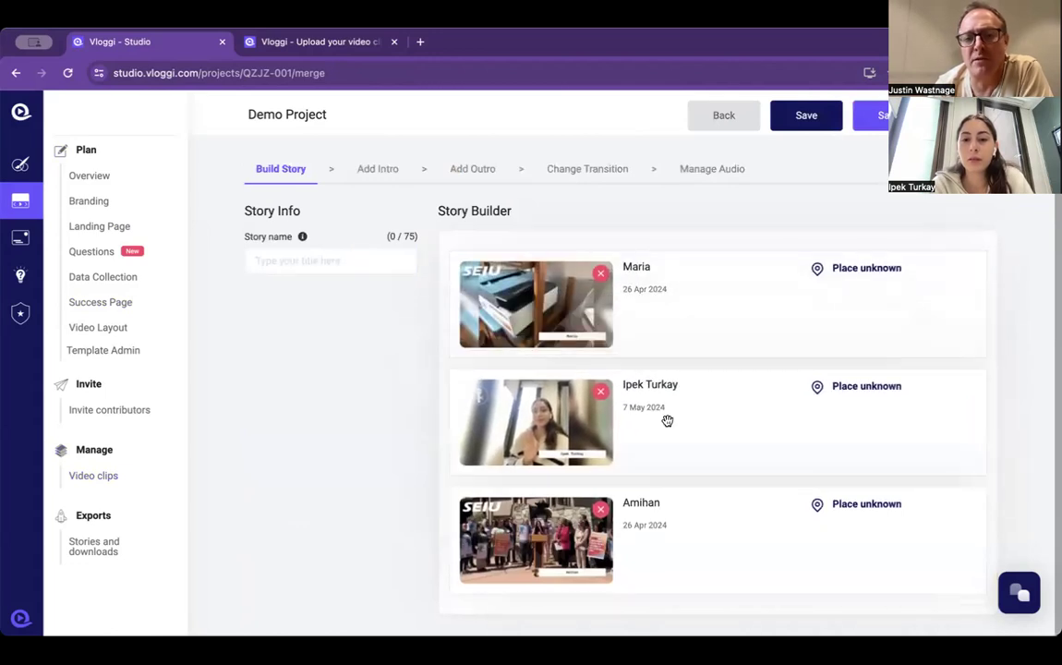
pyautogui.click(330, 261)
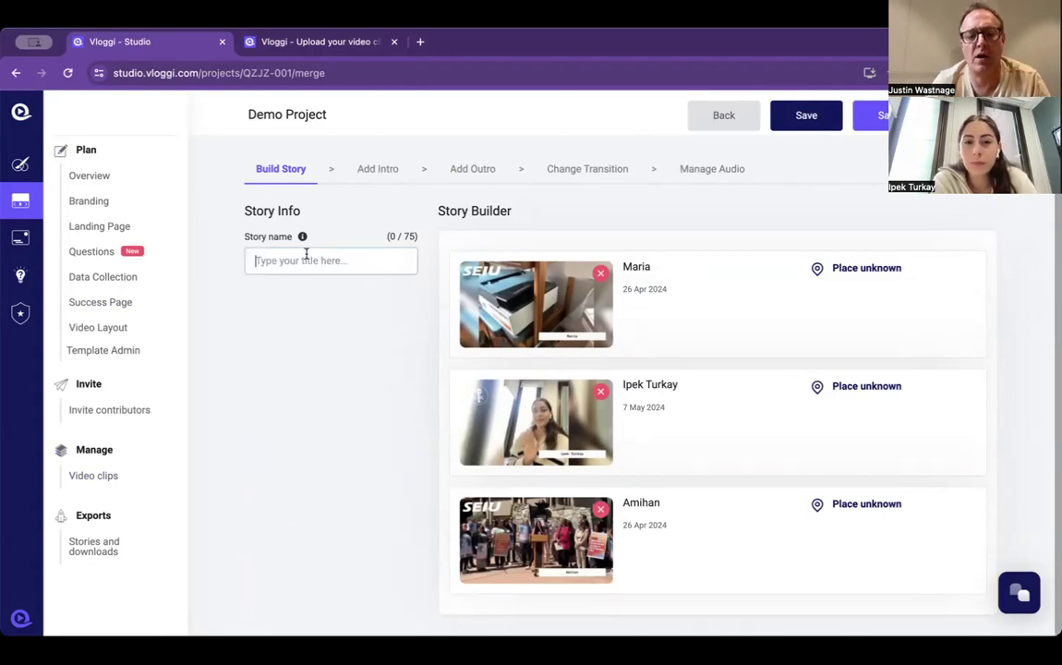
pyautogui.write('Test video')
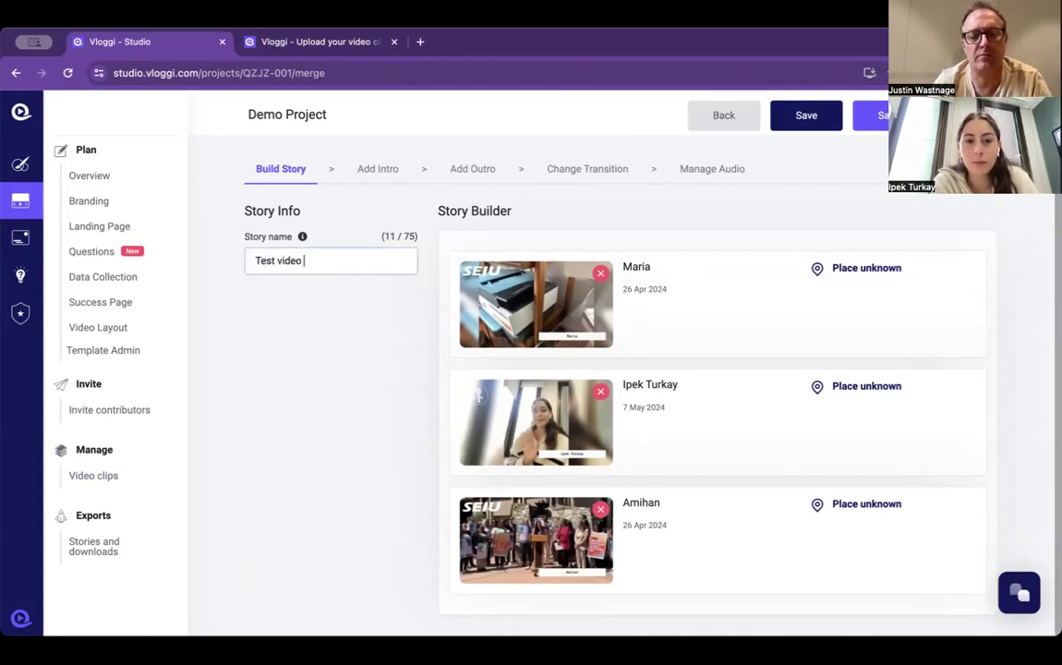
pyautogui.write('2')
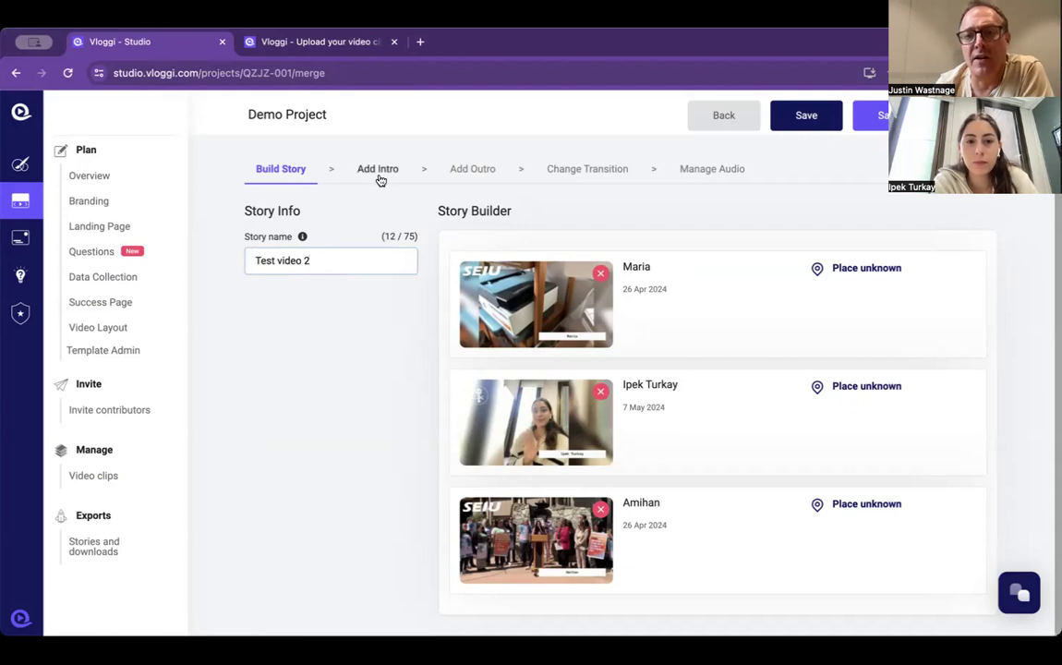
# - Move through the intro and transition settings to Manage Audio
pyautogui.click(377, 168)
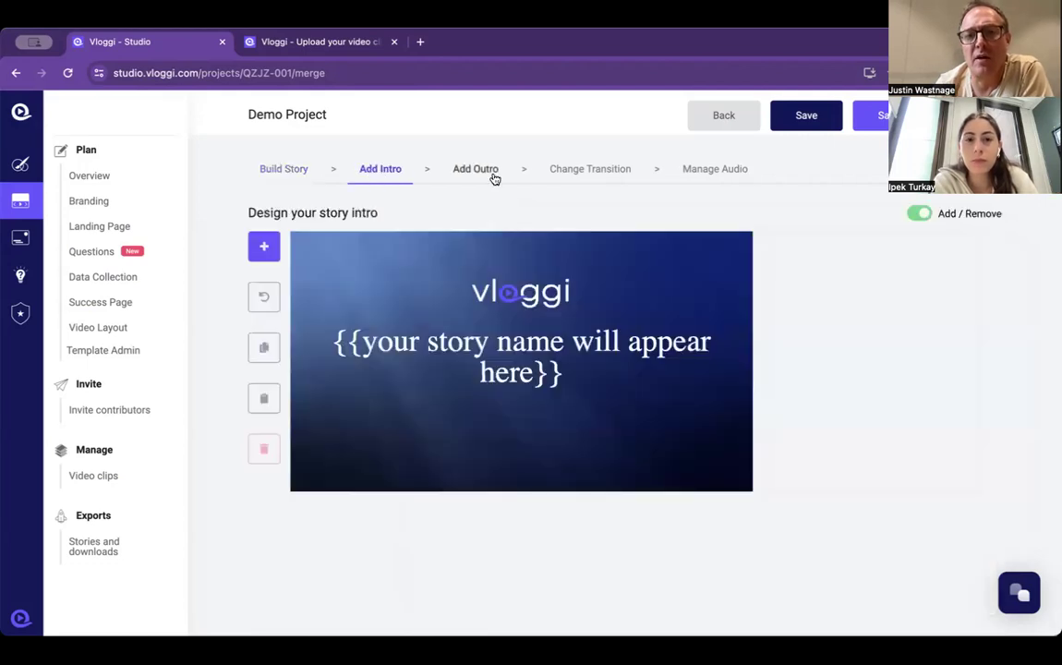
pyautogui.click(589, 168)
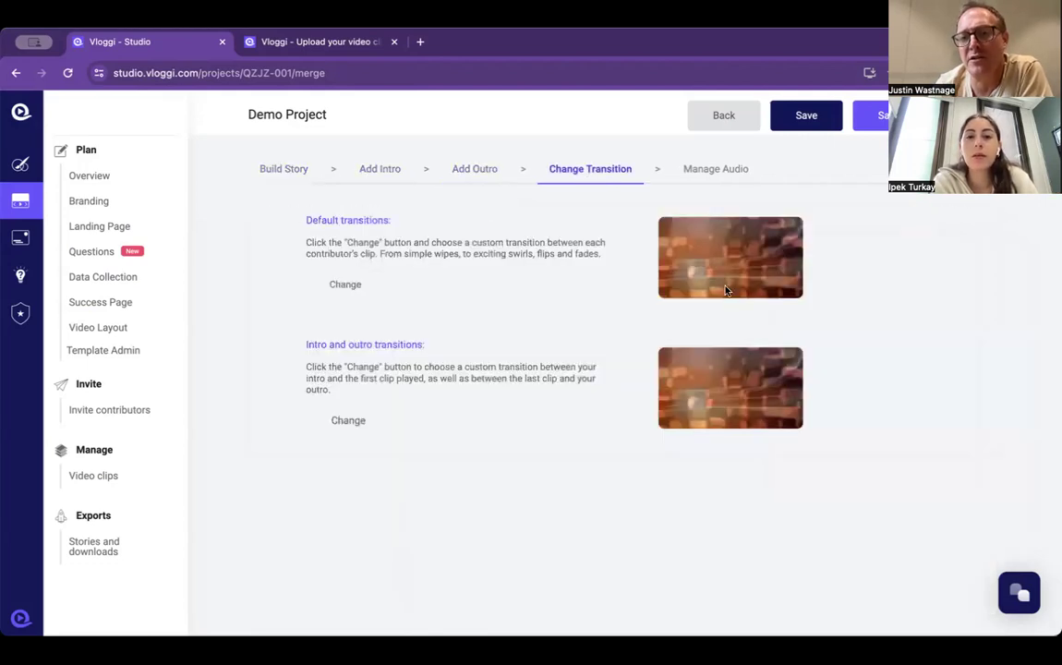
pyautogui.moveTo(703, 270)
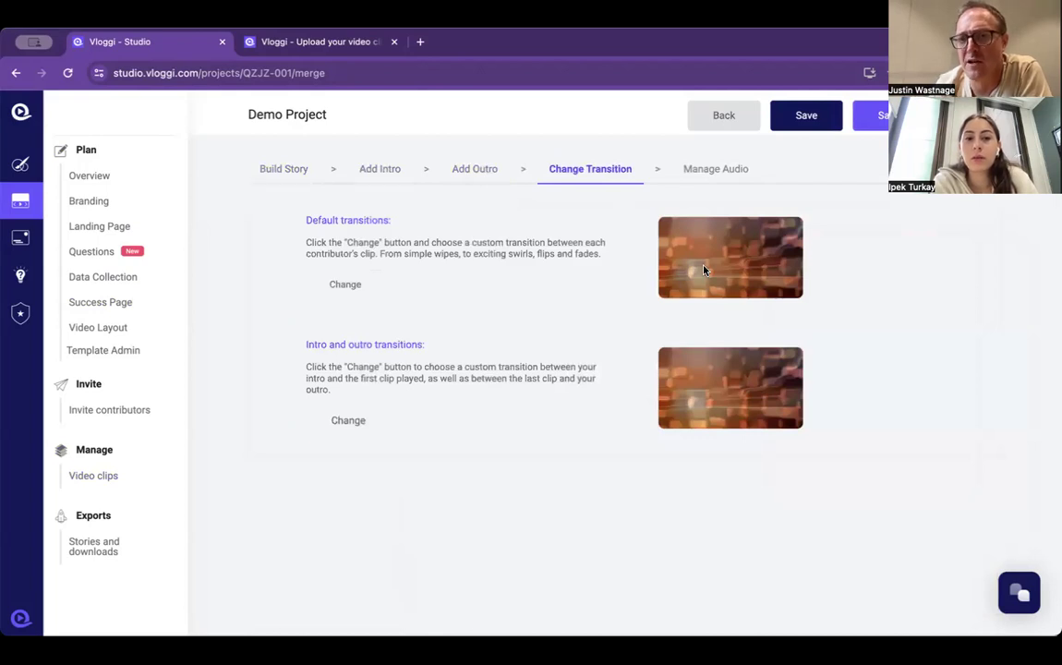
pyautogui.click(714, 168)
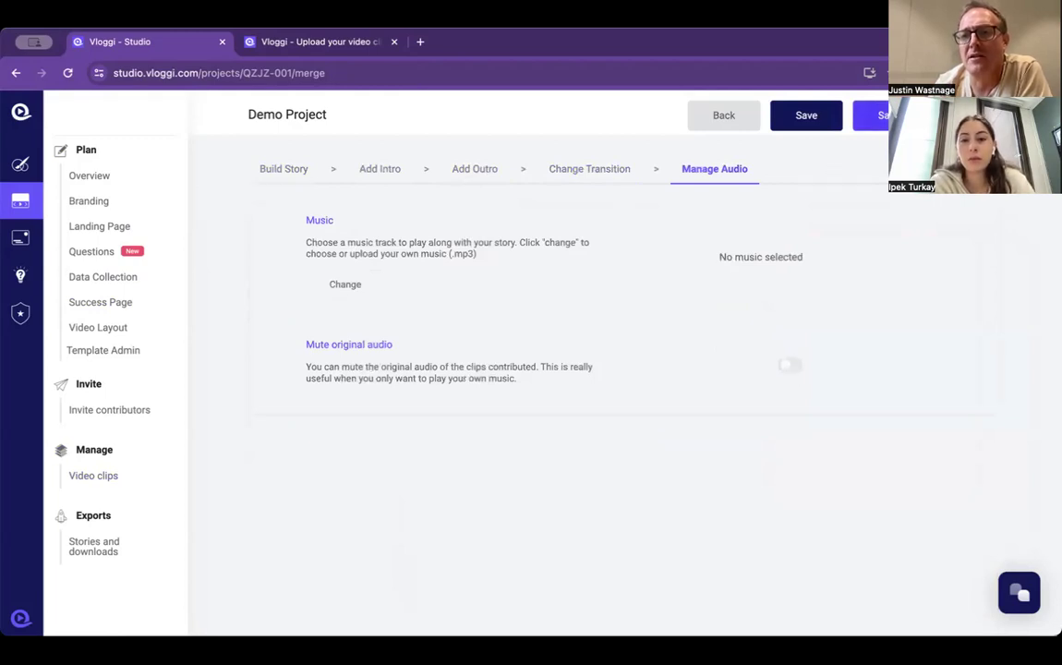
# - Save and confirm creating 'Test video 2', then view it in Stories and downloads
pyautogui.click(882, 114)
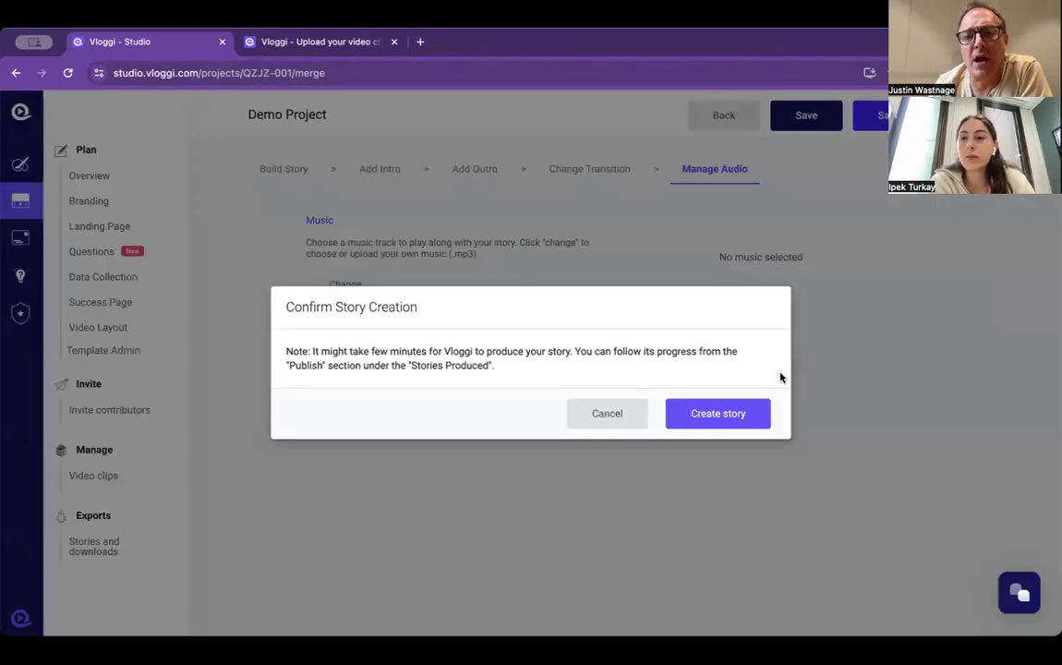
pyautogui.click(717, 413)
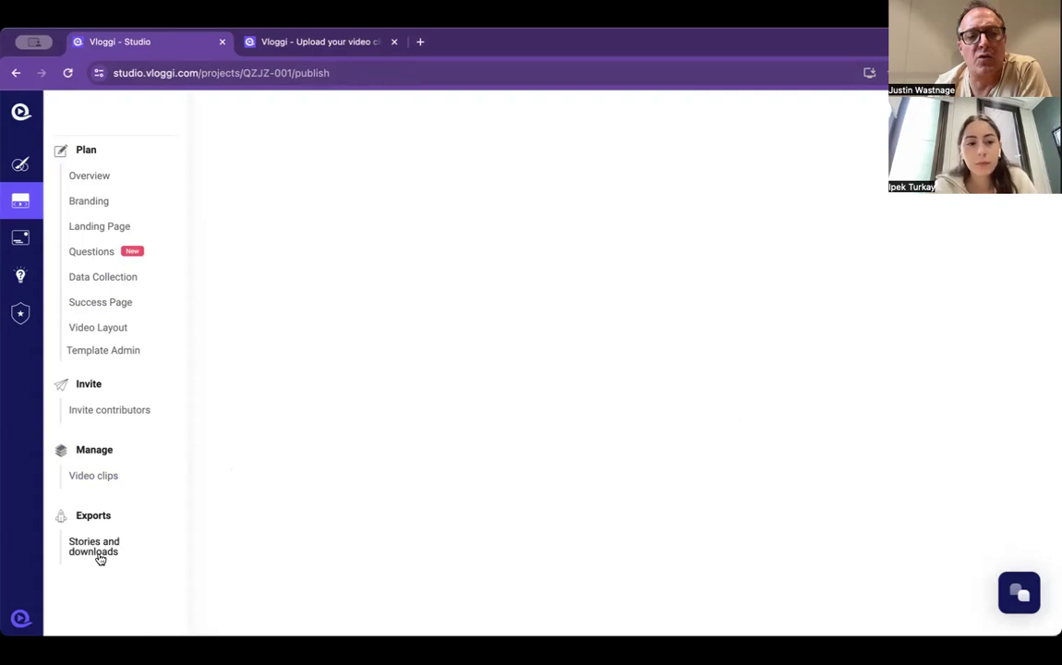
pyautogui.click(93, 545)
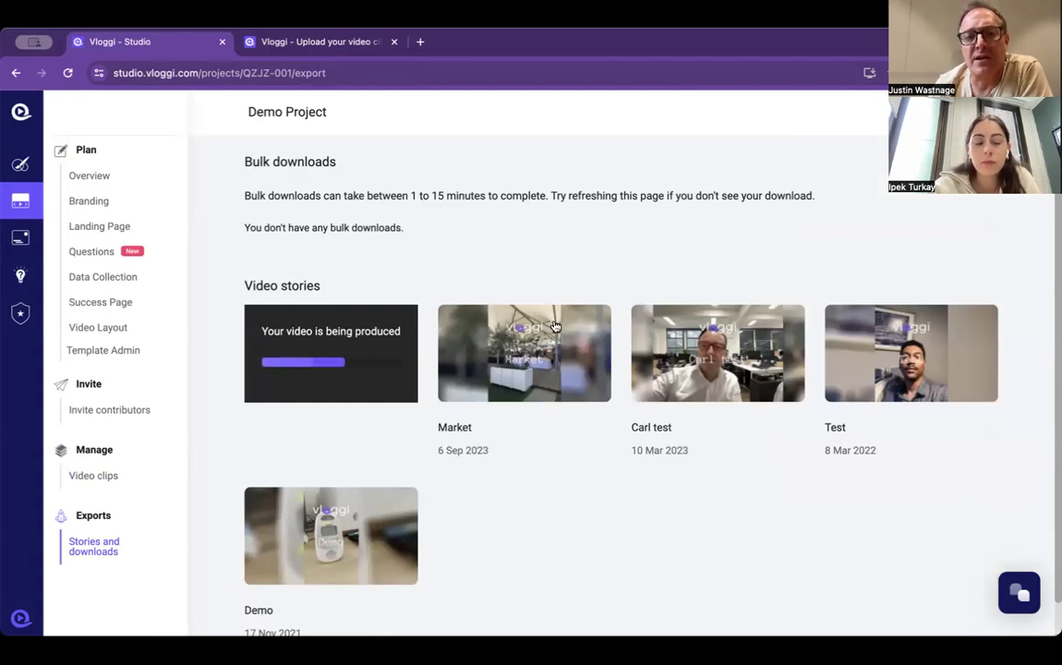
pyautogui.moveTo(126, 244)
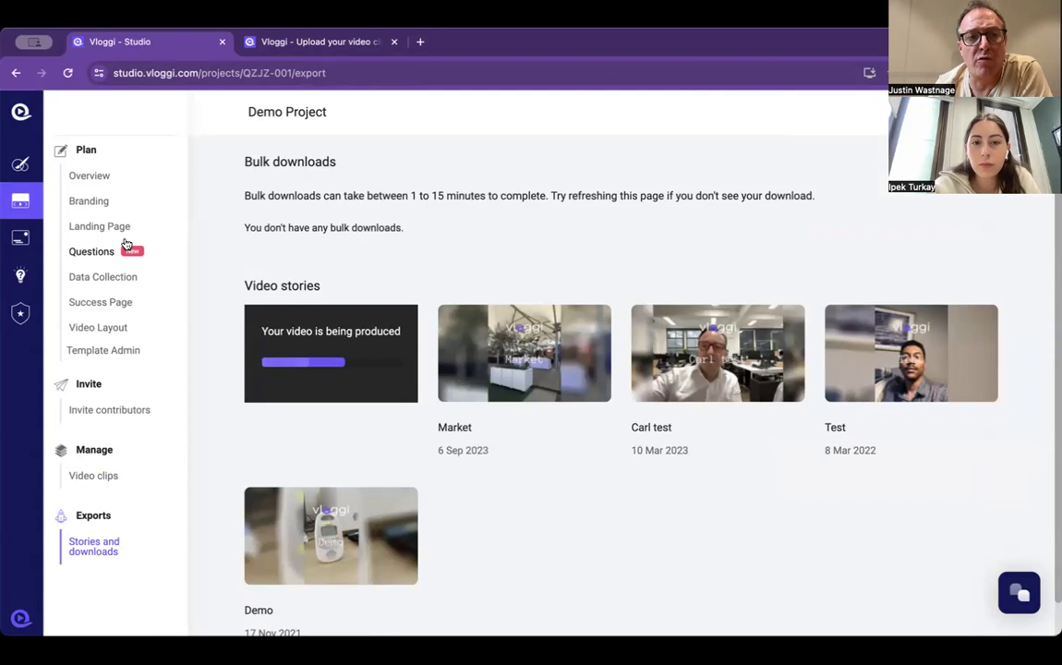
pyautogui.moveTo(96, 263)
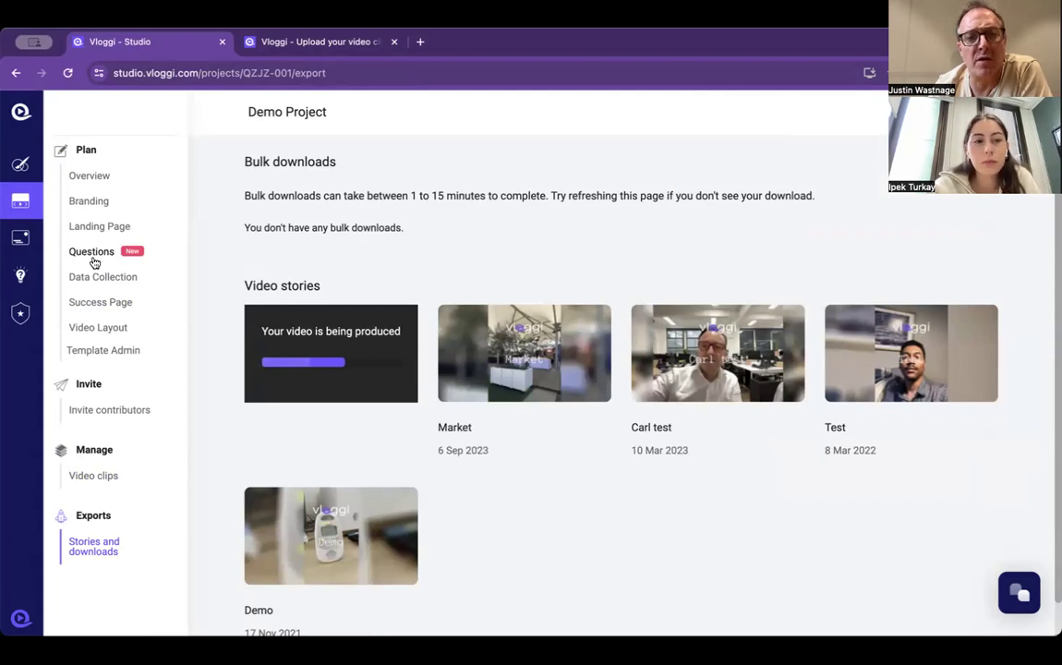
pyautogui.moveTo(90, 450)
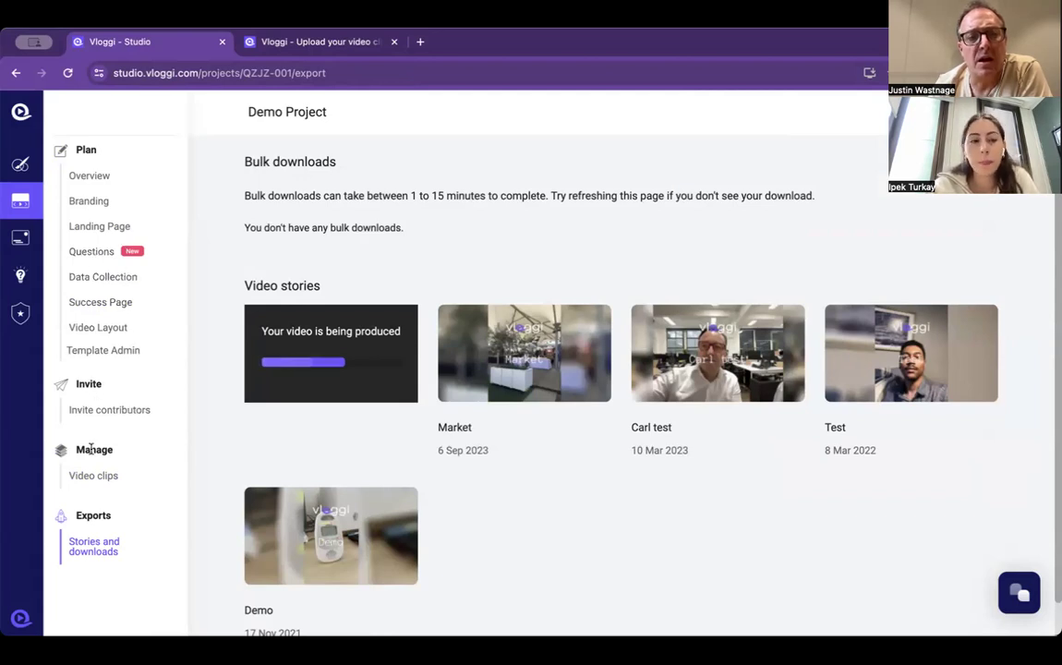
pyautogui.click(93, 476)
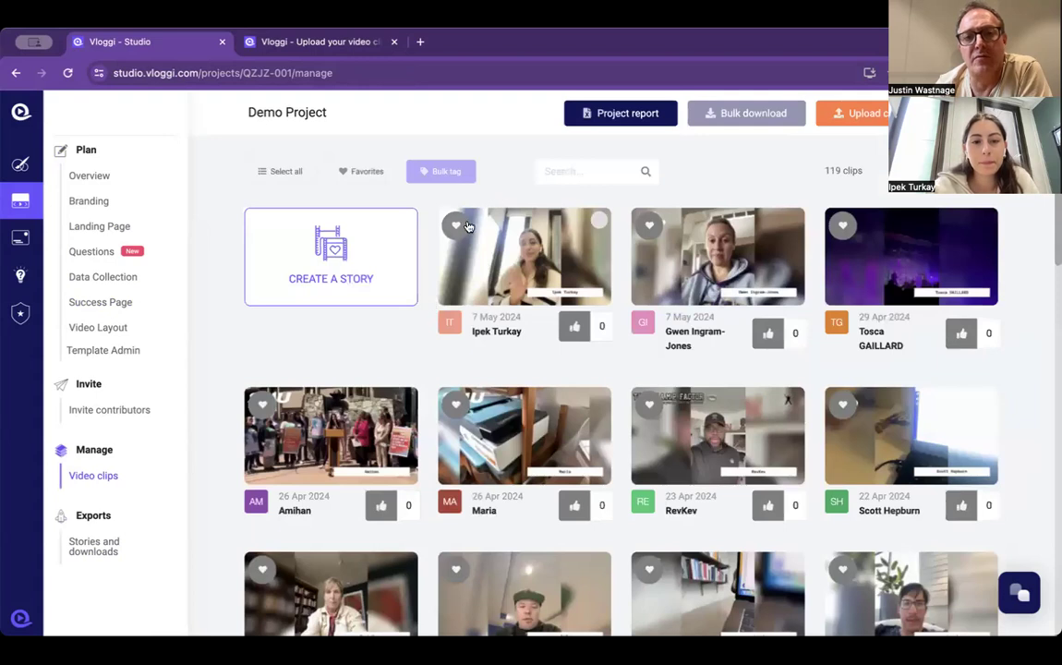
pyautogui.click(455, 225)
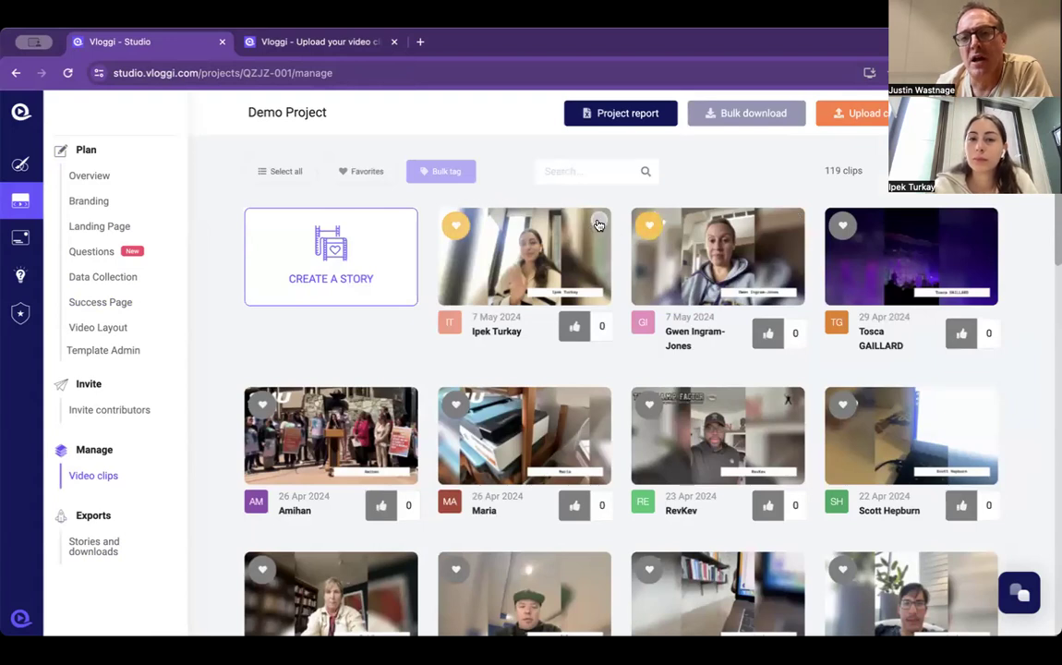
pyautogui.click(524, 256)
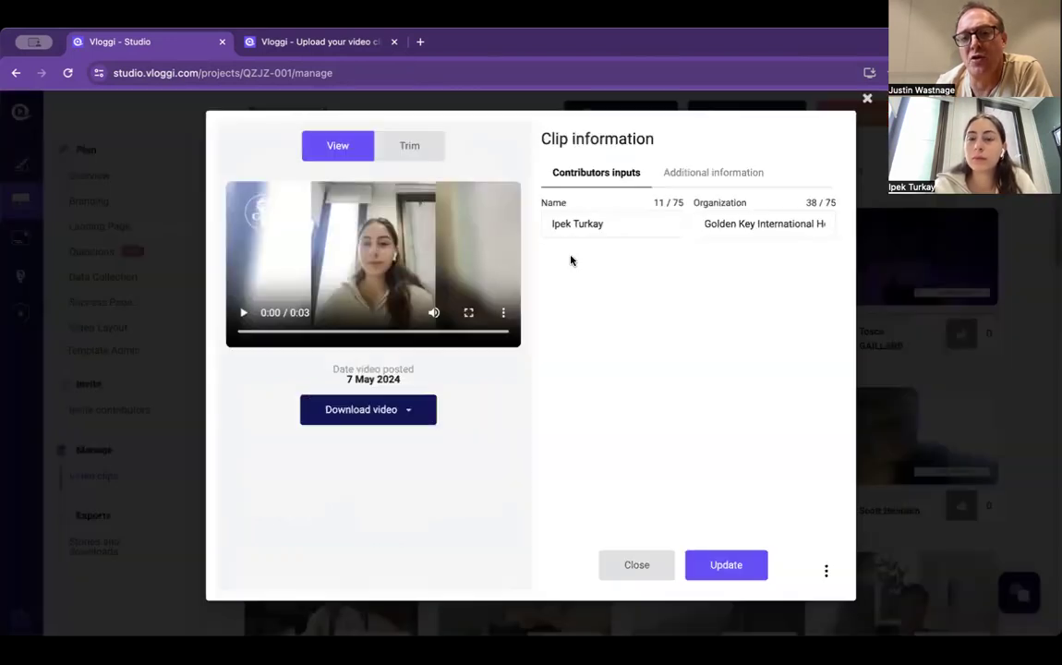
pyautogui.click(244, 312)
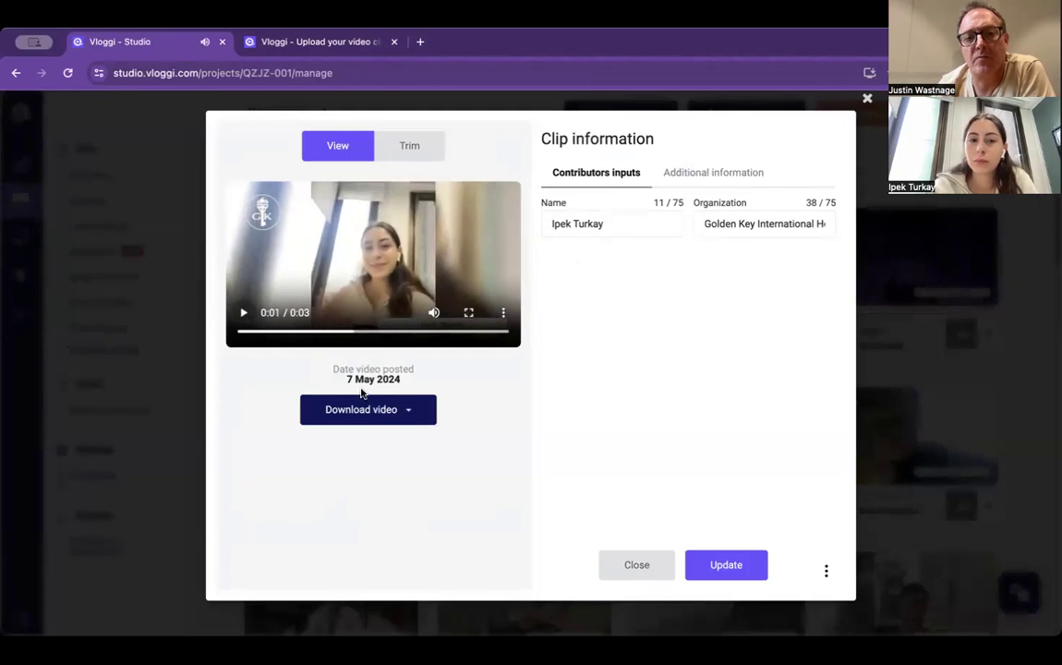
pyautogui.click(368, 409)
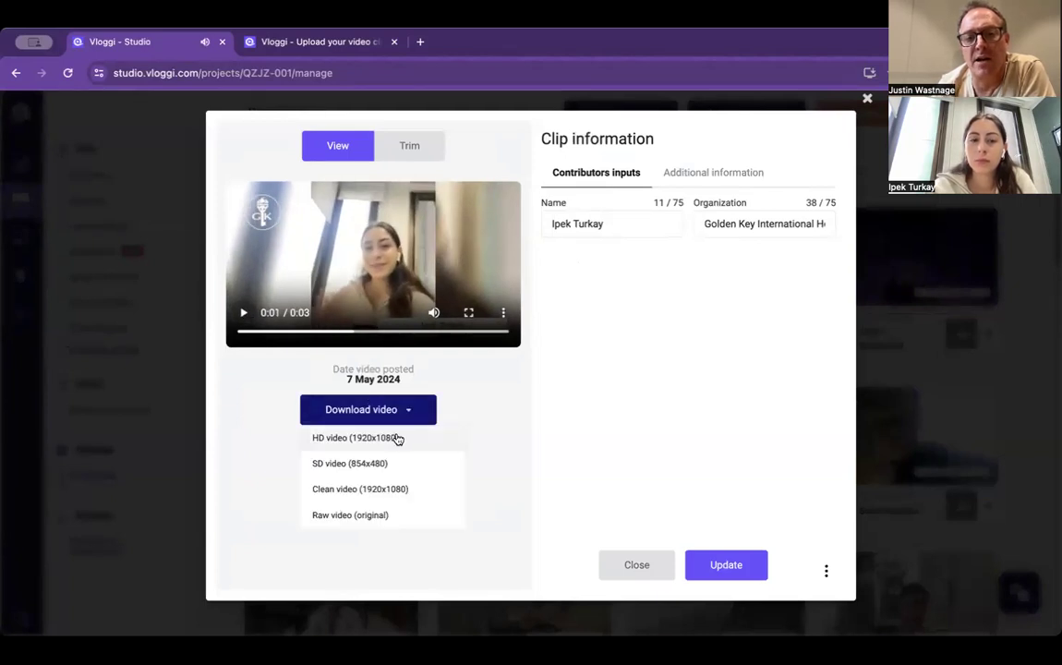
pyautogui.moveTo(385, 463)
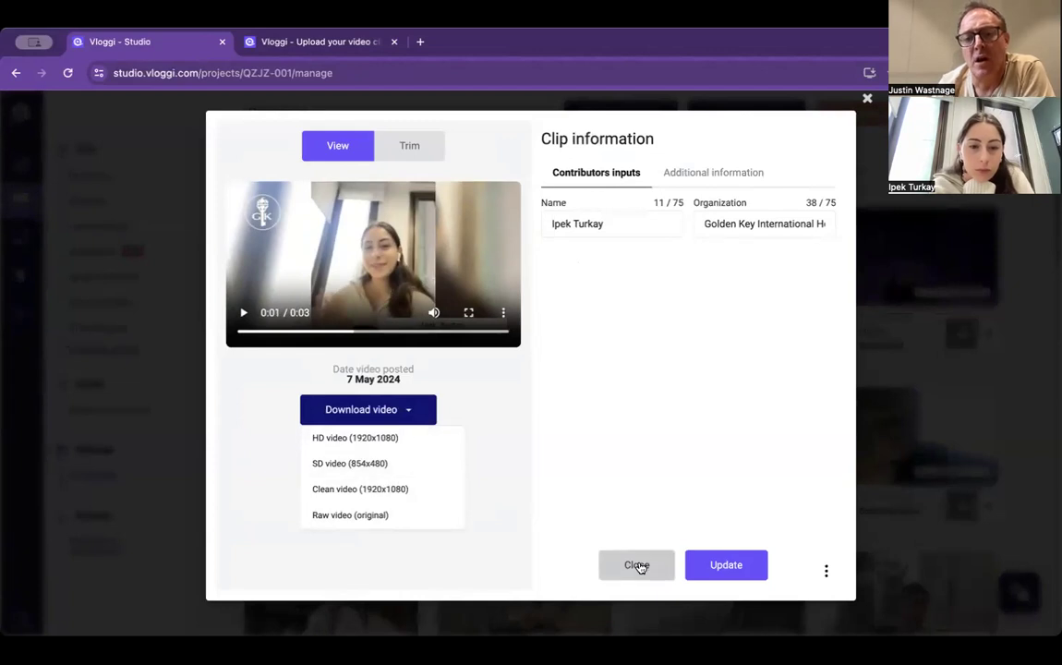
pyautogui.click(636, 565)
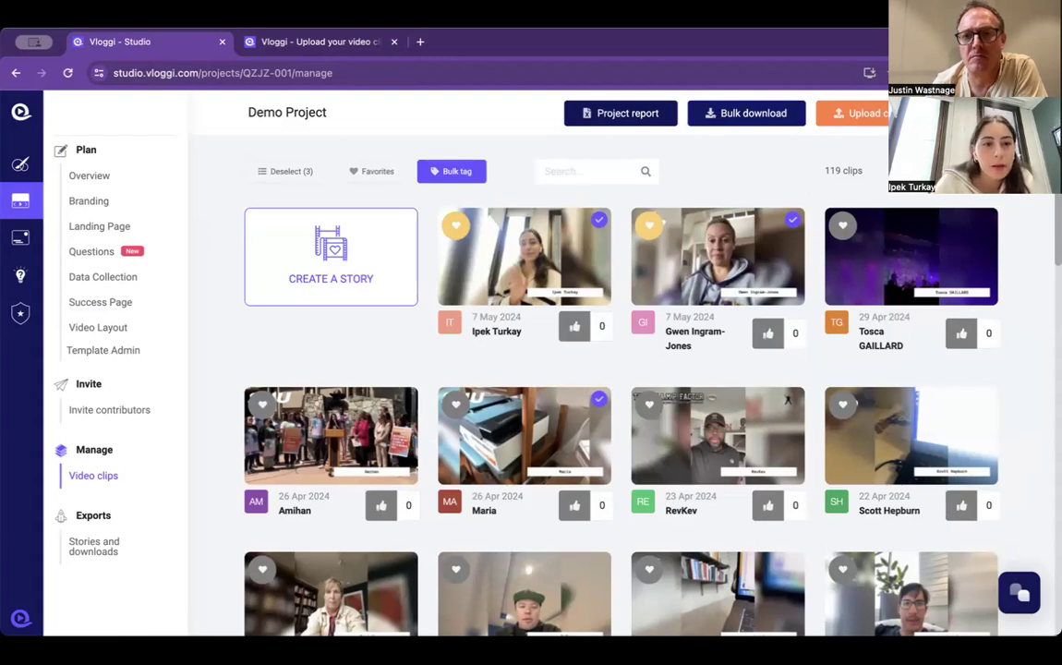
pyautogui.moveTo(554, 90)
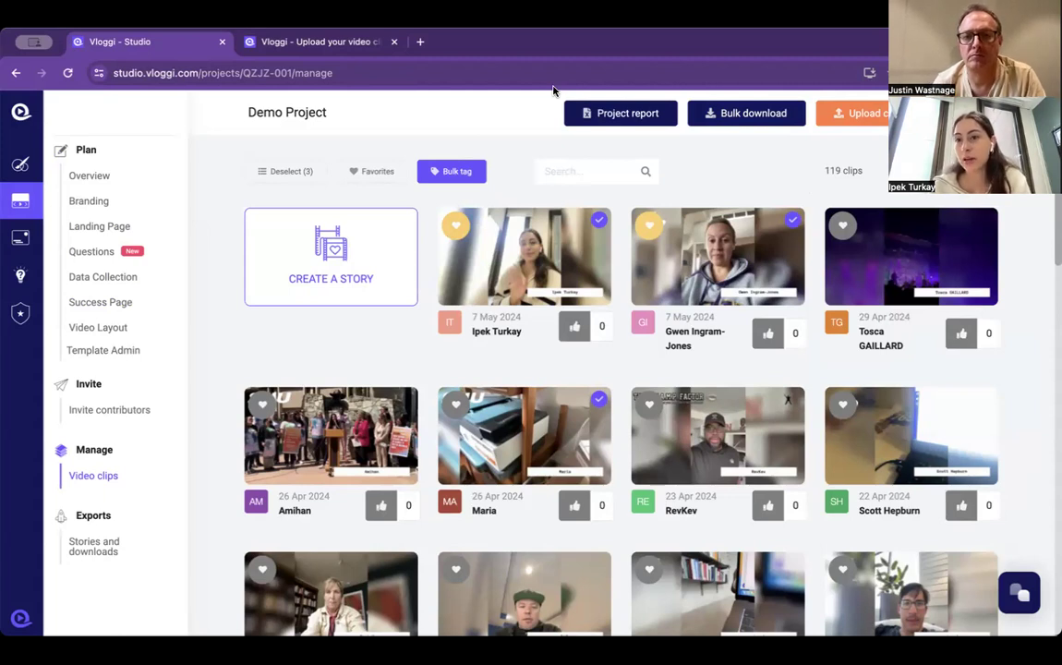
pyautogui.moveTo(90, 231)
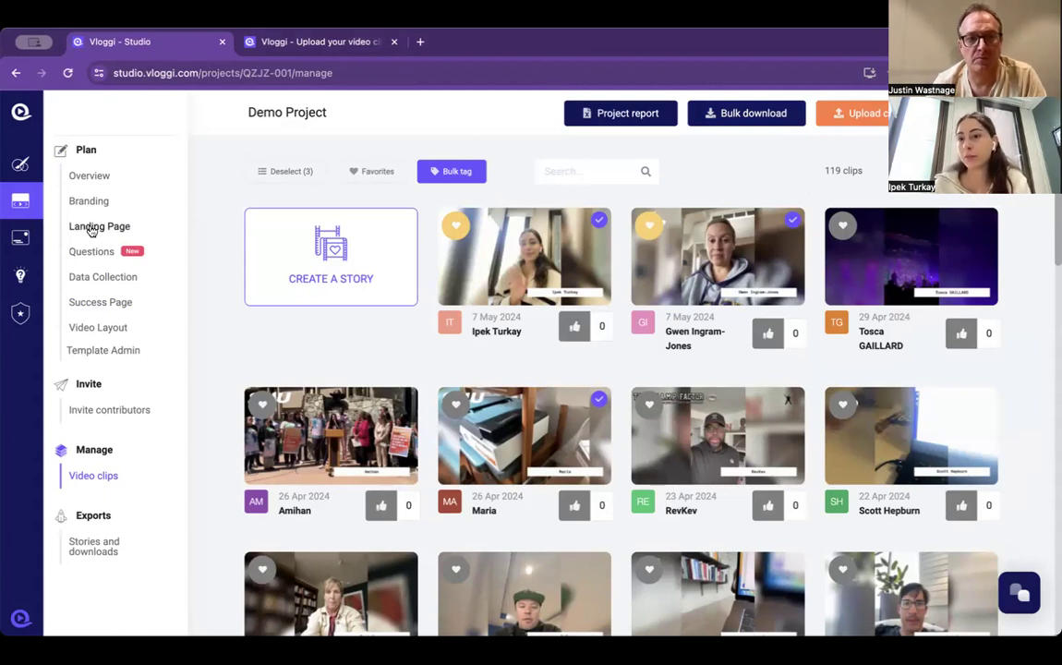
# - Open the Landing Page settings under Plan in the sidebar
pyautogui.click(99, 227)
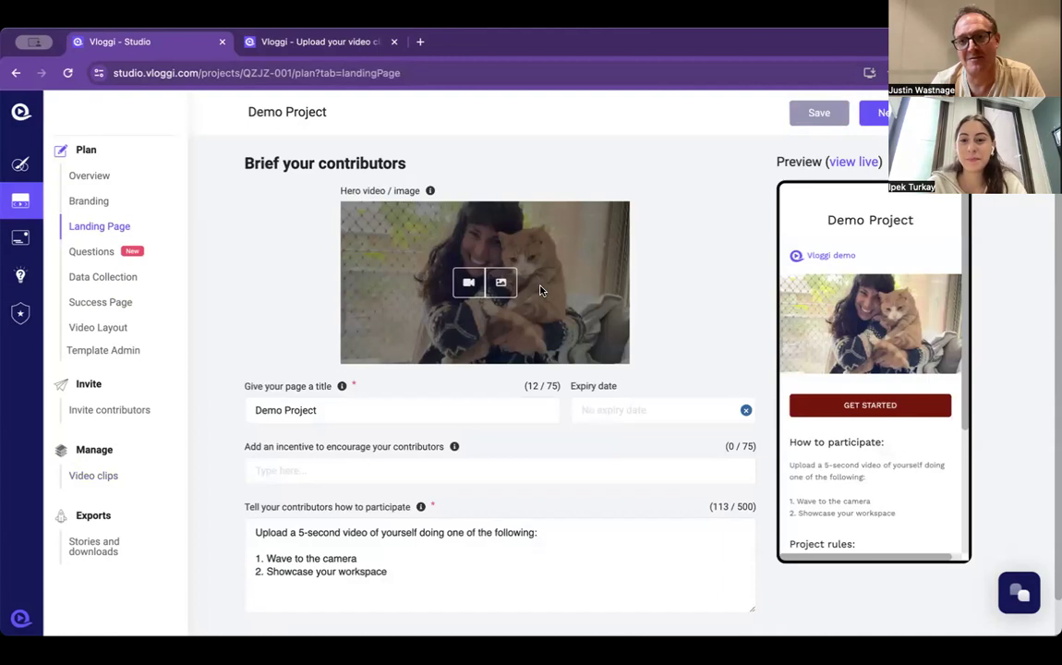
pyautogui.moveTo(531, 293)
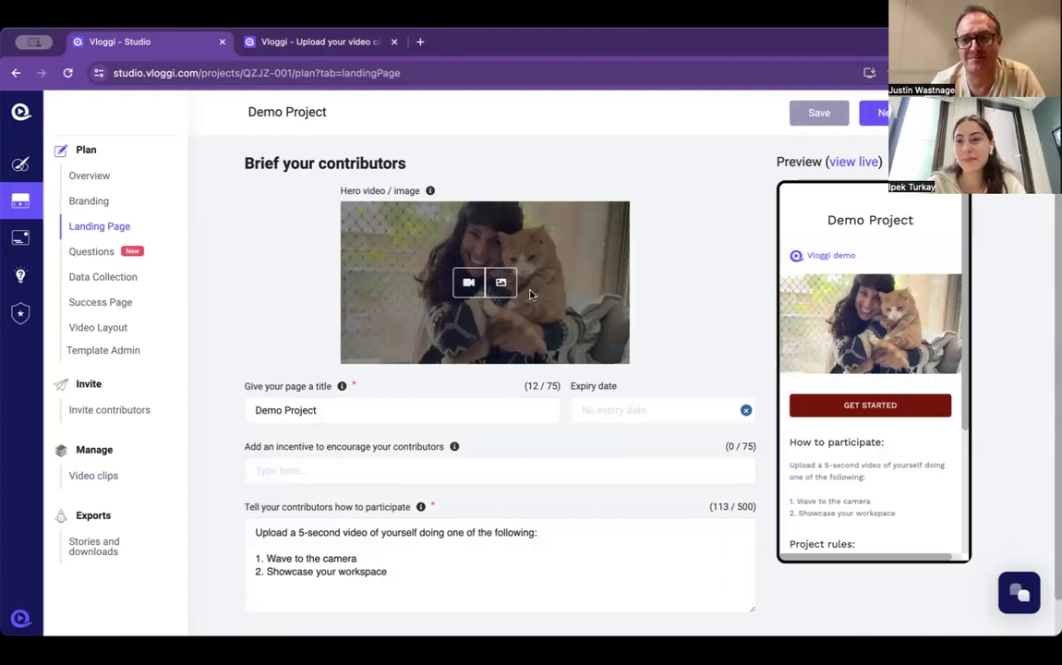
pyautogui.moveTo(561, 120)
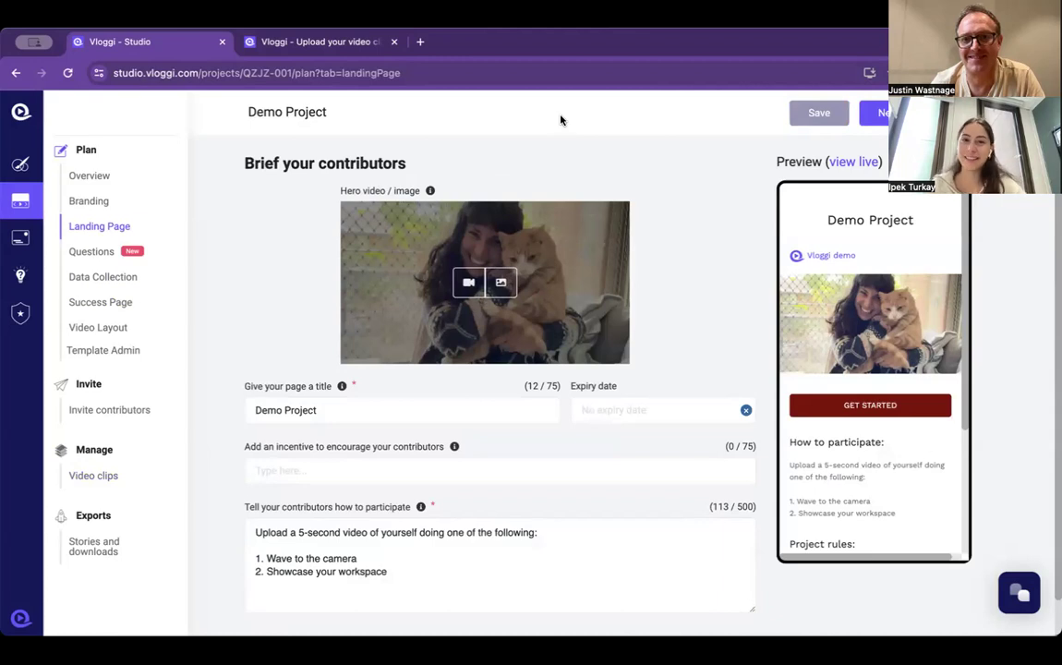